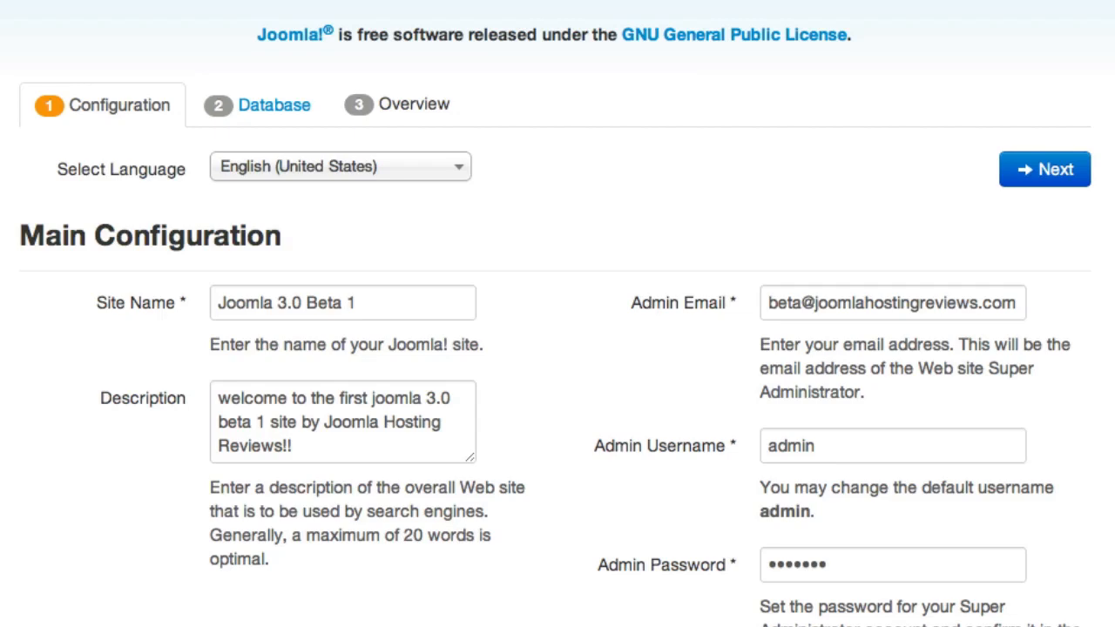
mouse_move(751, 435)
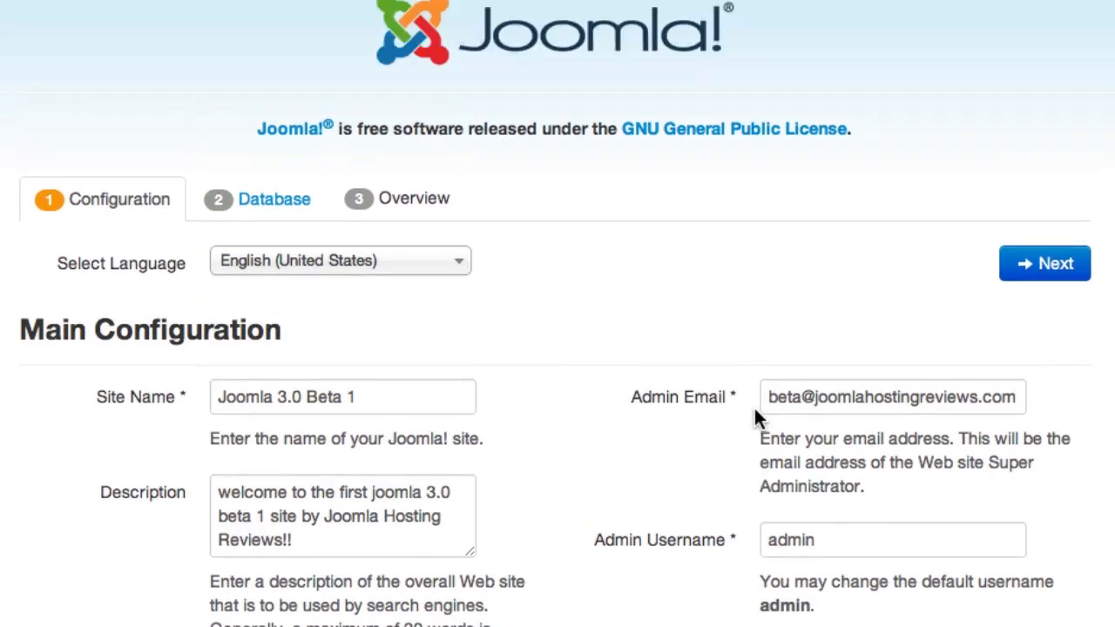
mouse_move(624, 175)
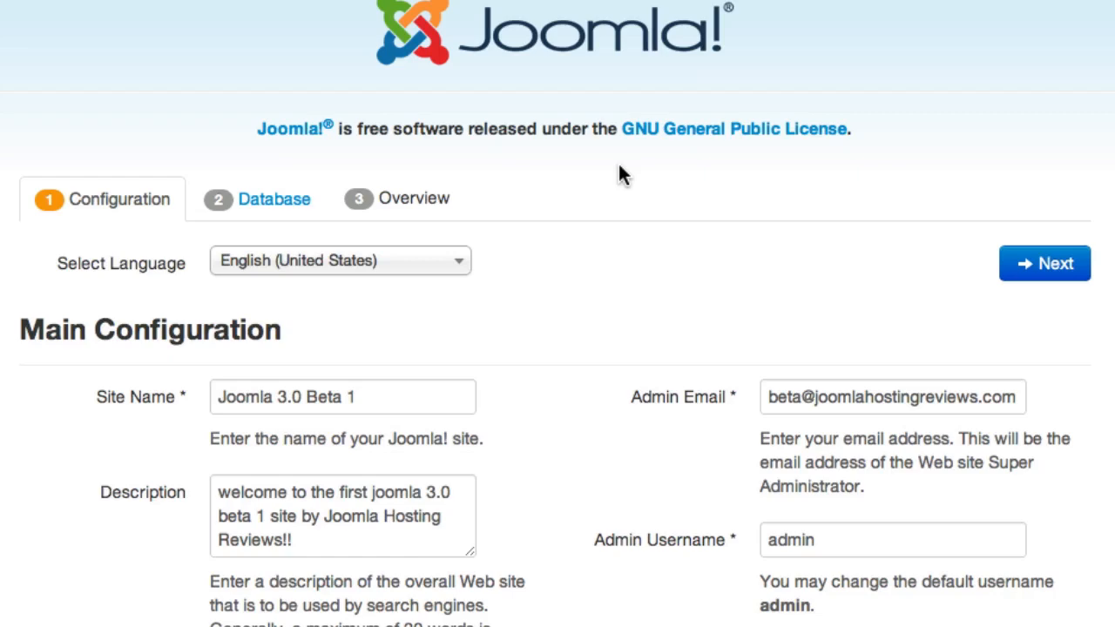
mouse_move(706, 331)
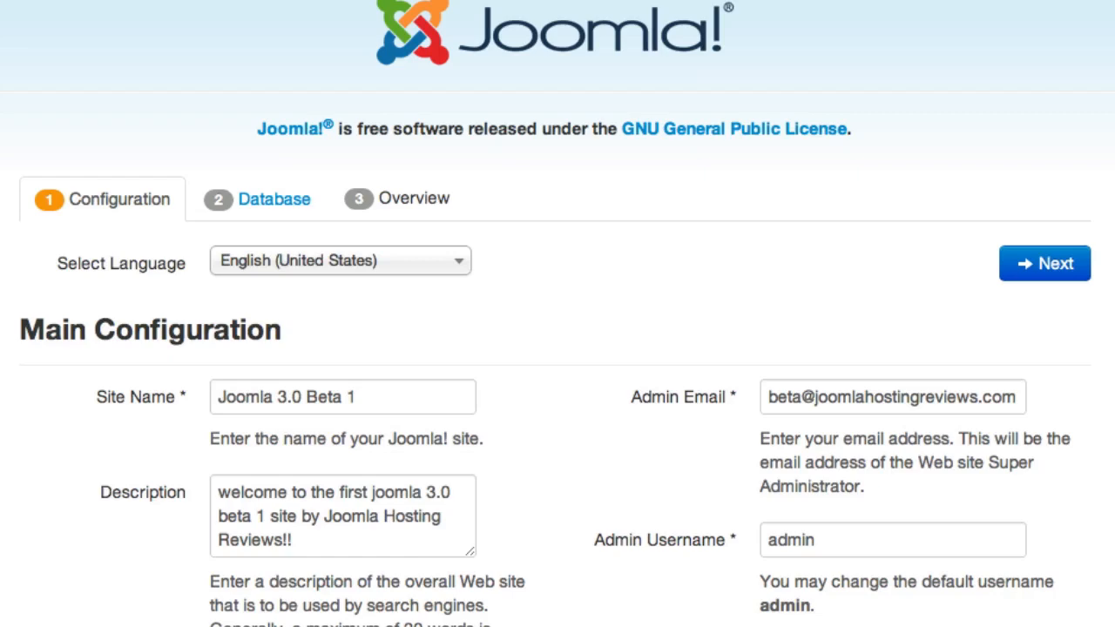
mouse_move(402, 618)
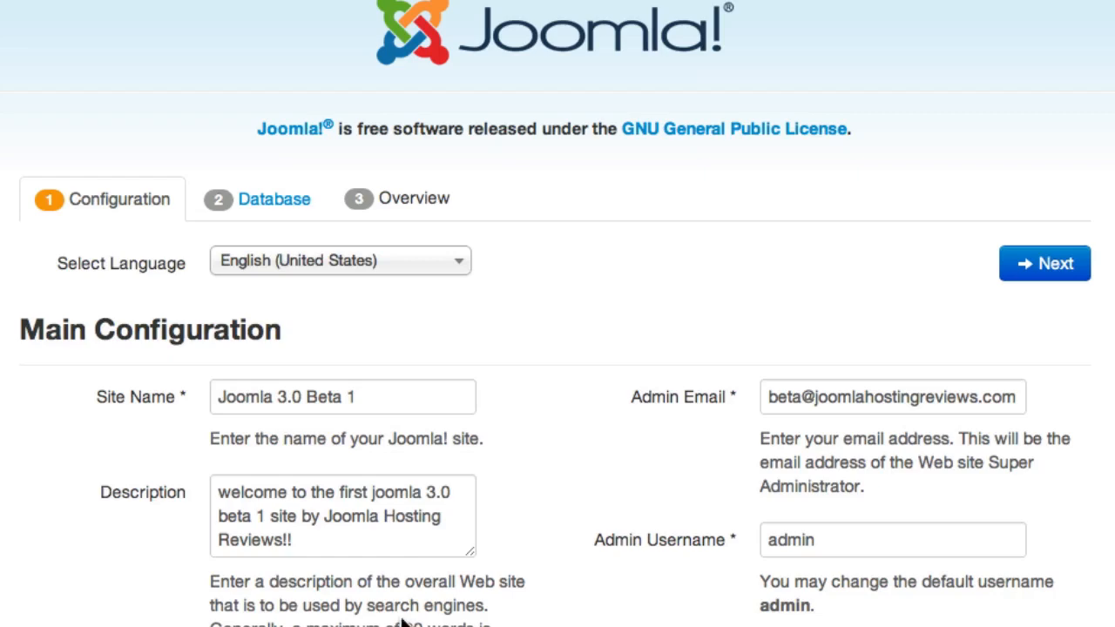
mouse_move(700, 298)
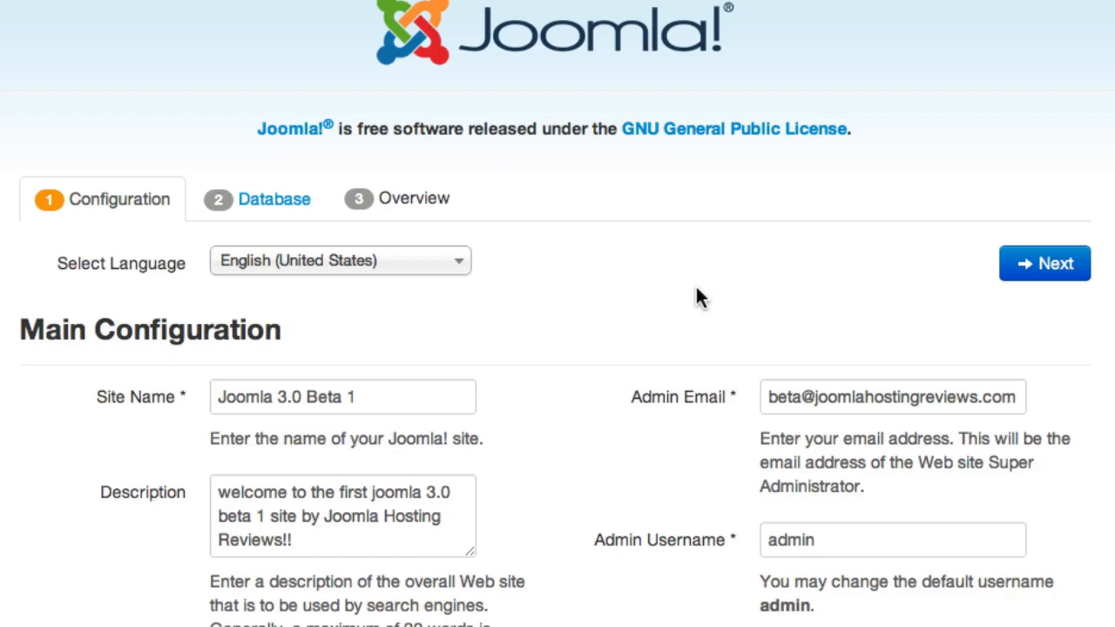
mouse_move(770, 306)
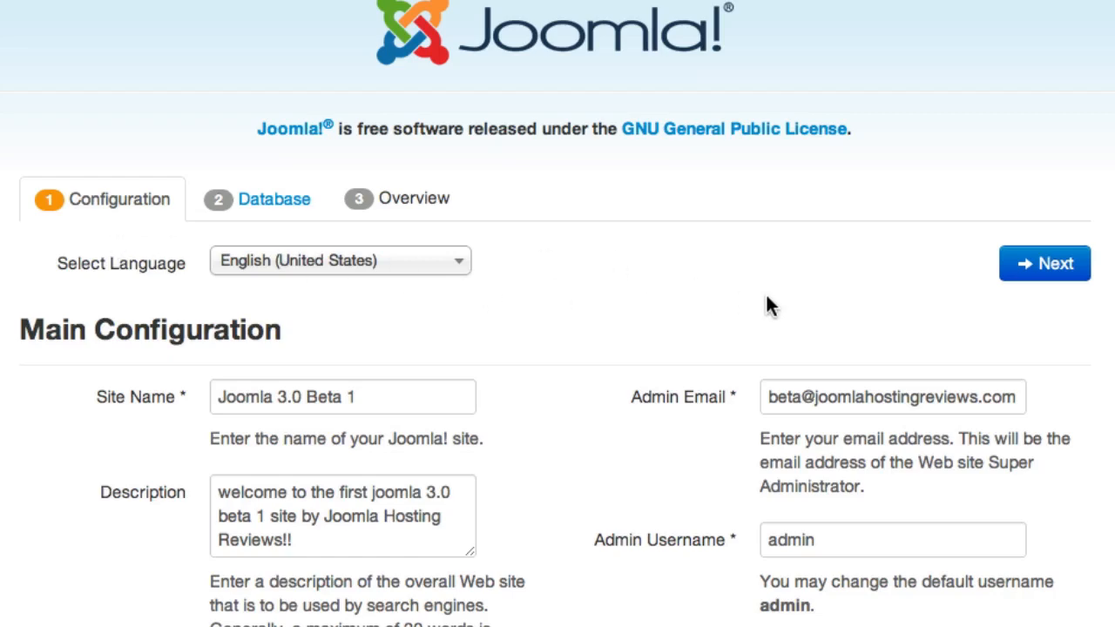
mouse_move(1059, 270)
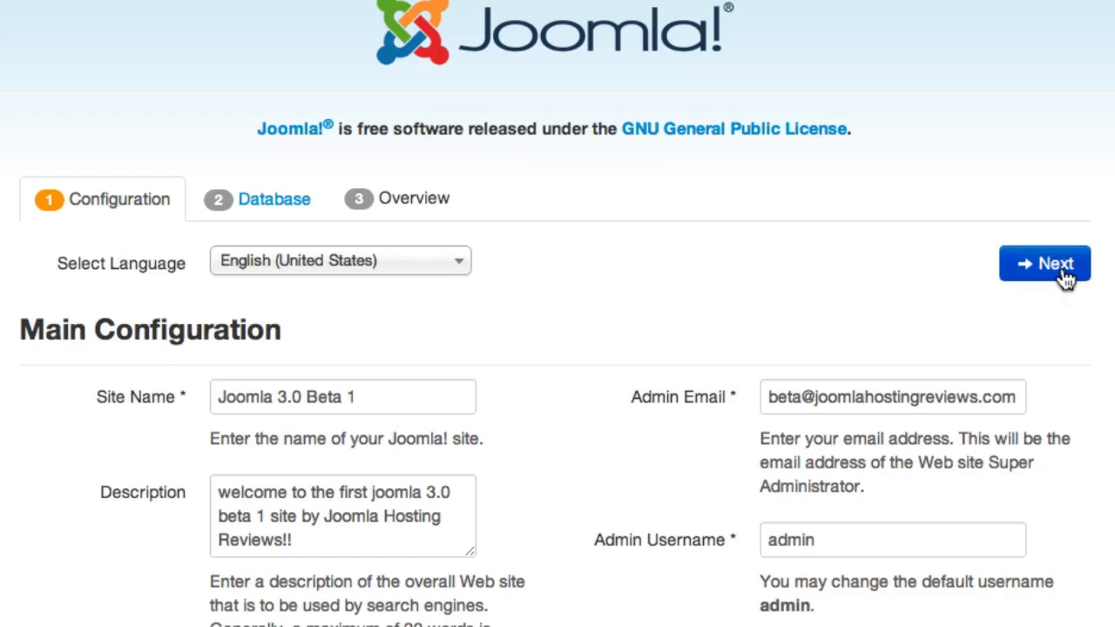
Step: Submit the site details, review the MySQLi database settings and table prefix, and continue to the Overview
click(1045, 263)
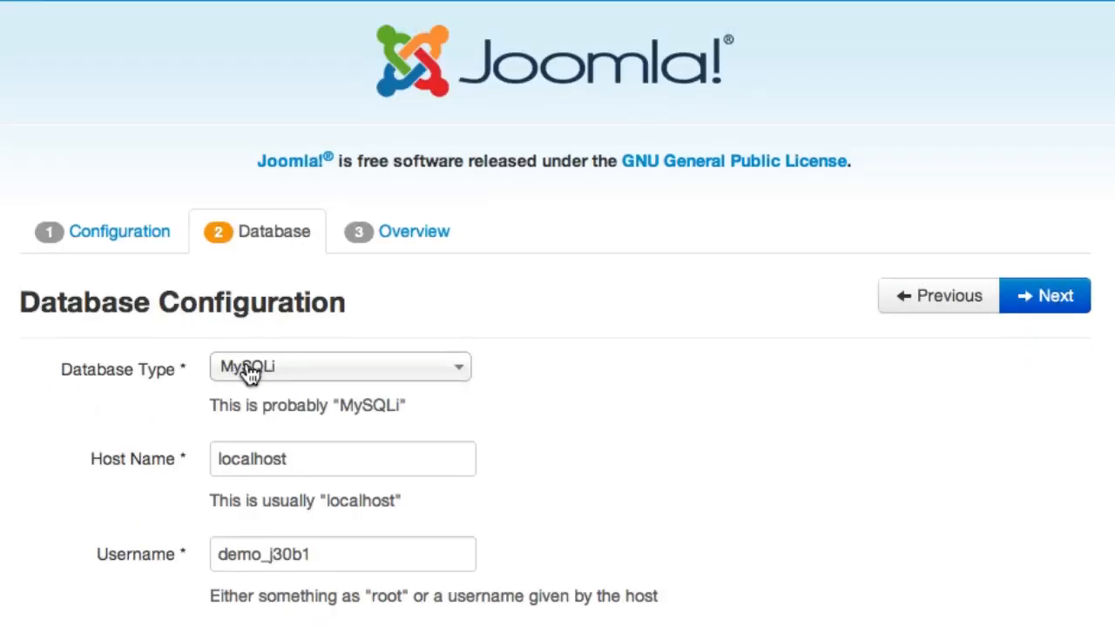
mouse_move(295, 465)
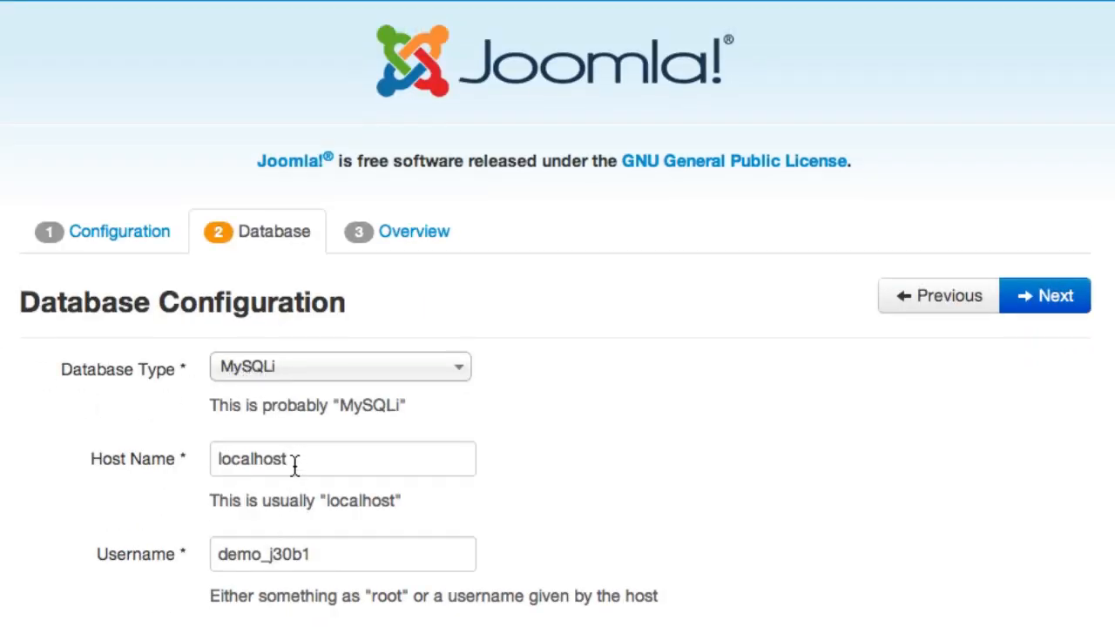
scroll(down, 3)
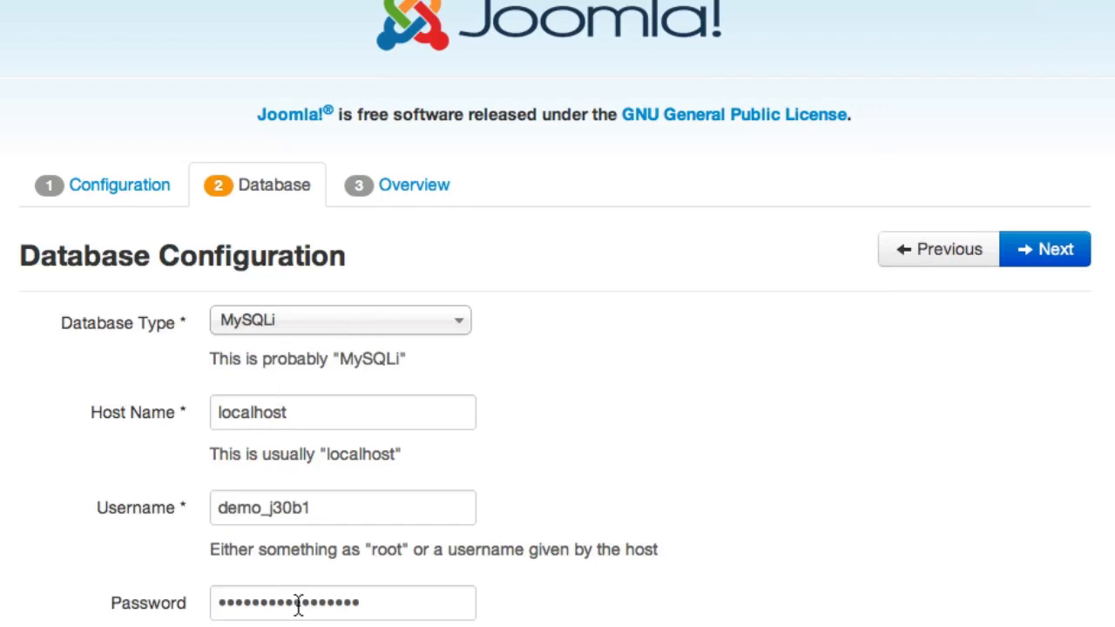
scroll(down, 3)
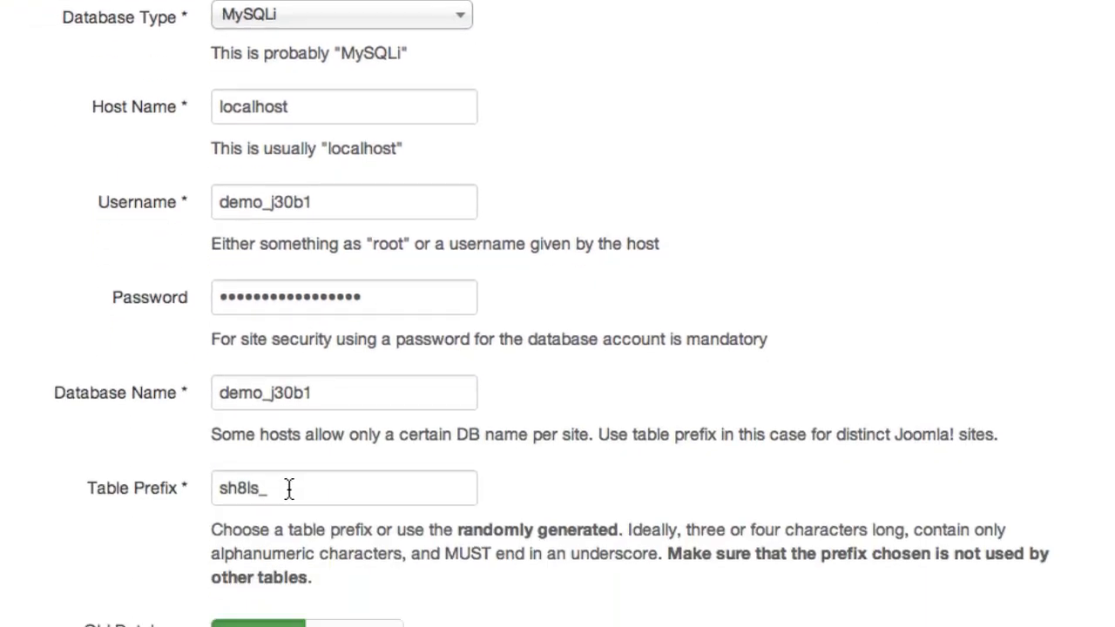
mouse_move(300, 498)
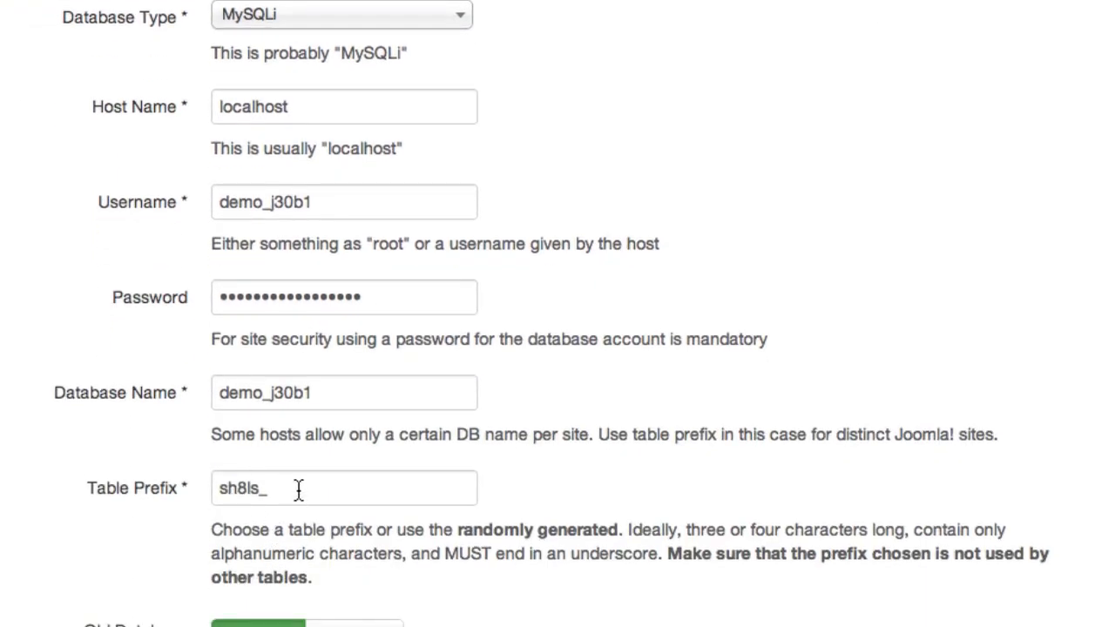
mouse_move(165, 498)
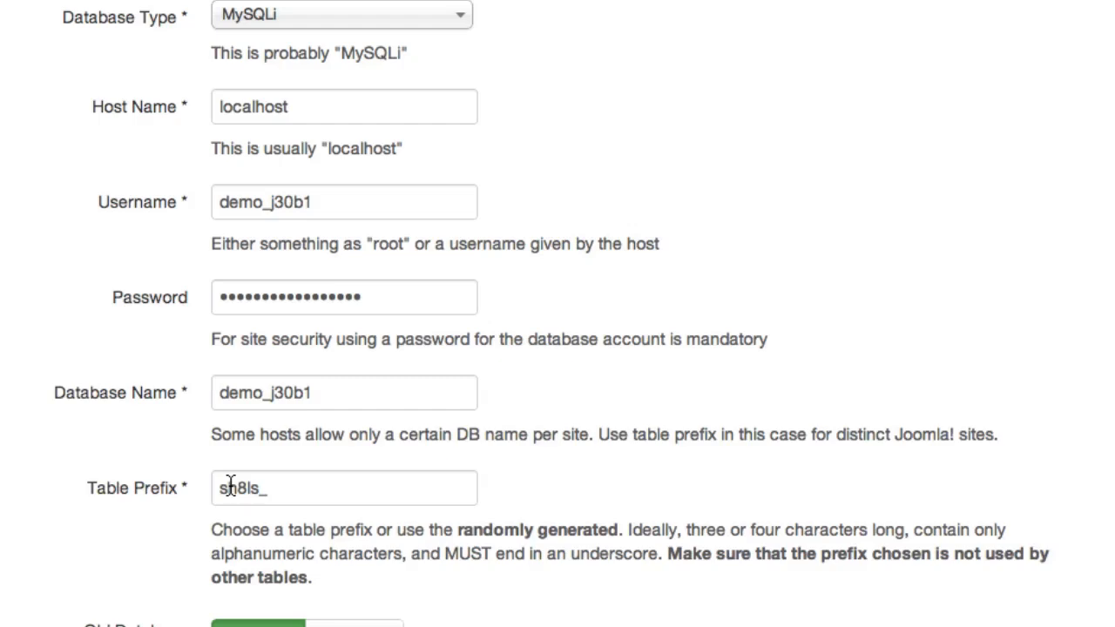
scroll(down, 3)
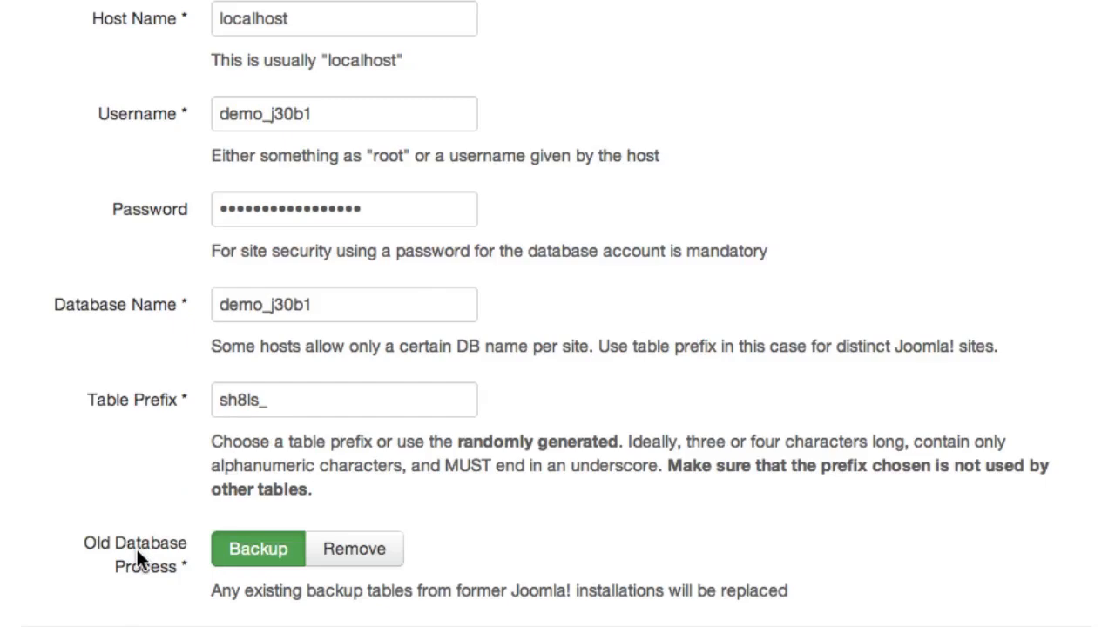
click(354, 548)
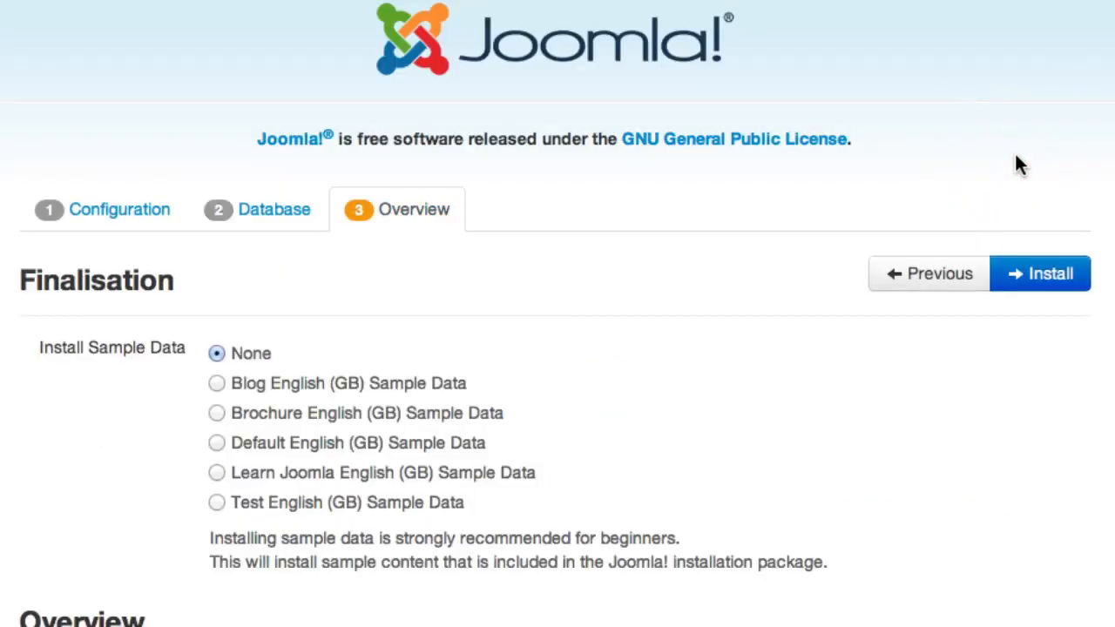
mouse_move(78, 370)
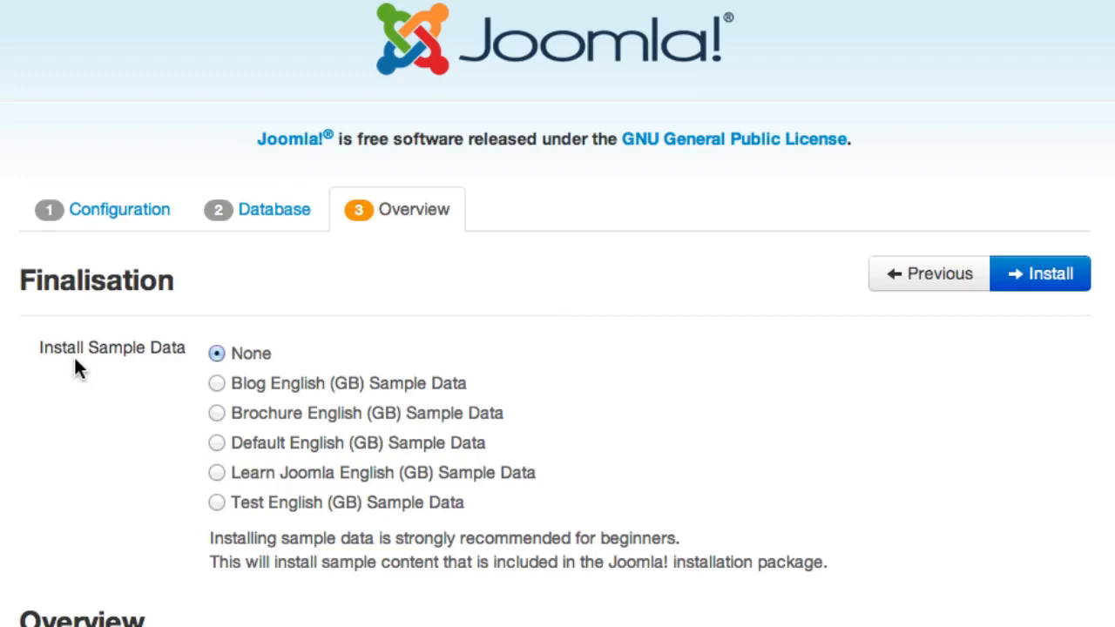
mouse_move(253, 390)
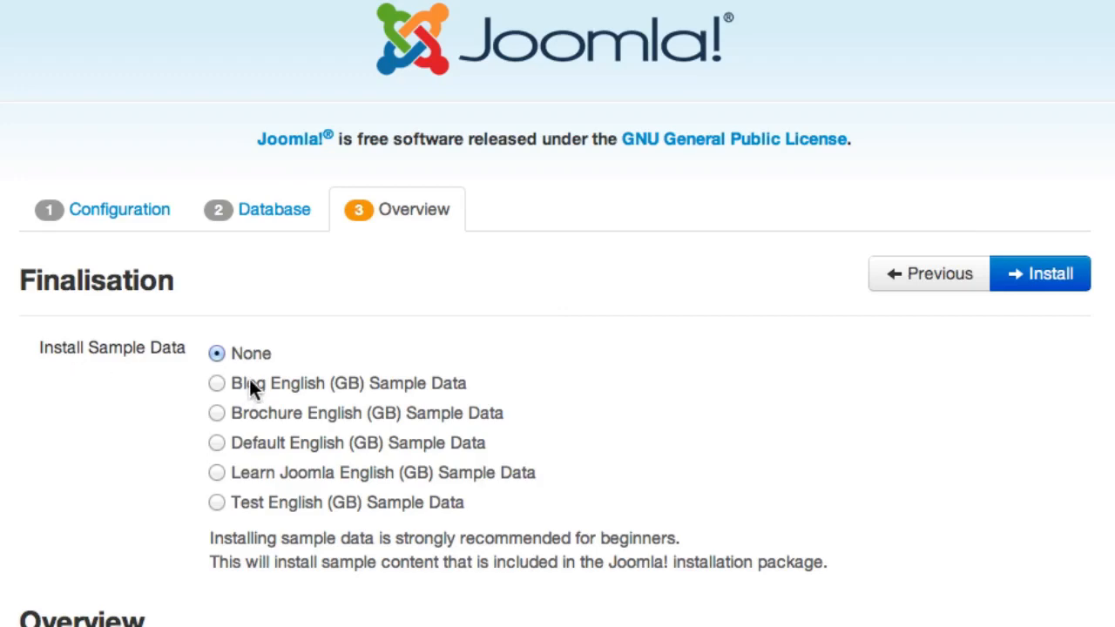
mouse_move(216, 445)
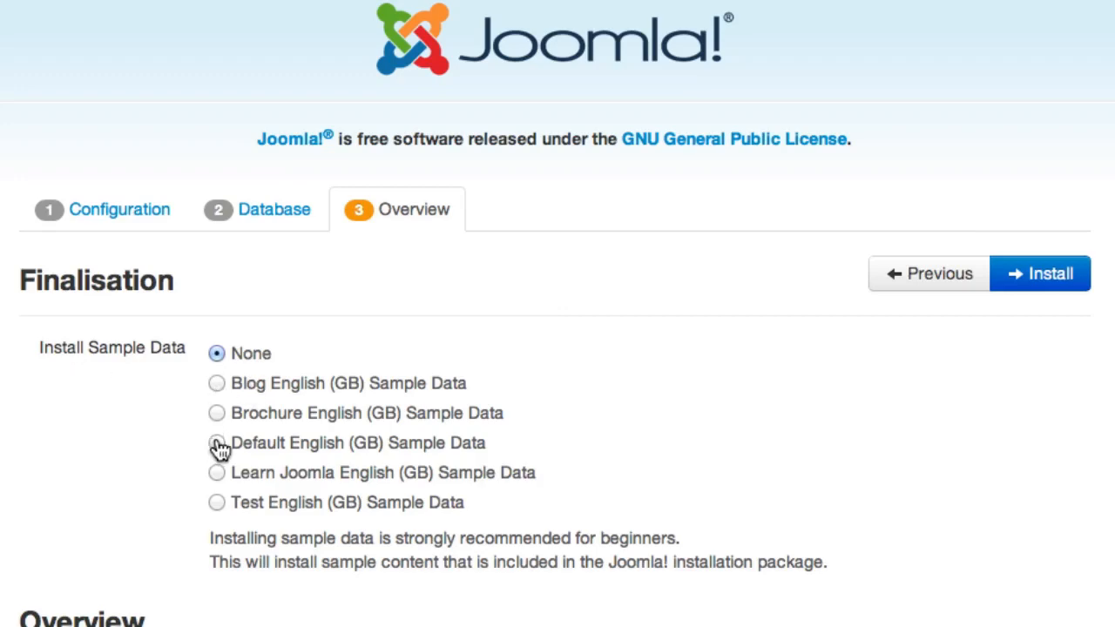
Step: Select Default English (GB) Sample Data and review the overview summary
click(216, 442)
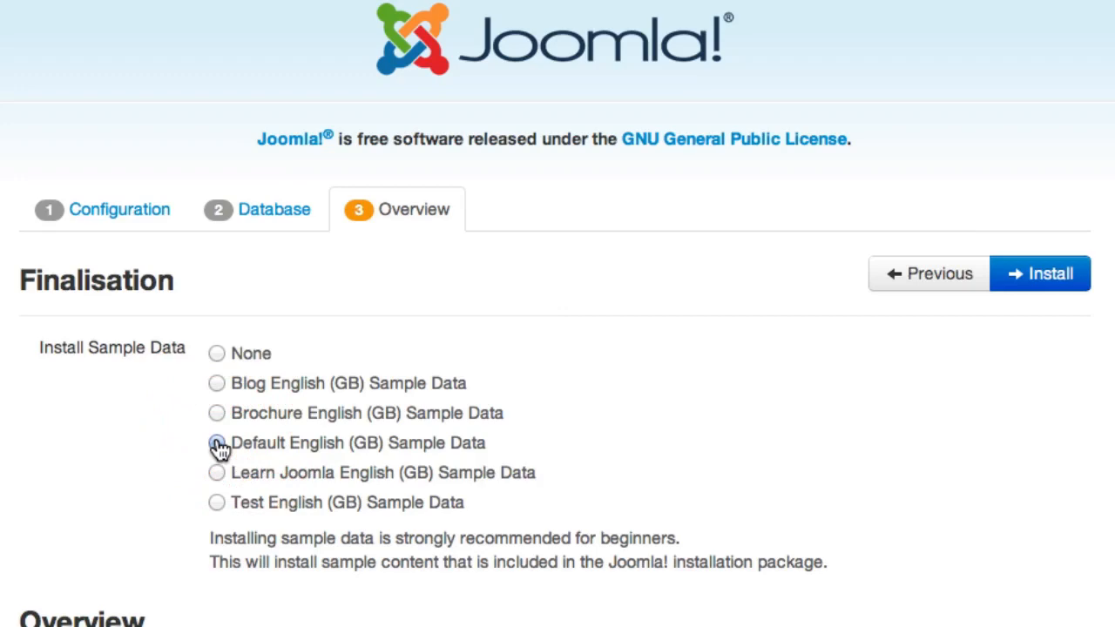
click(216, 442)
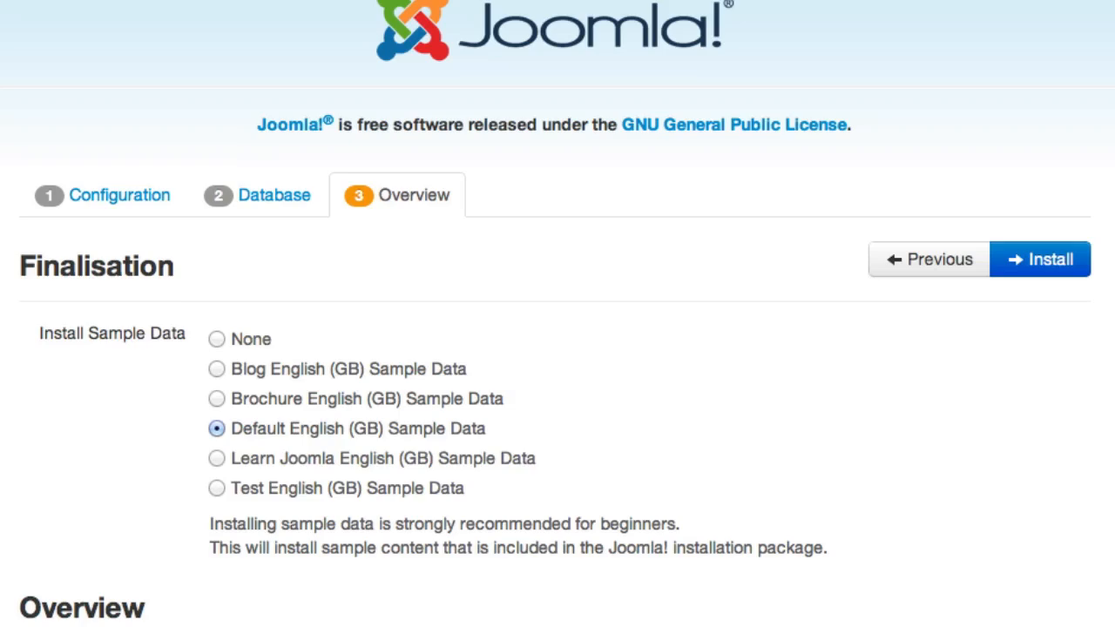
scroll(down, 3)
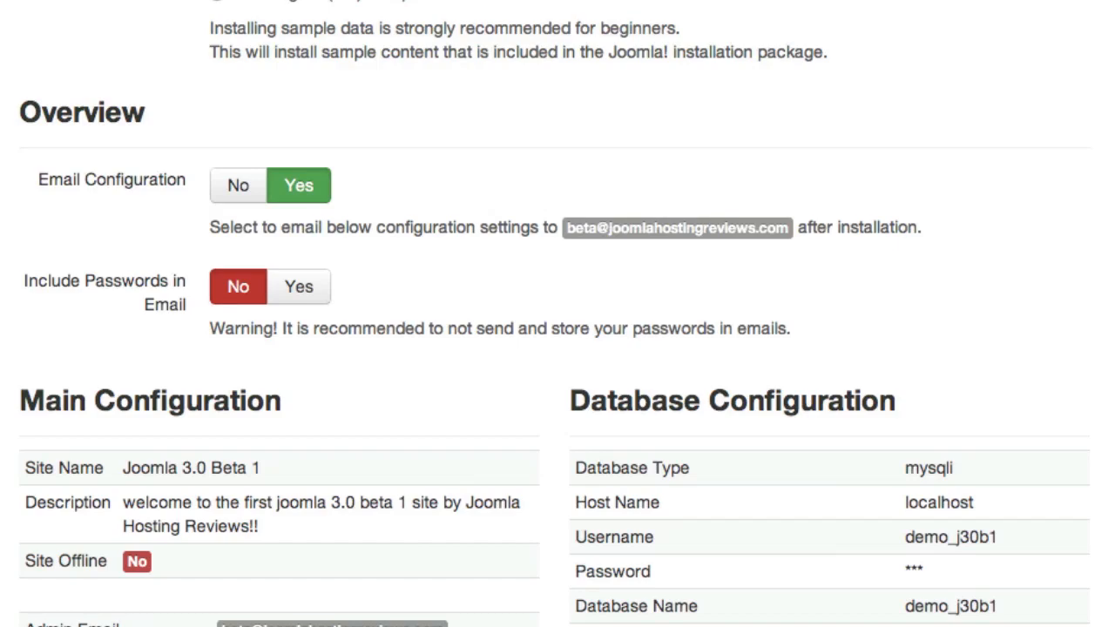
scroll(down, 3)
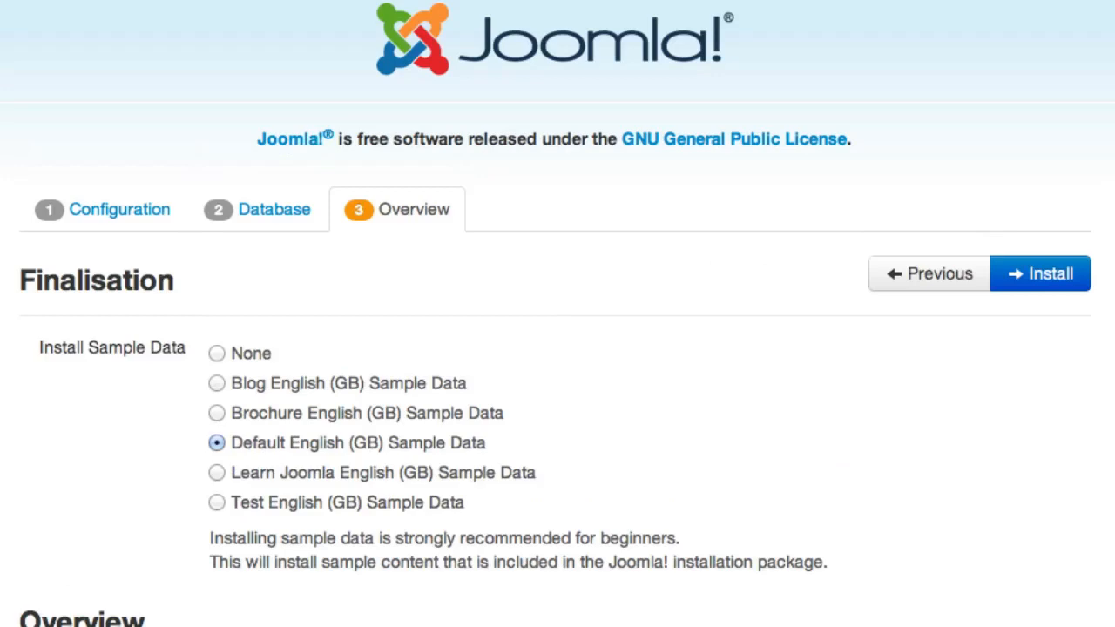
Step: Install Joomla and remove the installation folder from the Congratulations page
click(1040, 272)
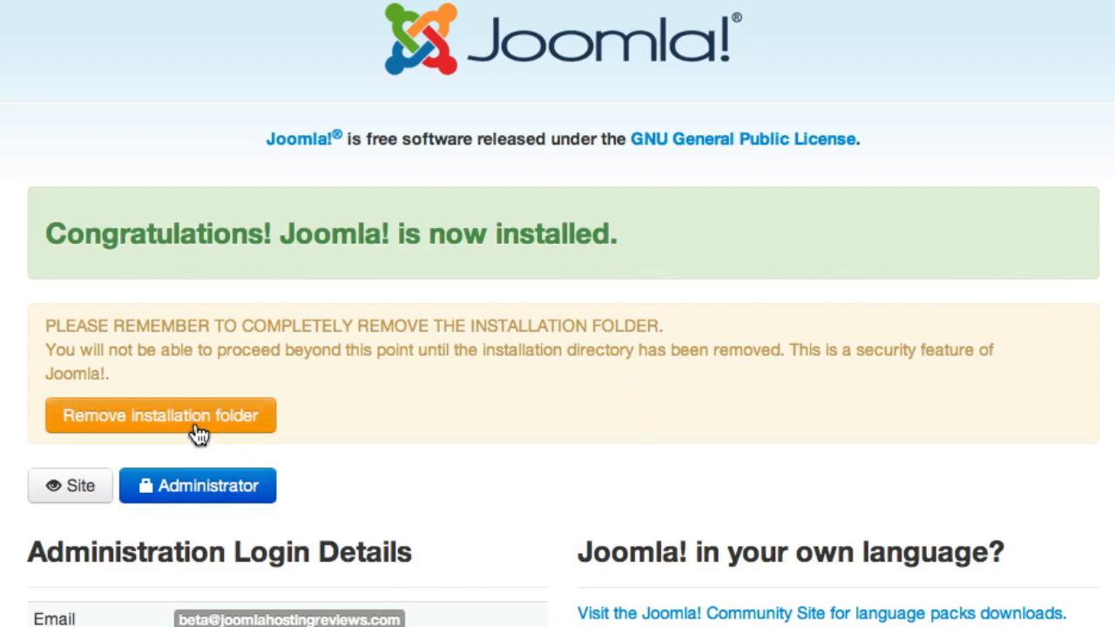
click(160, 415)
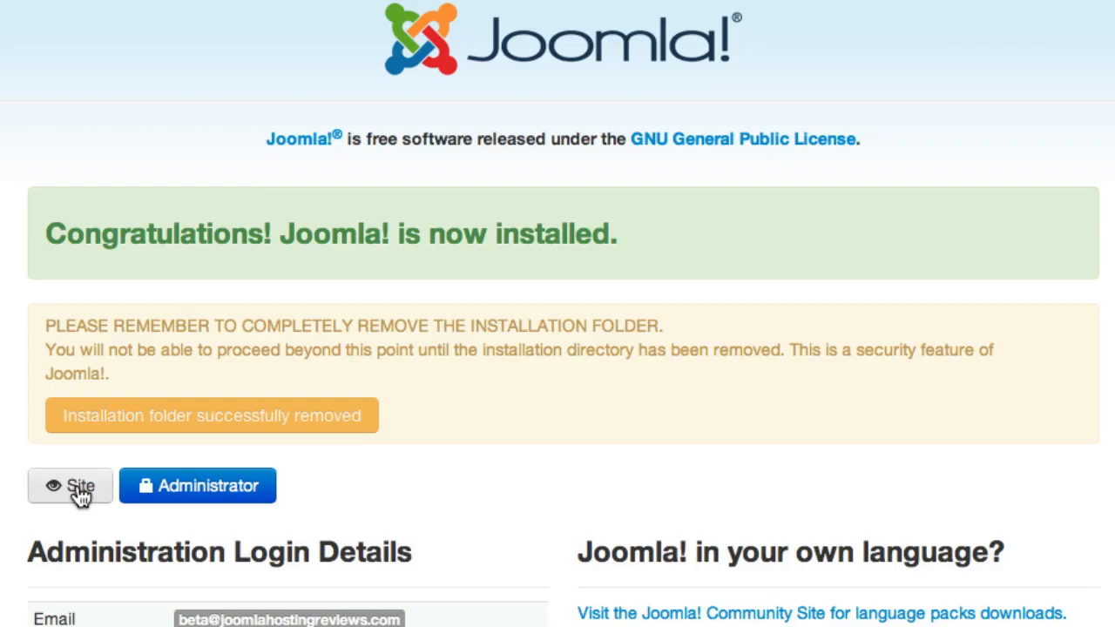
Step: Open the new site's front end and look over the sample-content home page
click(70, 484)
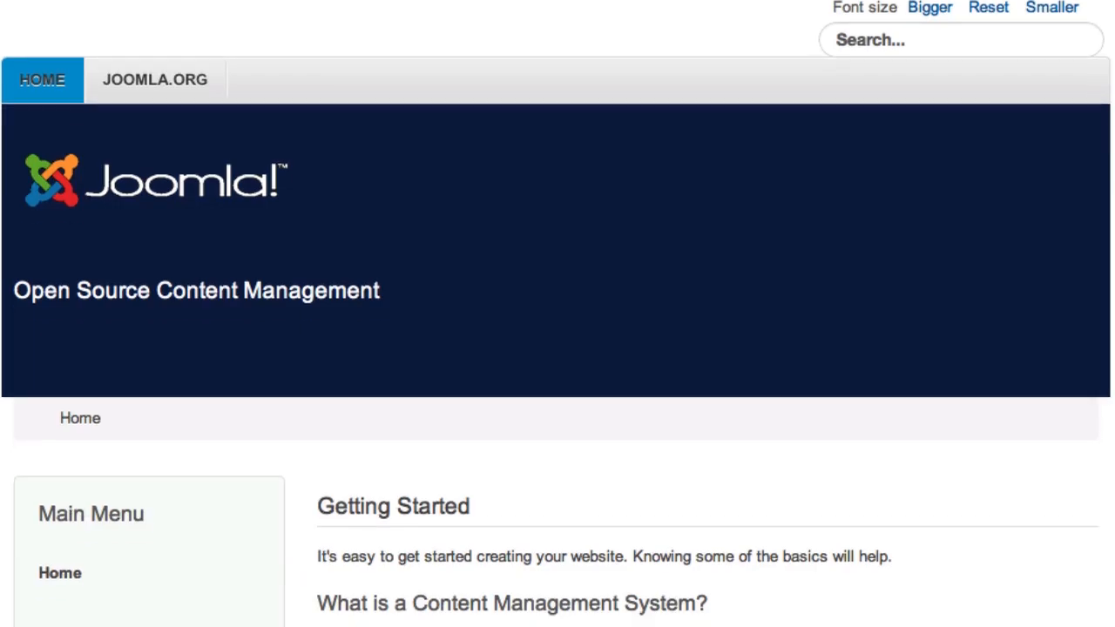
scroll(down, 3)
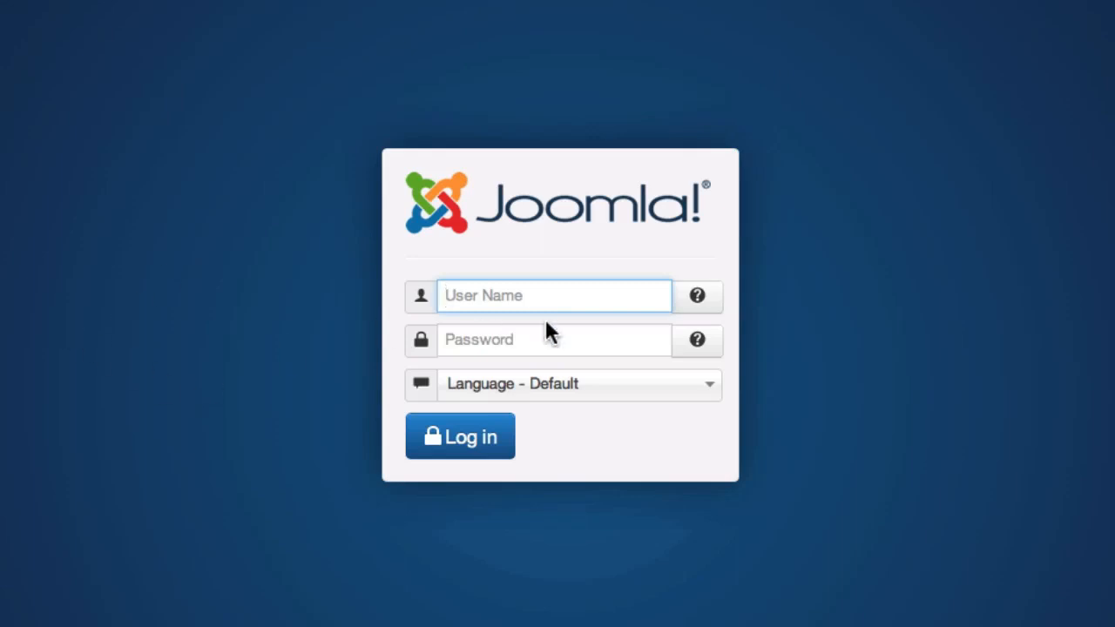
Step: Log in to the administrator as admin with the password to reach the Control Panel
click(554, 296)
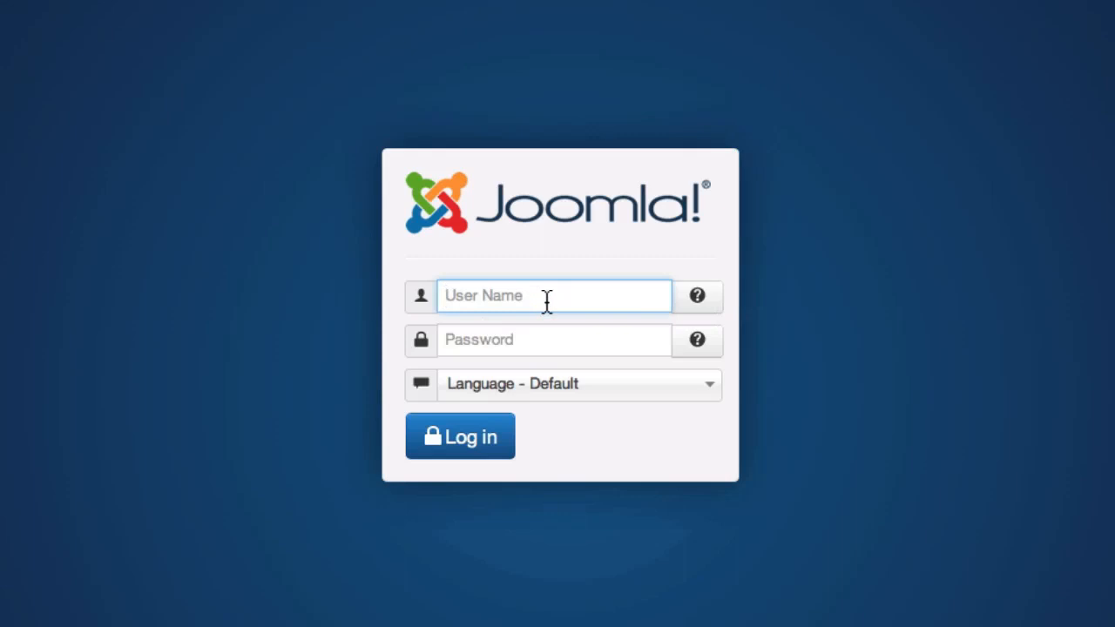
text(admi)
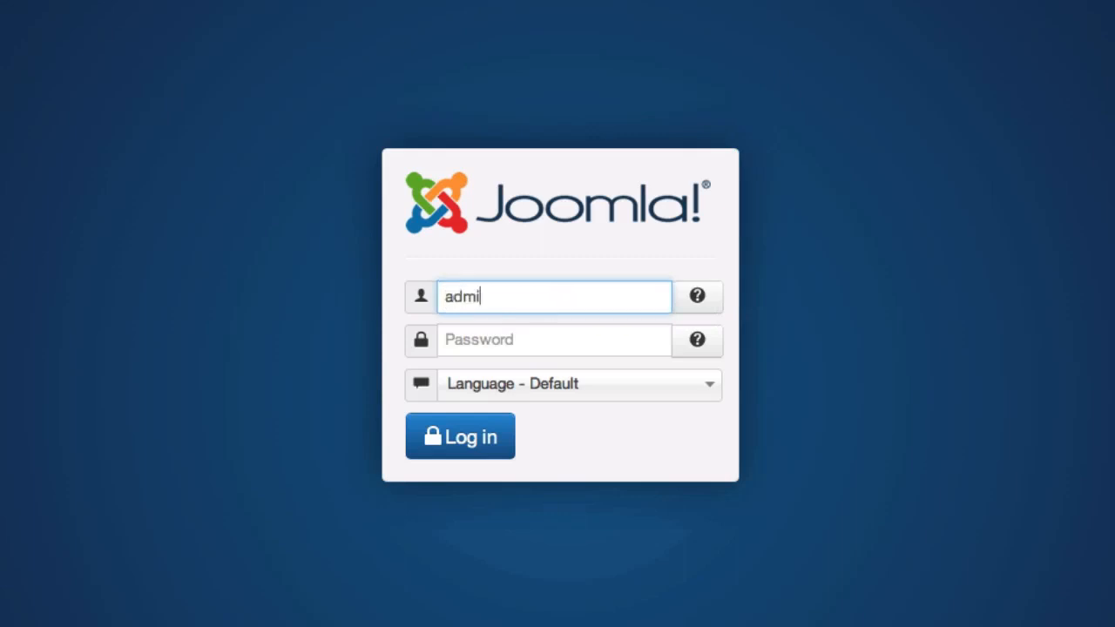
text(•••)
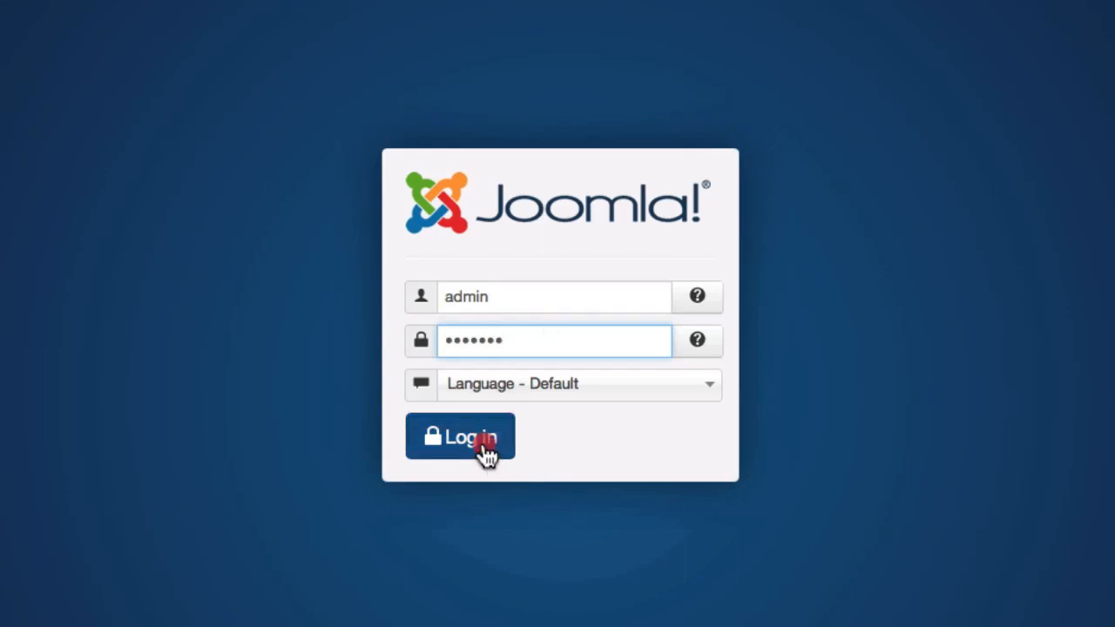
click(460, 435)
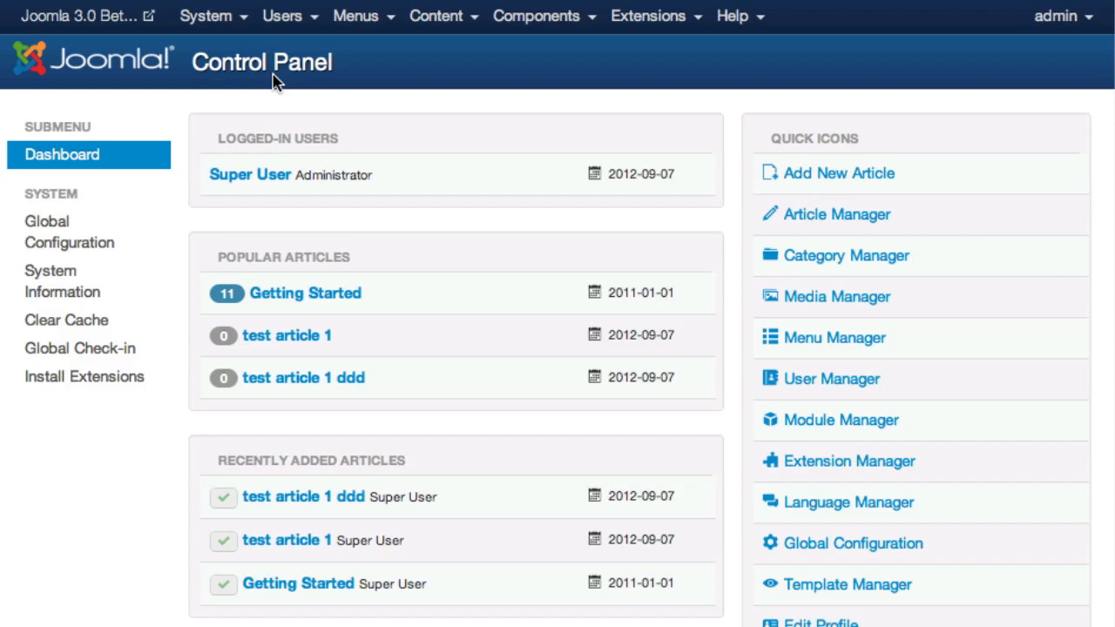
mouse_move(812, 167)
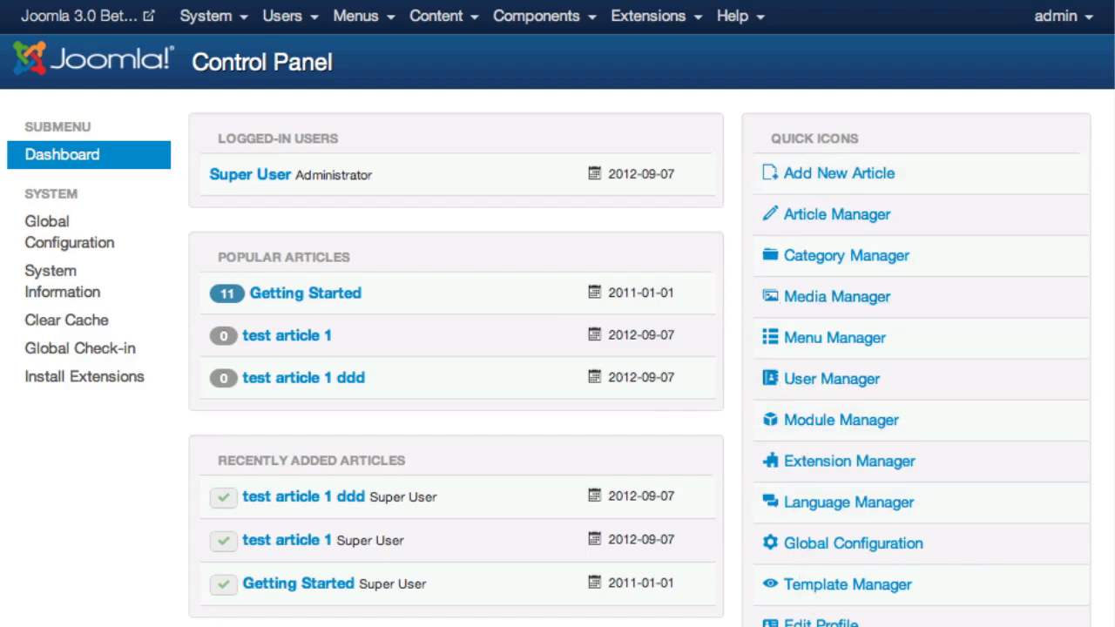
mouse_move(826, 387)
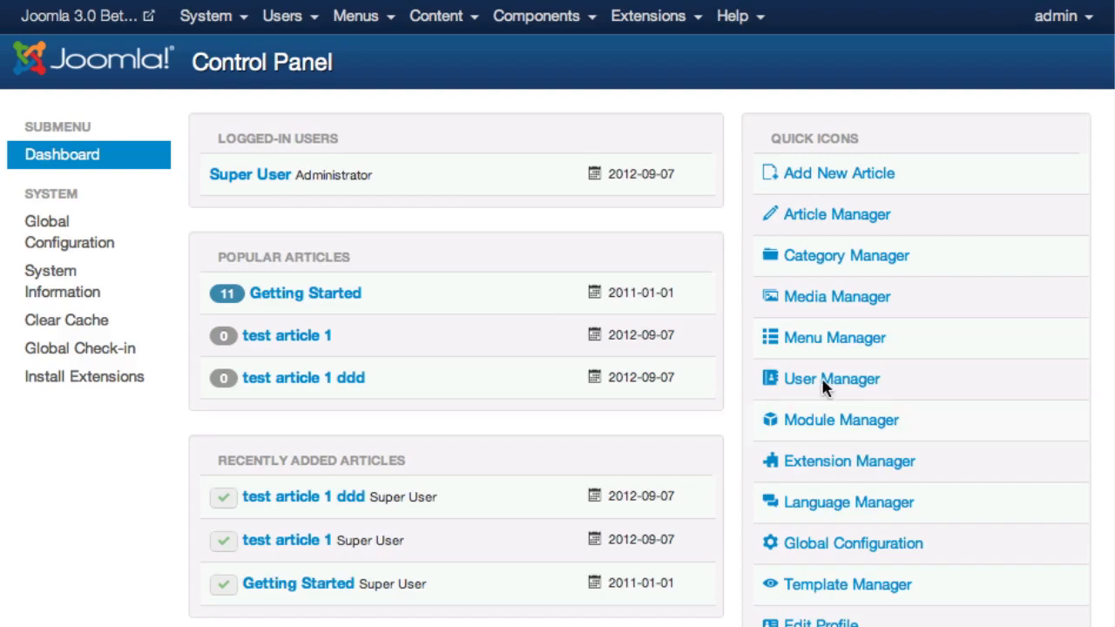
mouse_move(840, 420)
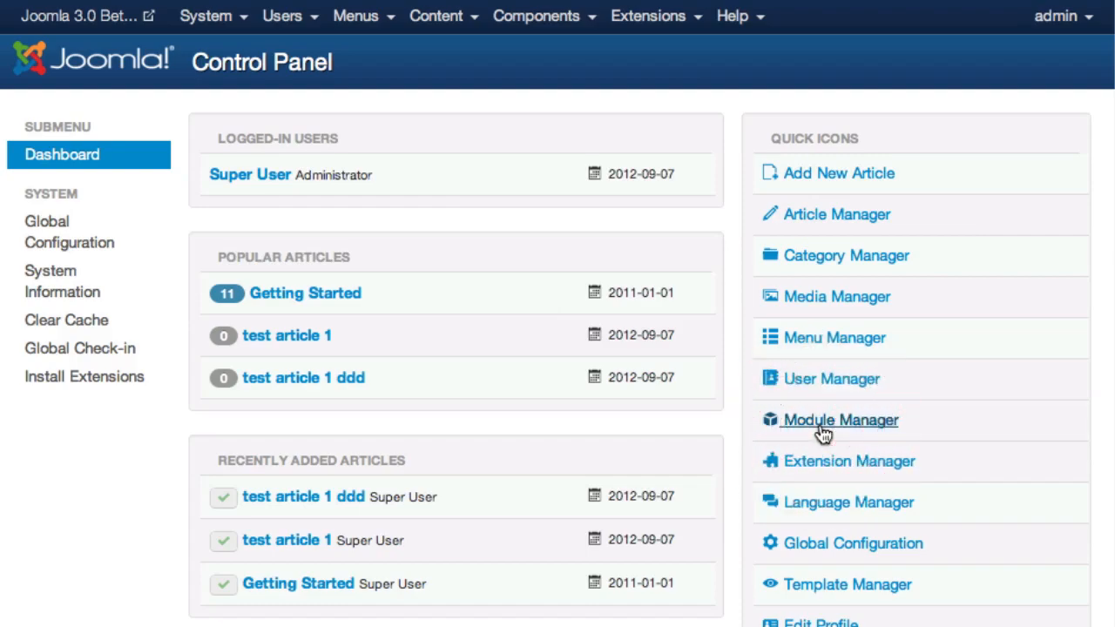
click(839, 420)
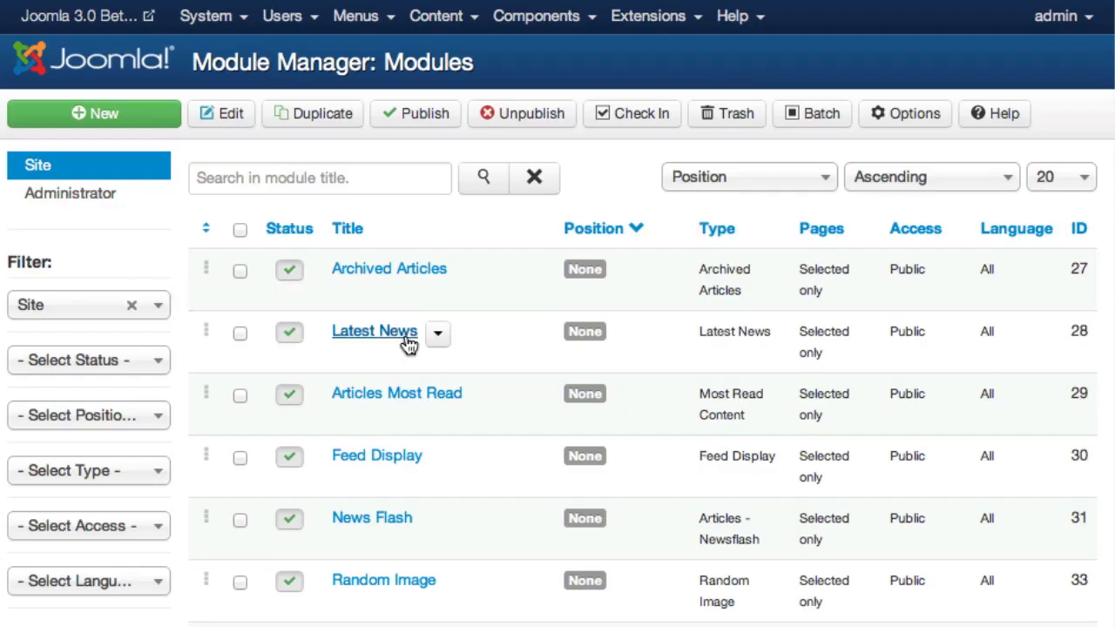
scroll(down, 3)
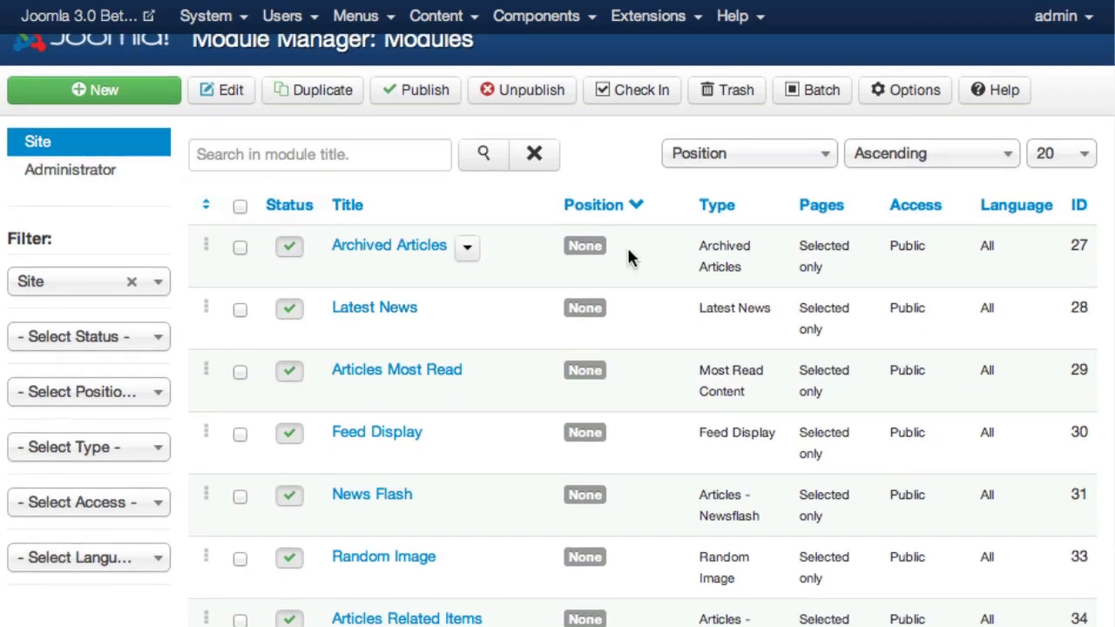
mouse_move(573, 173)
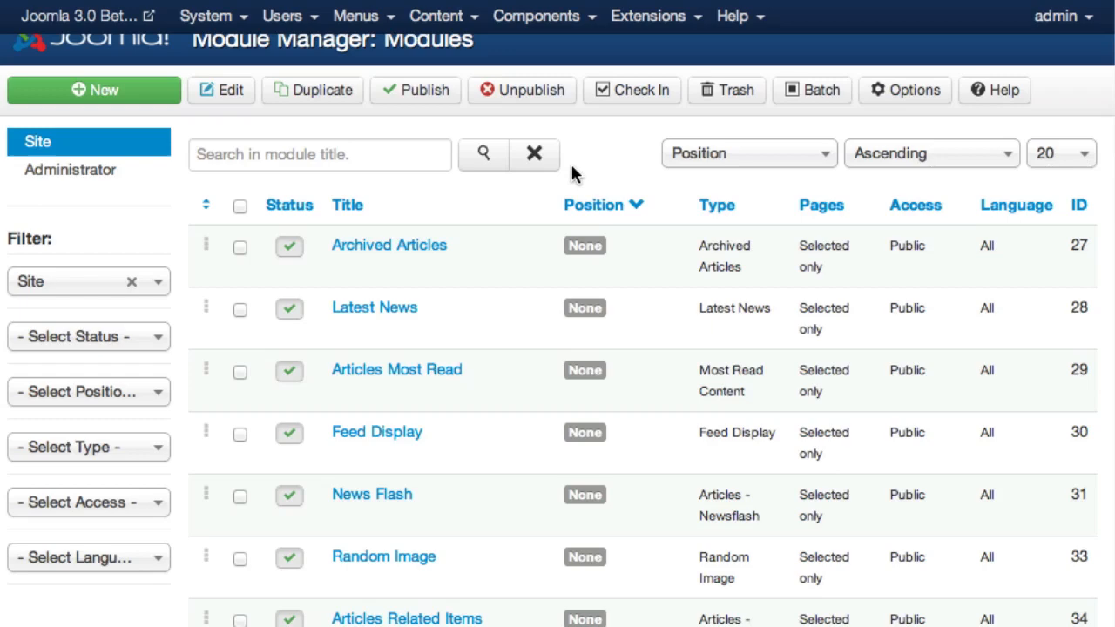
mouse_move(49, 436)
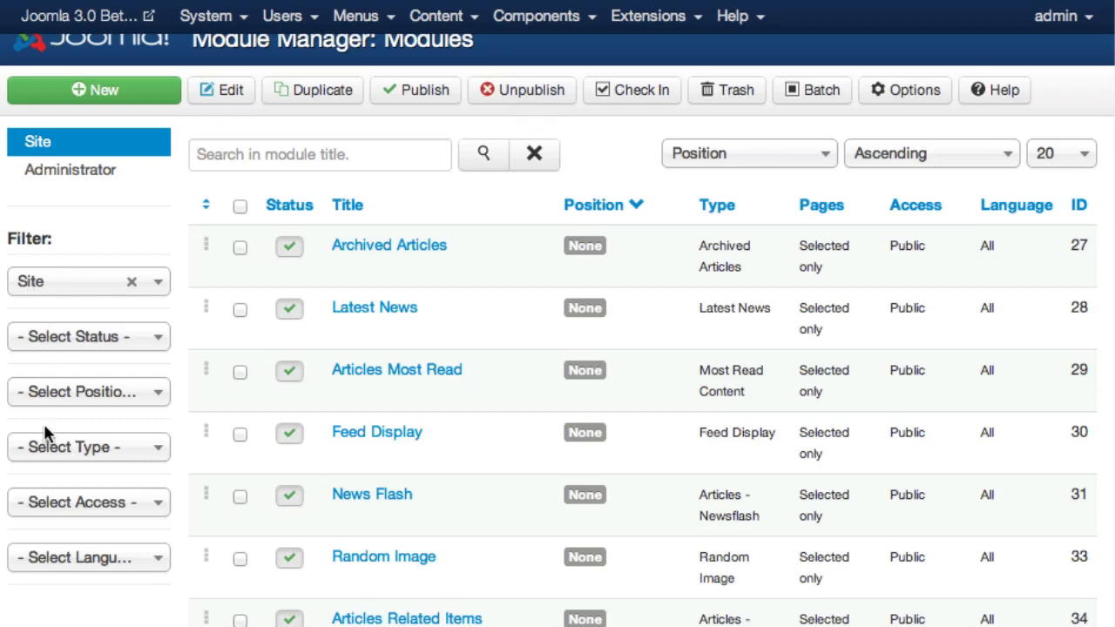
mouse_move(78, 462)
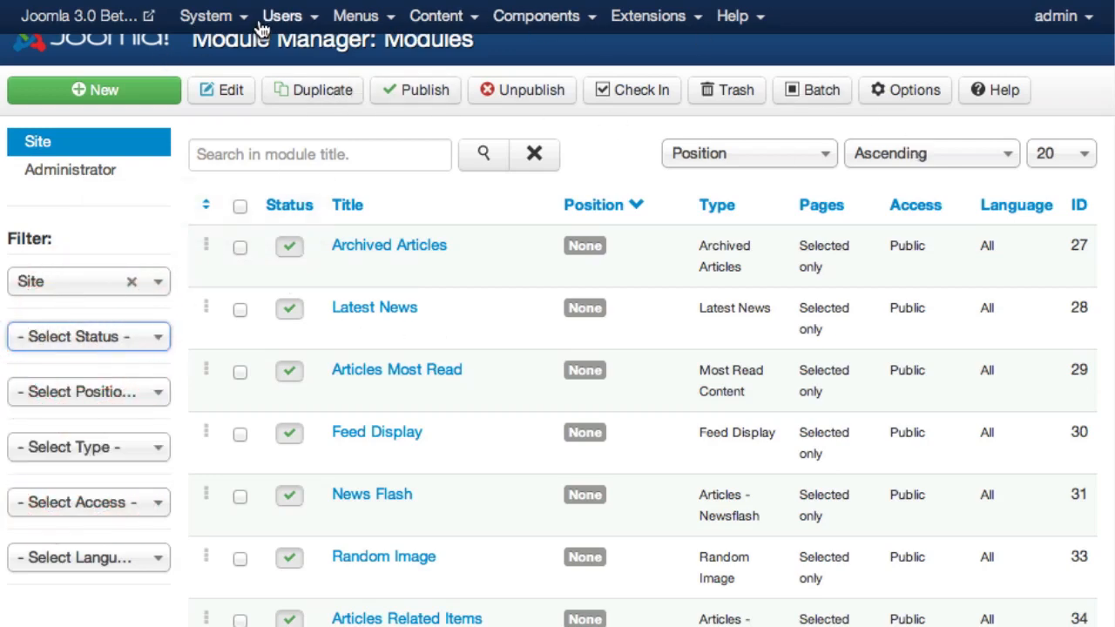
click(205, 16)
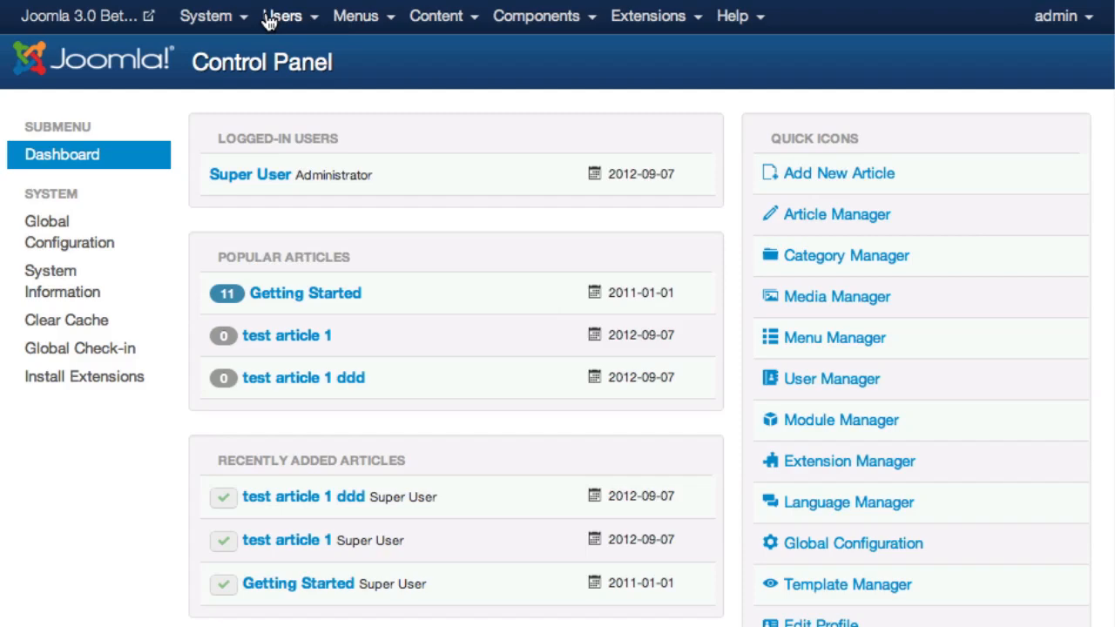
Step: Open Content > Article Manager, view the empty Featured Articles list, and return to all articles
click(436, 15)
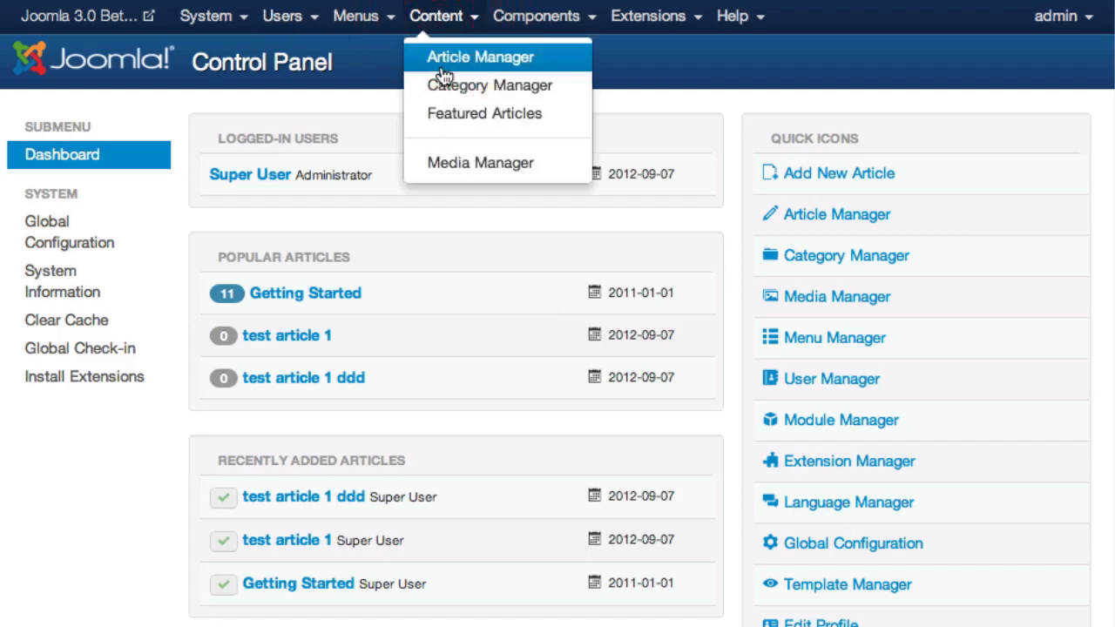
click(481, 56)
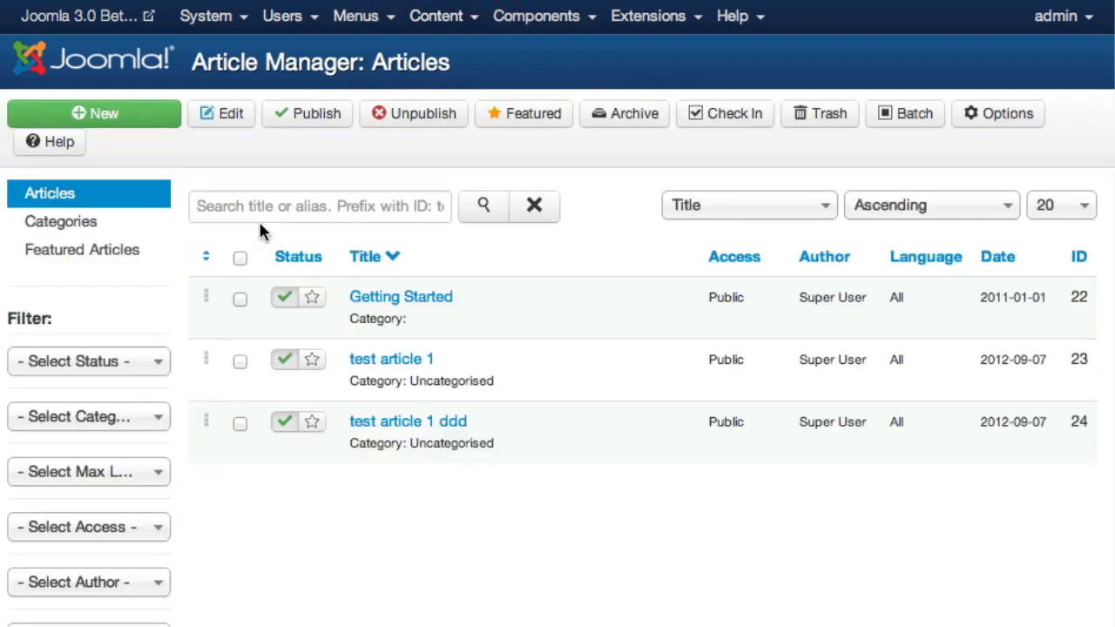
mouse_move(317, 122)
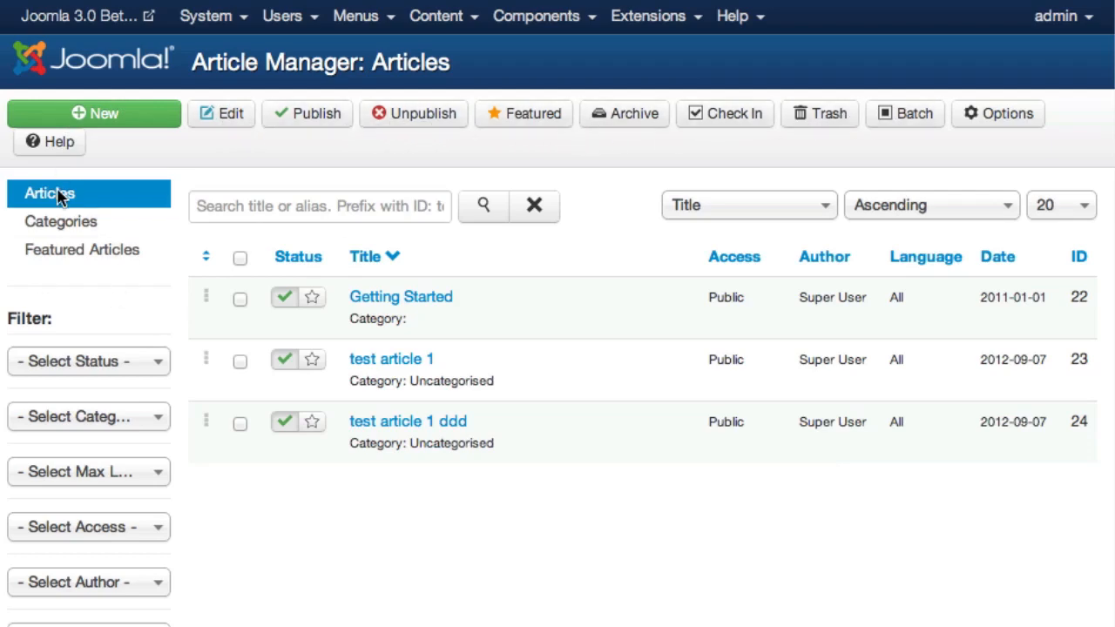
mouse_move(59, 205)
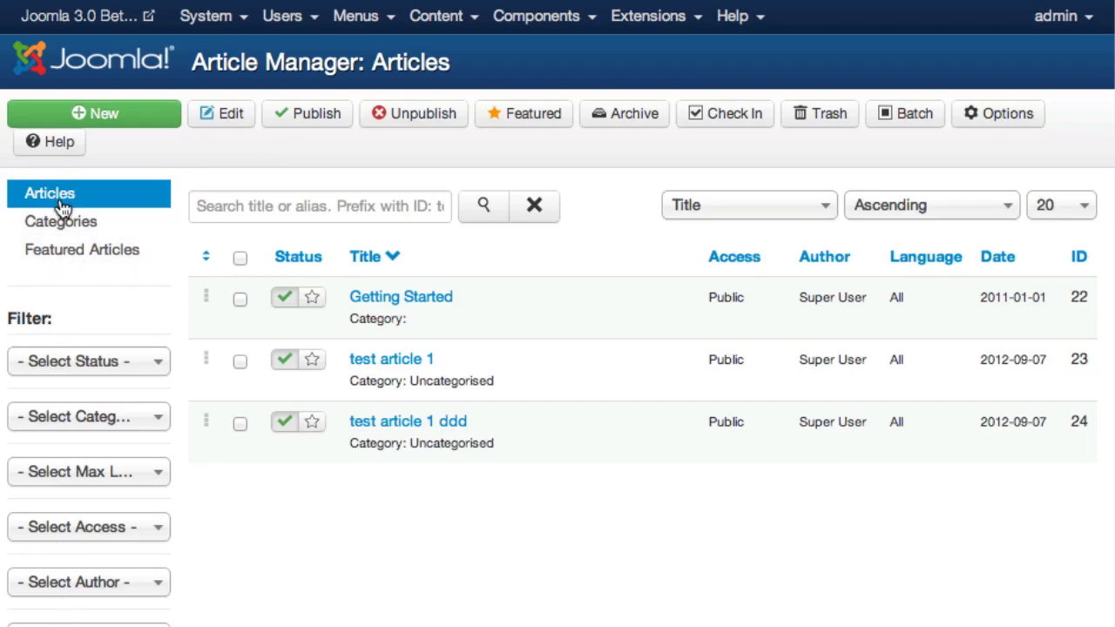
click(61, 222)
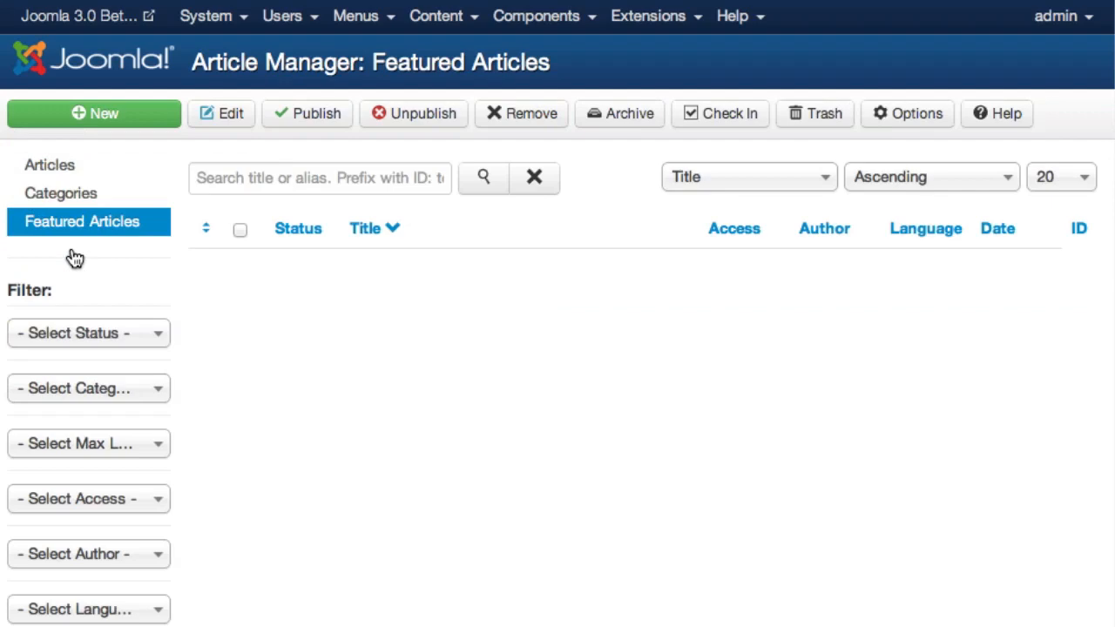
click(49, 164)
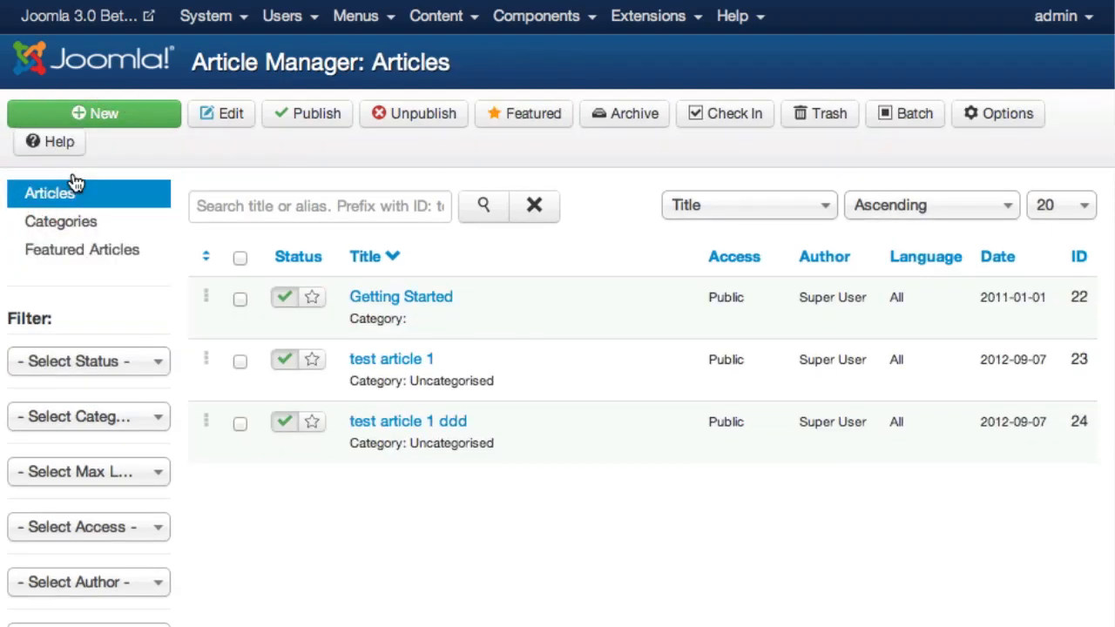
mouse_move(150, 163)
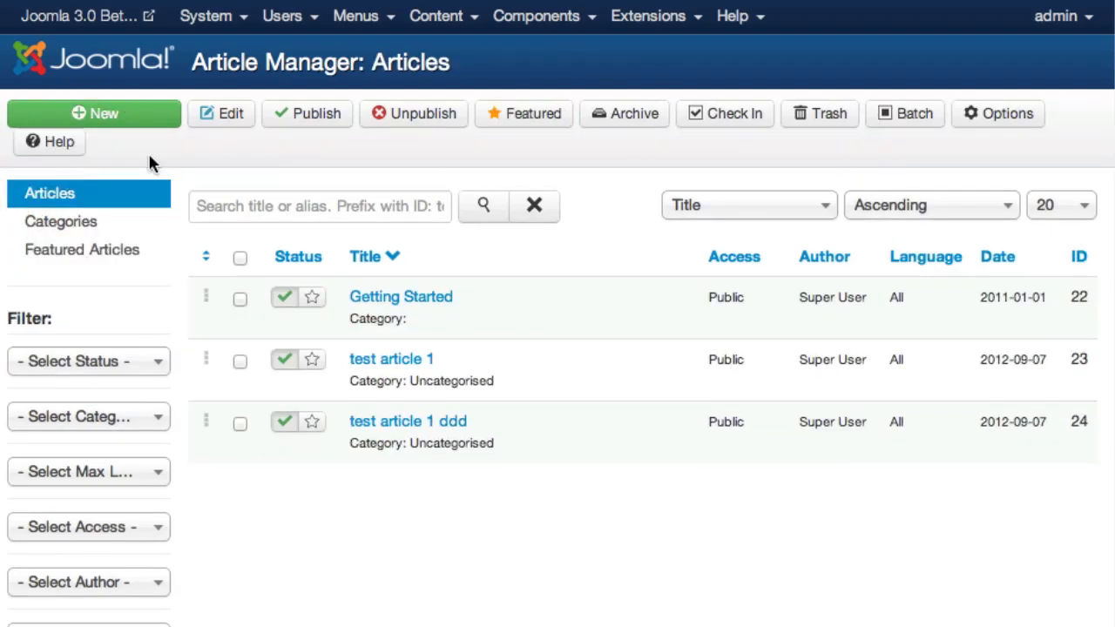
mouse_move(293, 183)
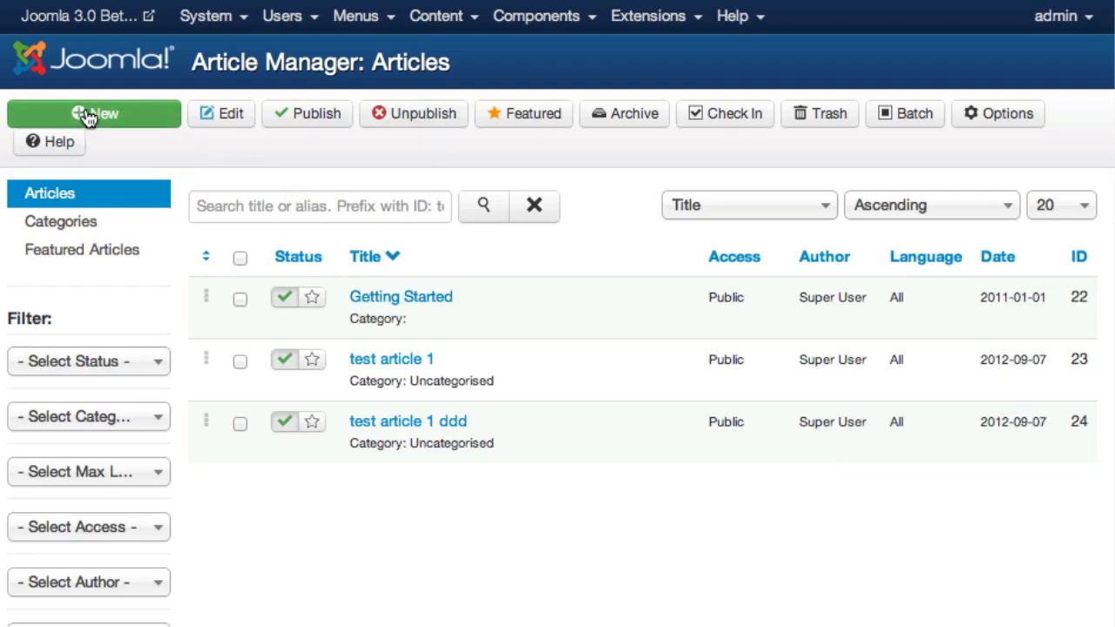
Step: Start a new article and view its publishing options
click(94, 113)
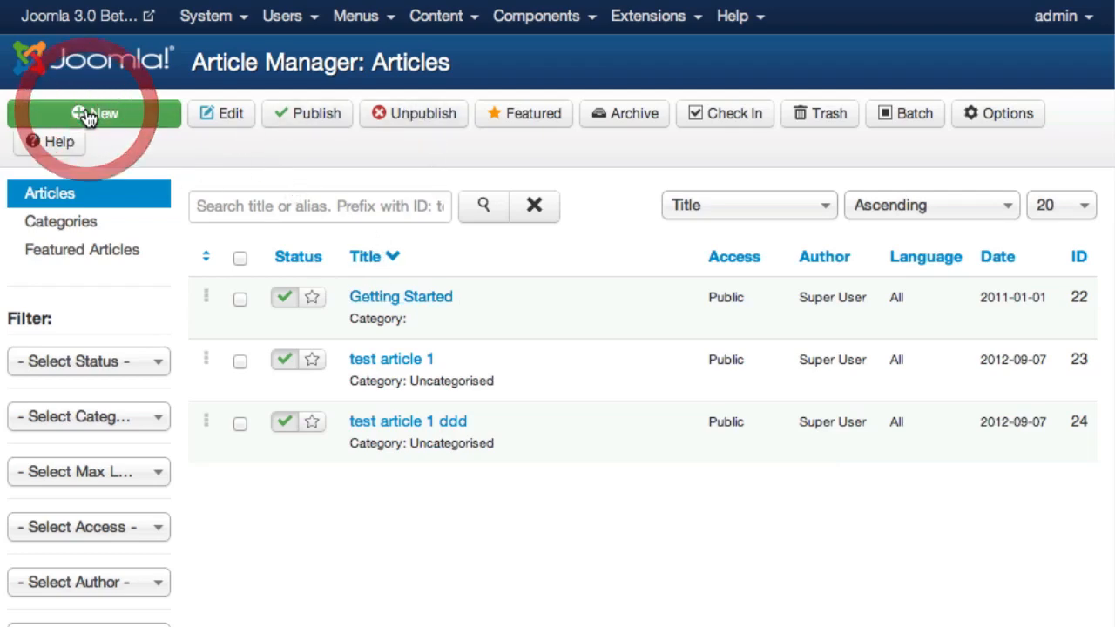
click(94, 113)
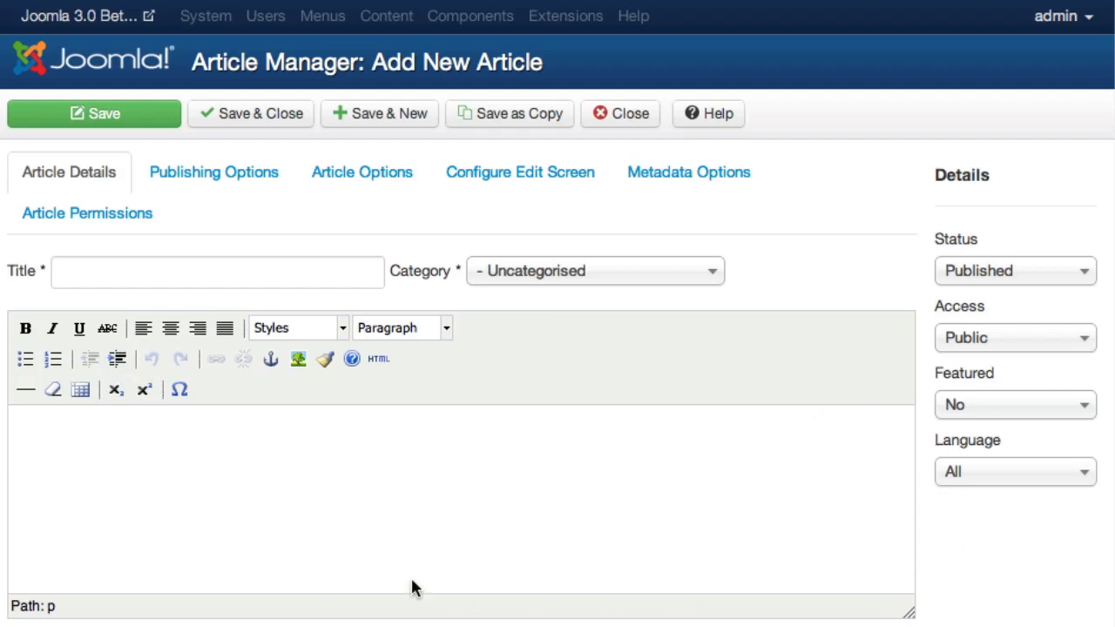
mouse_move(206, 252)
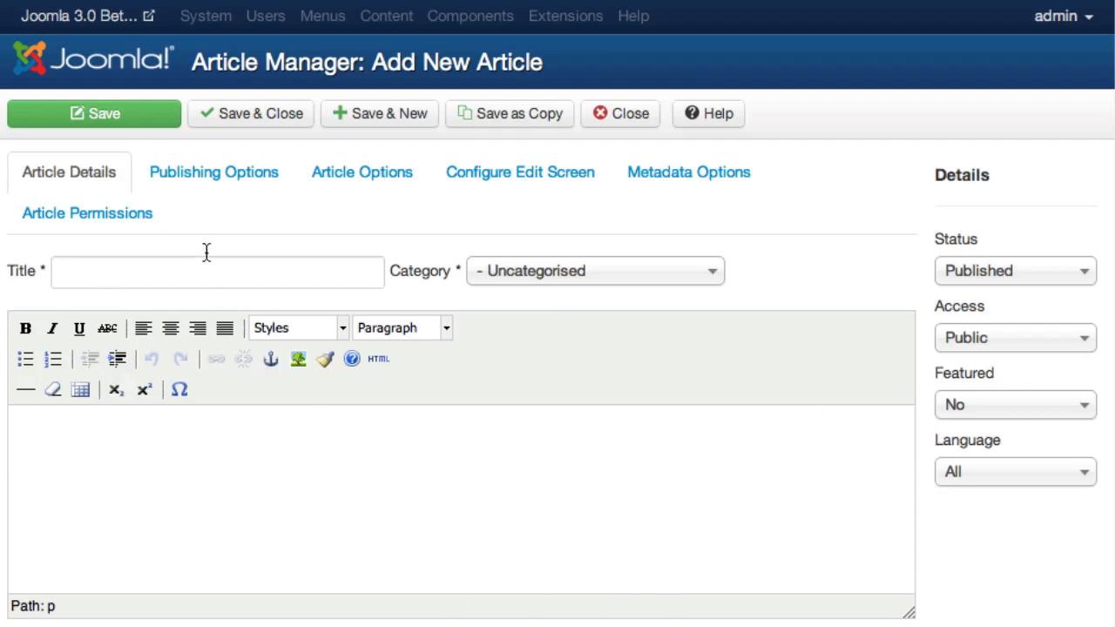
click(212, 172)
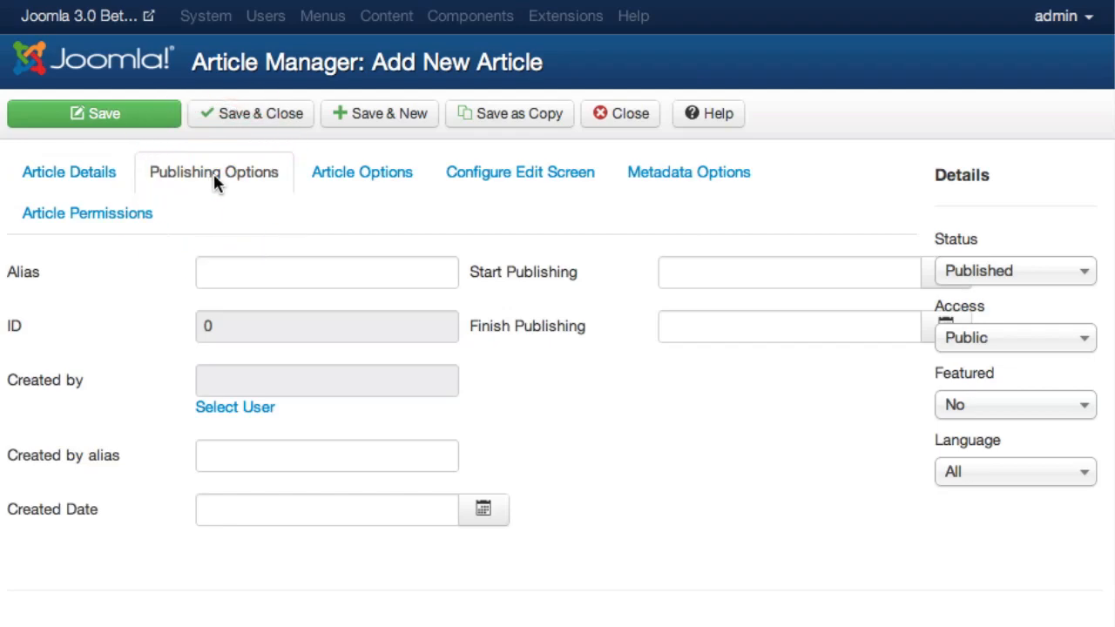
click(363, 172)
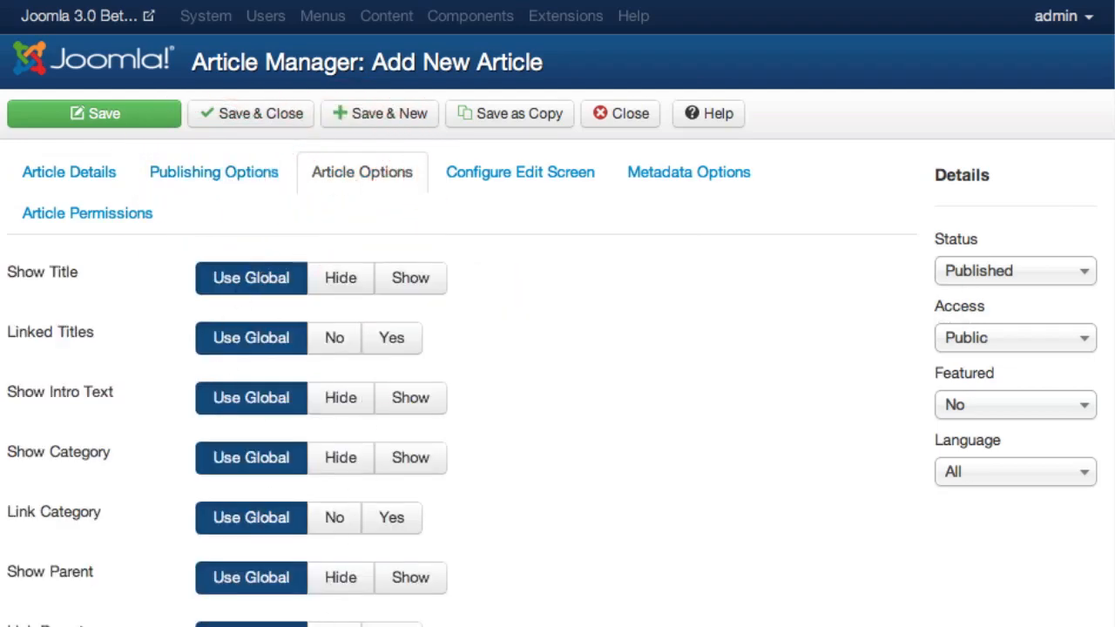
Step: Browse the Configure Edit Screen, Metadata Options and Article Permissions tabs, then return to Article Details
click(519, 172)
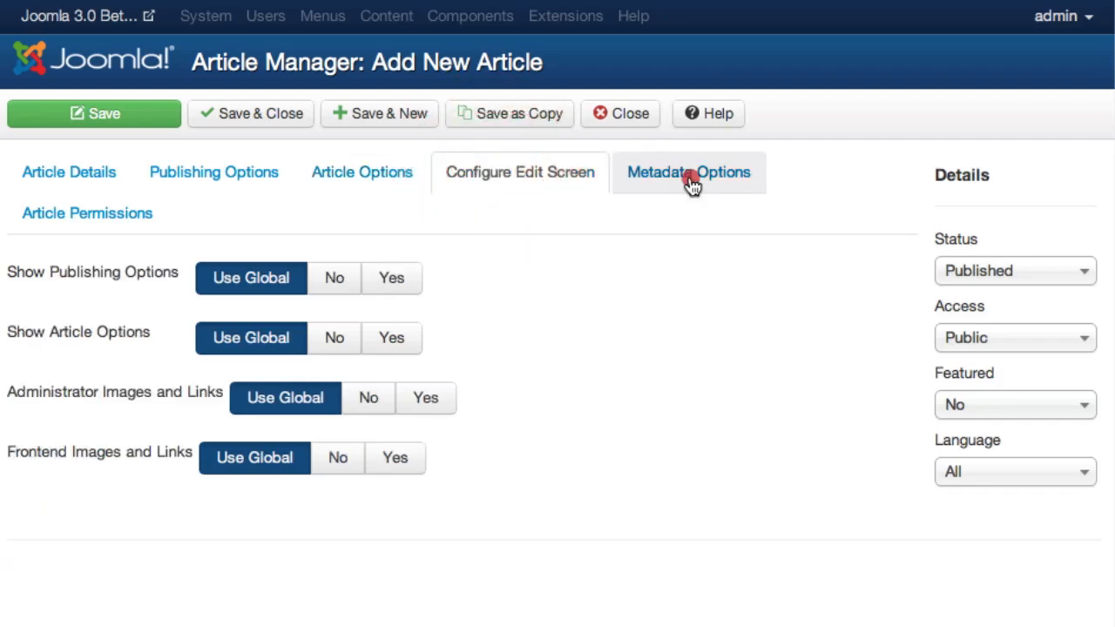
click(688, 172)
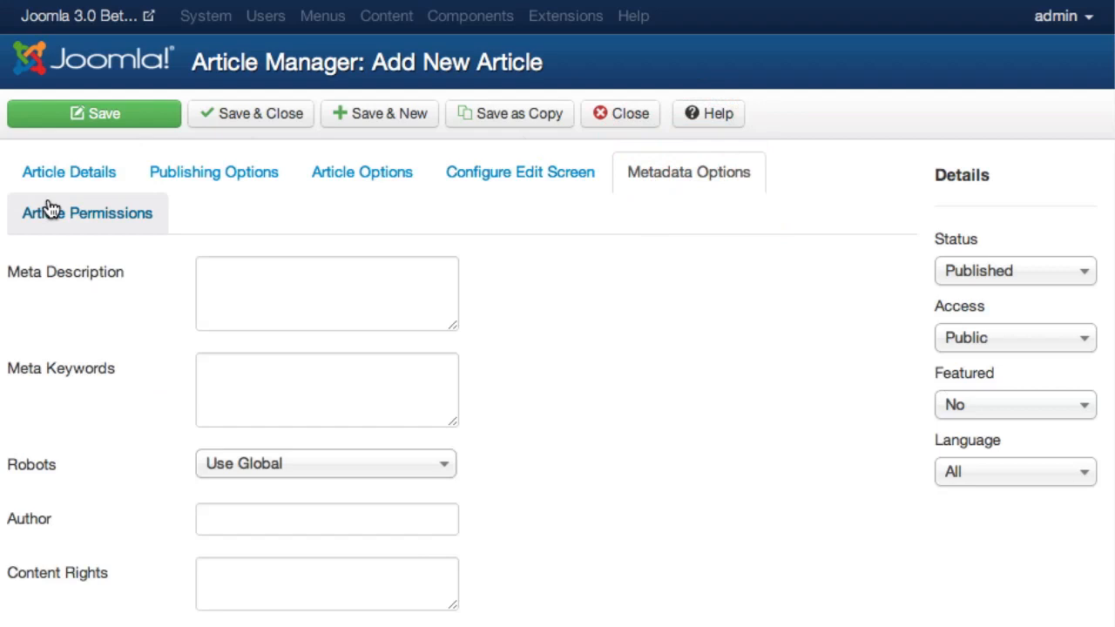
mouse_move(105, 305)
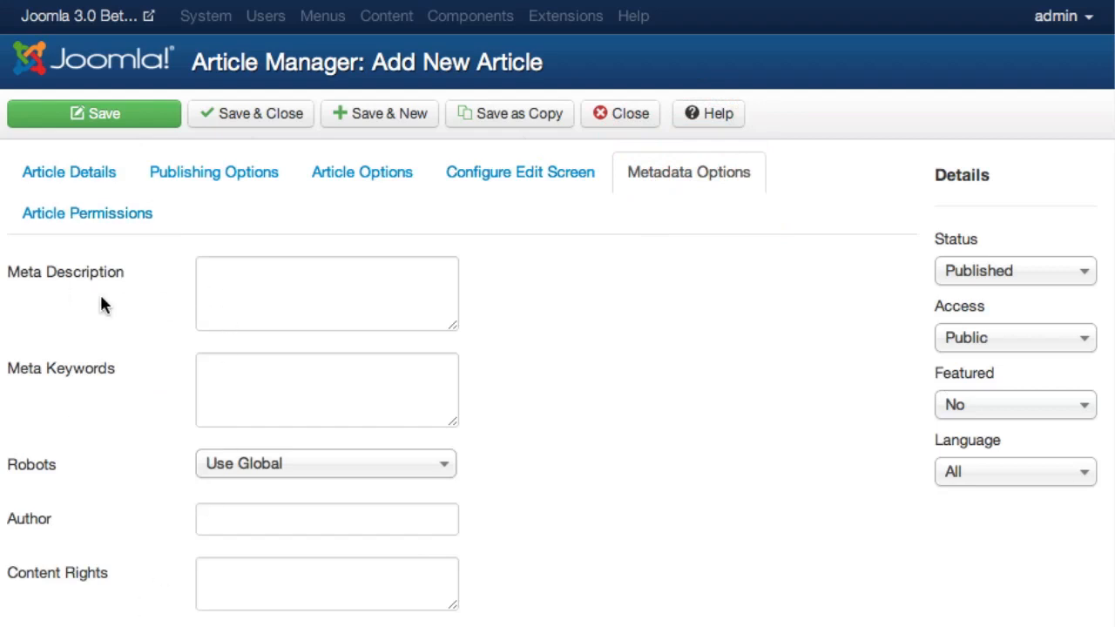
mouse_move(87, 213)
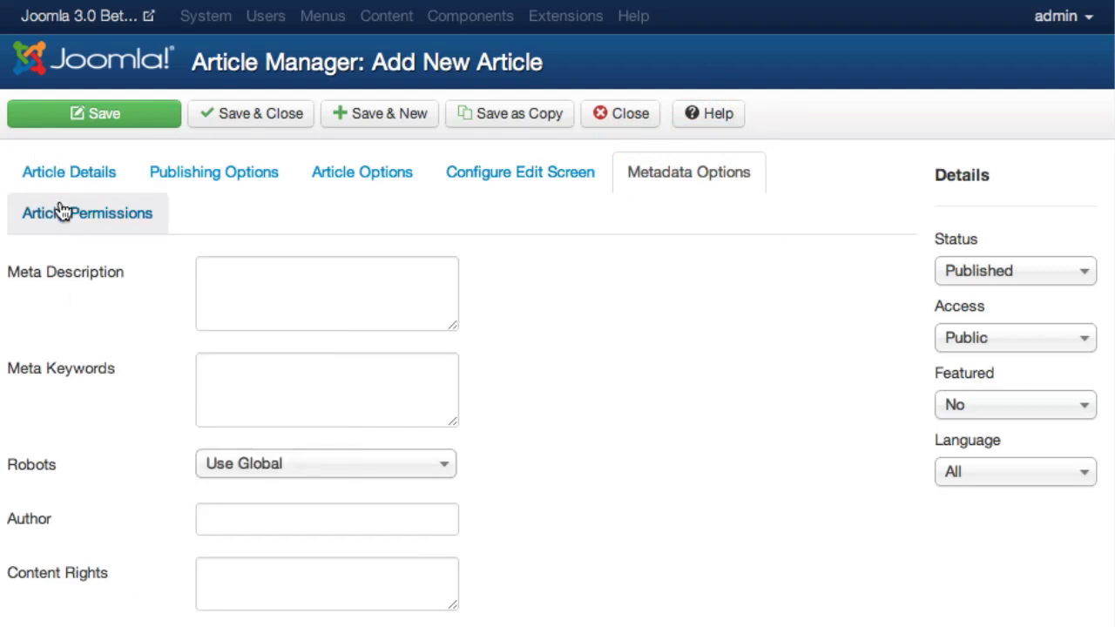
click(87, 213)
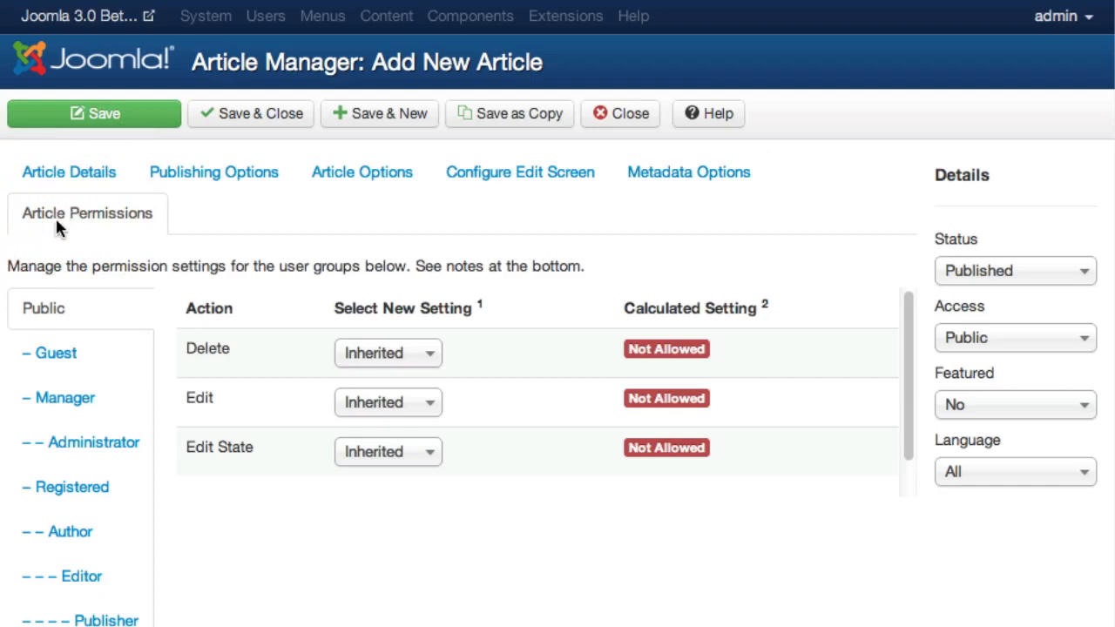
click(70, 173)
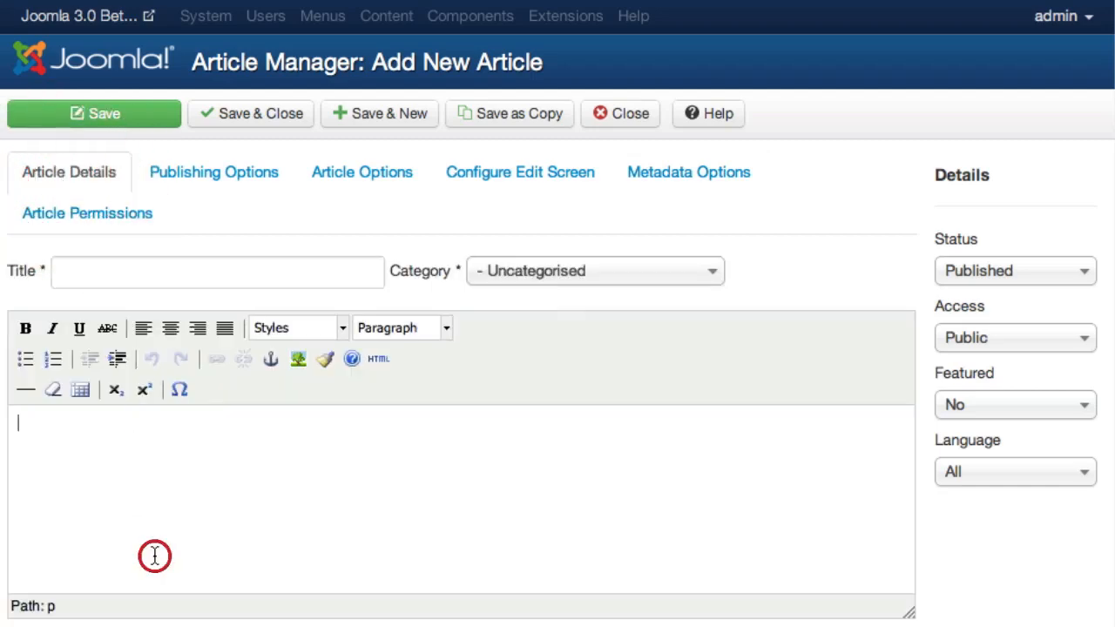
Step: Enter placeholder body text 'fdsdfads' and the placeholder title 'dfsfdfdsaf'
text(fdsdfads)
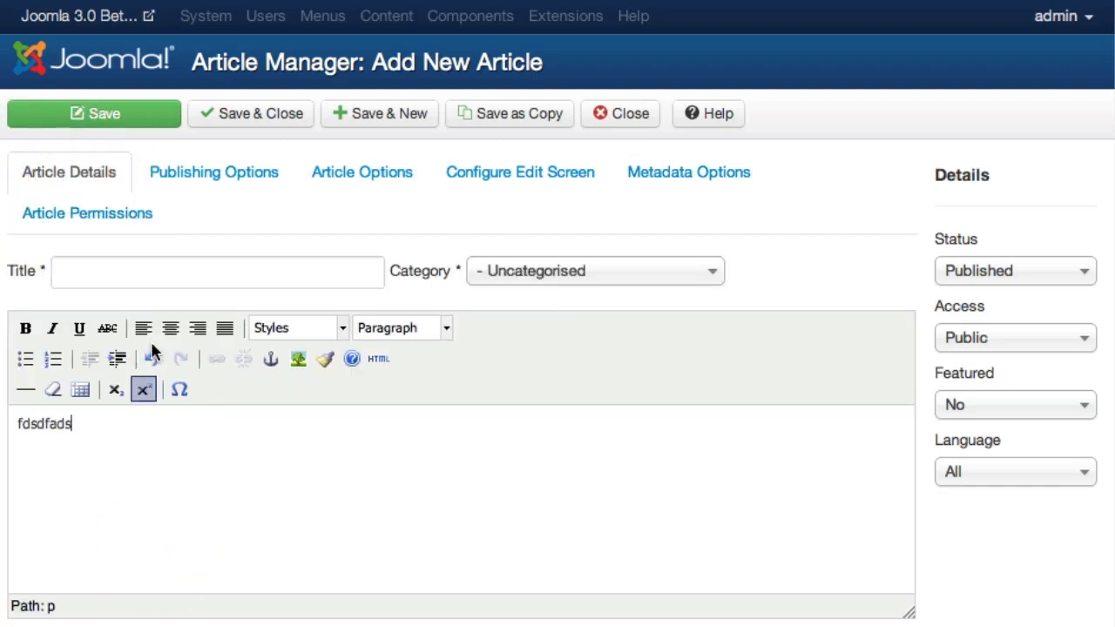
text(dfsfdfds)
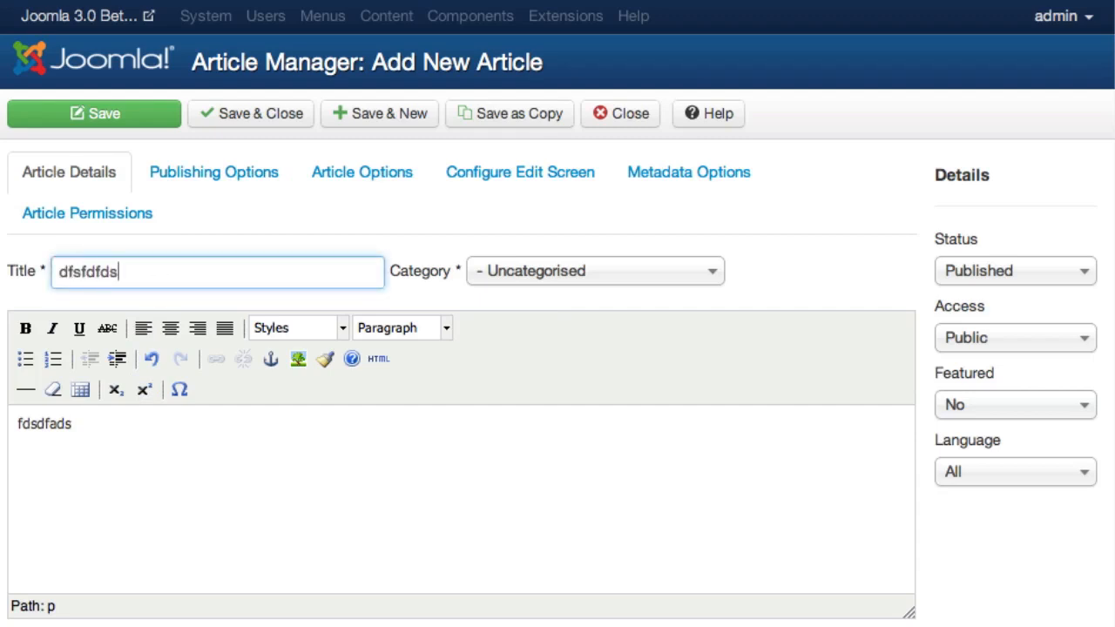
text(af)
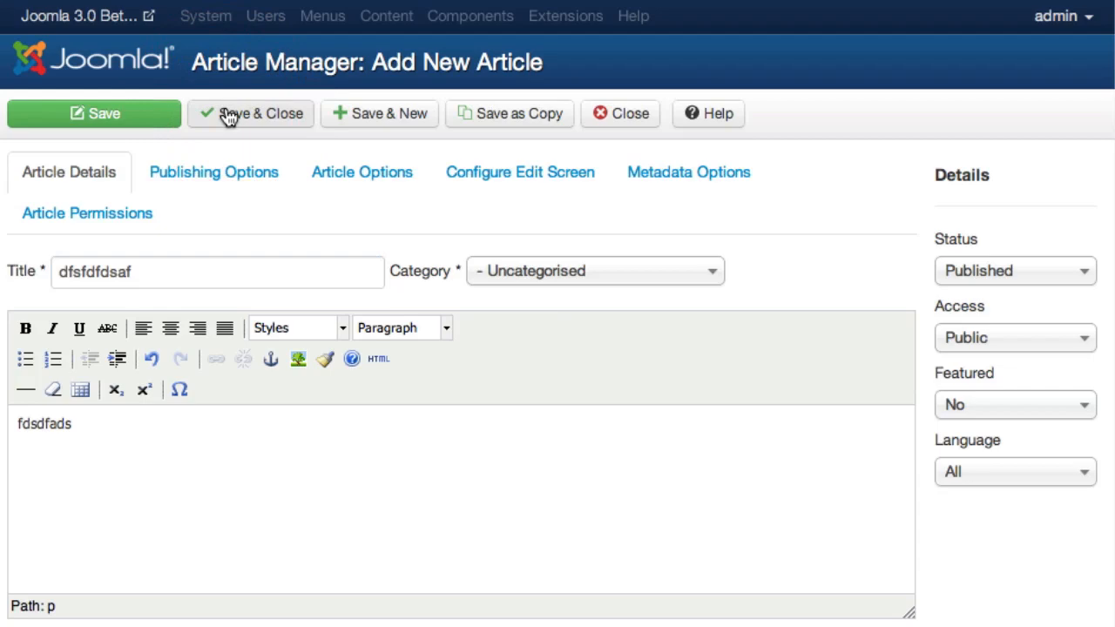
Step: Save & Close the article, get the Invalid Parent ID error, and close back to the articles list
click(250, 113)
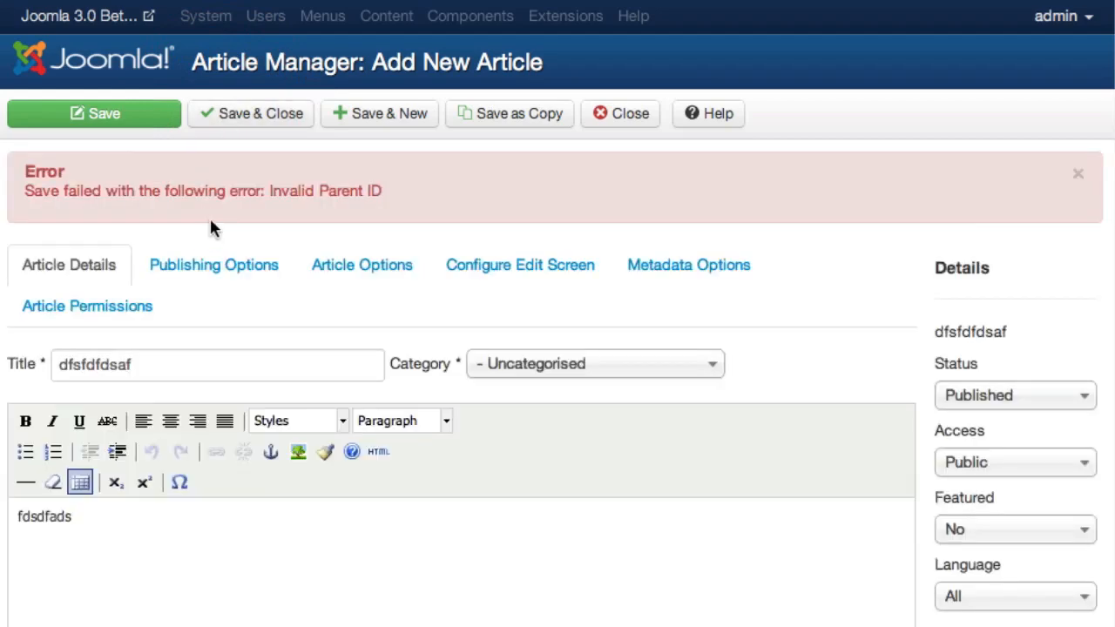
mouse_move(54, 213)
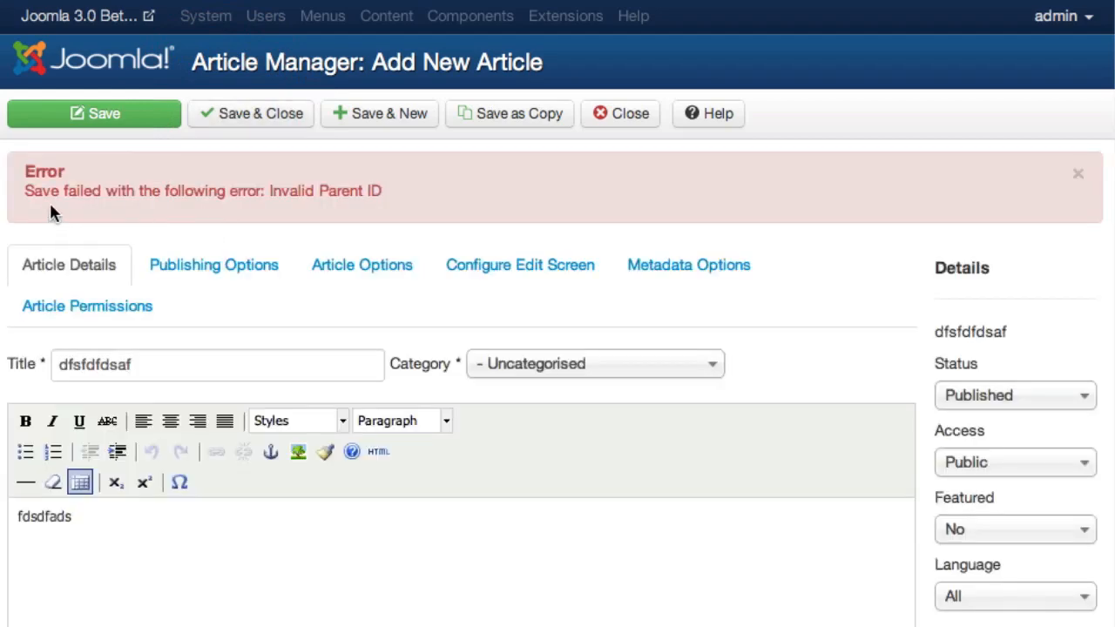
mouse_move(235, 212)
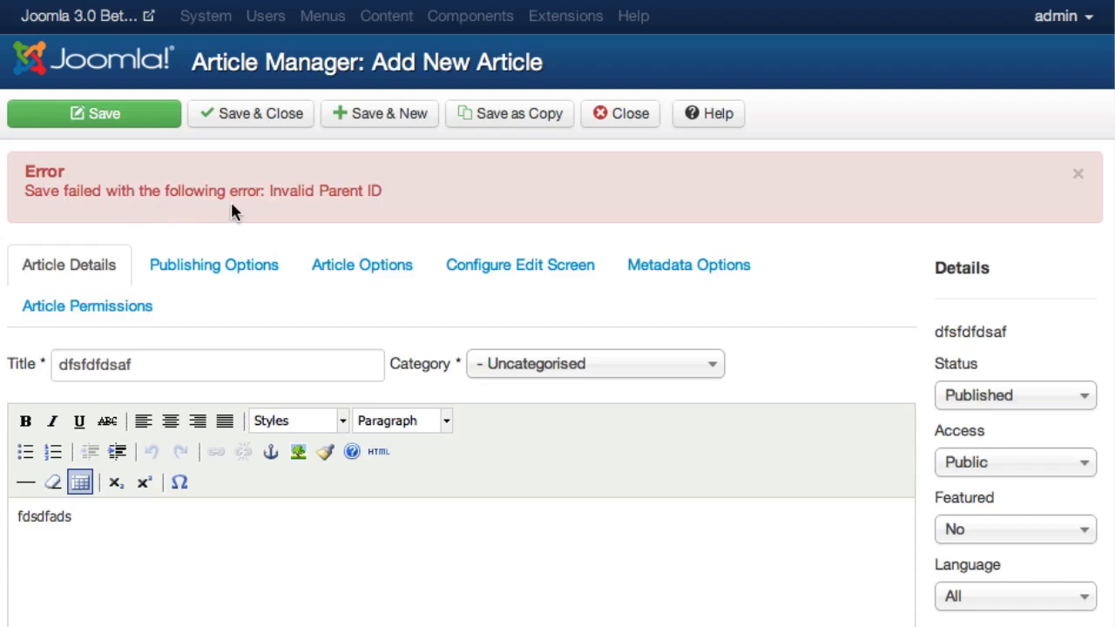
mouse_move(281, 209)
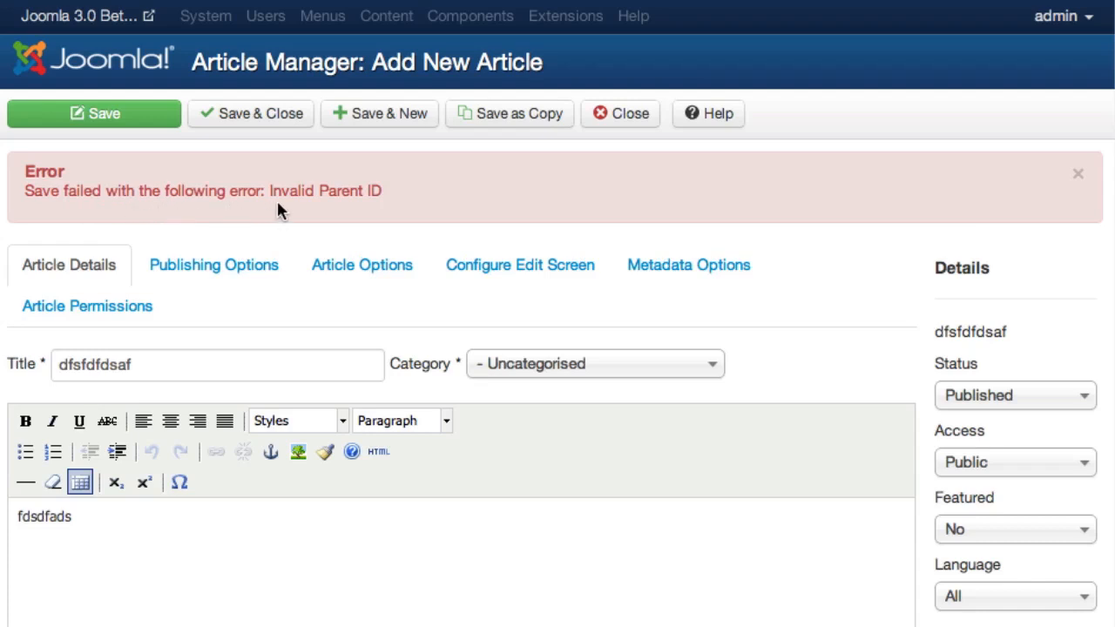
mouse_move(584, 35)
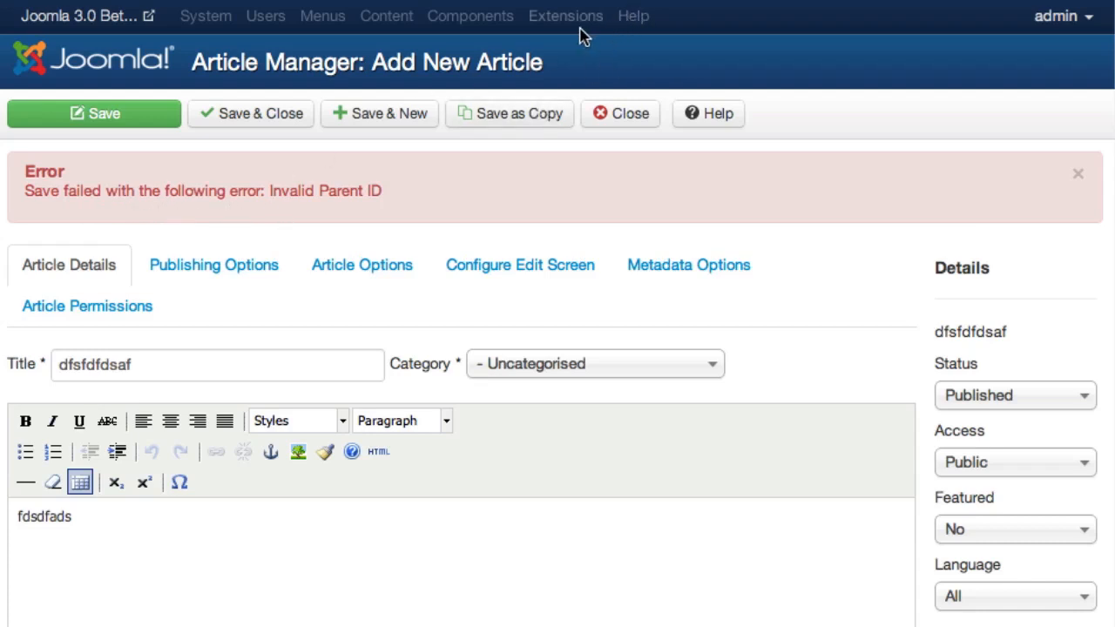
mouse_move(575, 35)
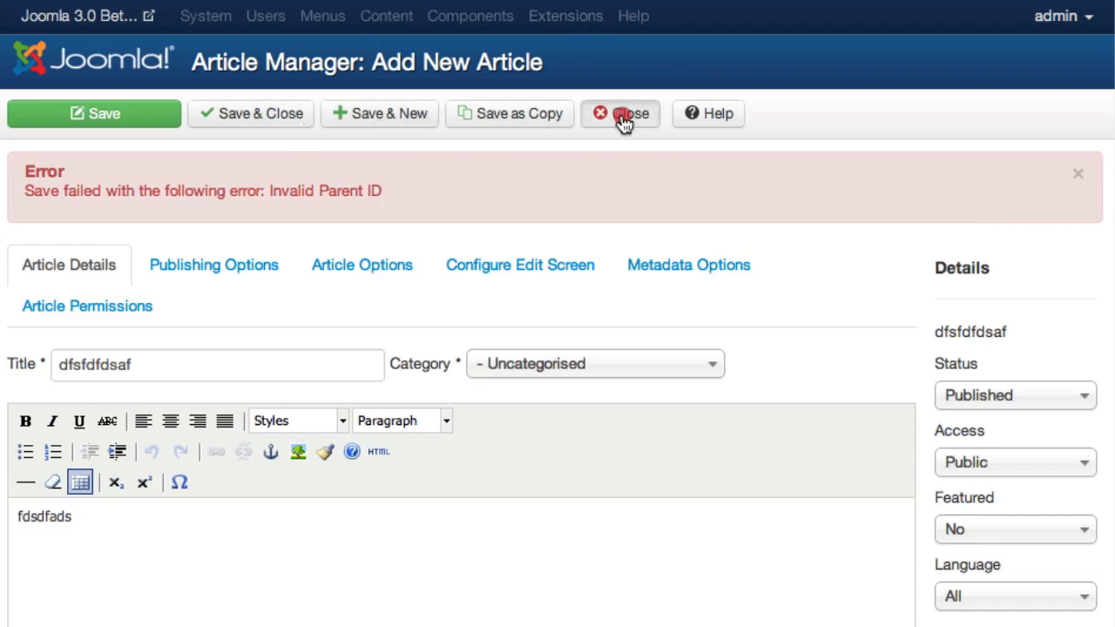
click(620, 113)
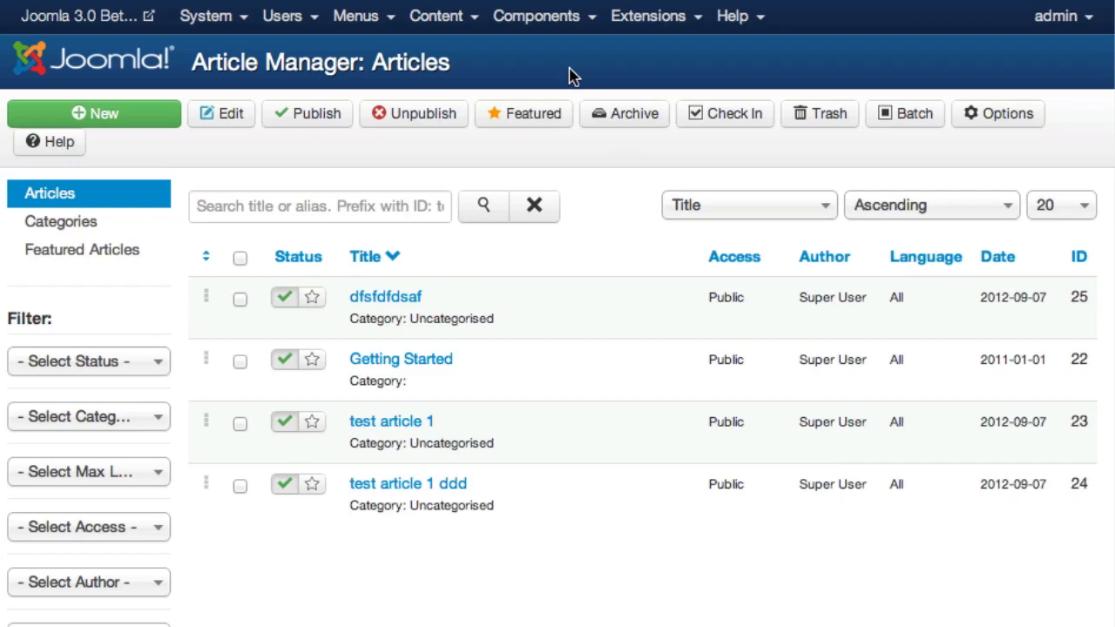
Step: Open Extensions > Template Manager to the template styles list
click(648, 16)
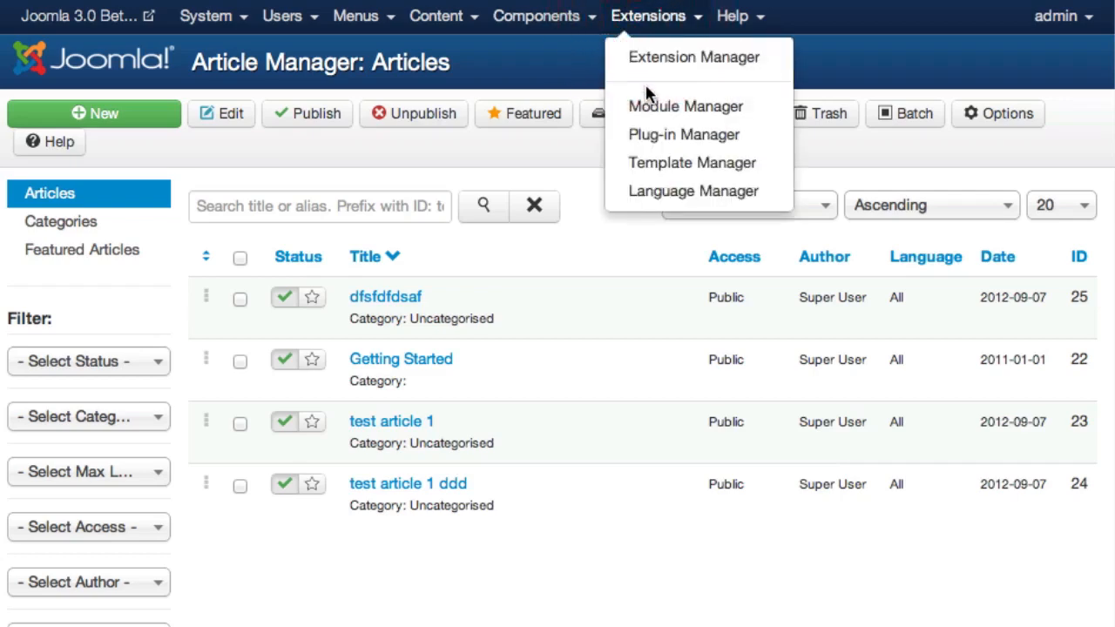
click(692, 163)
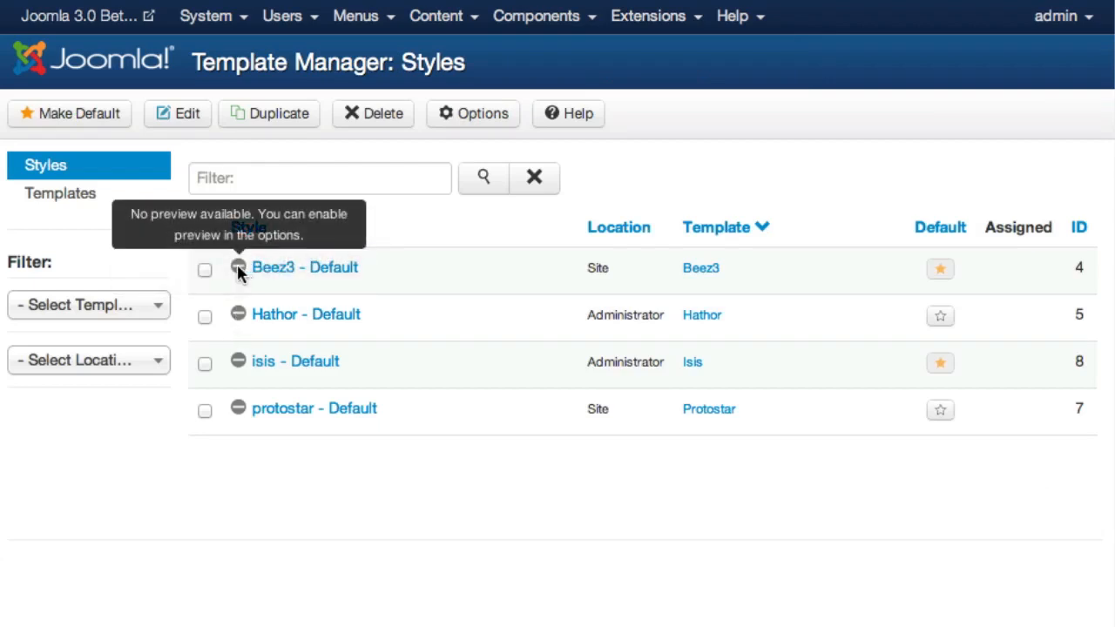
mouse_move(238, 314)
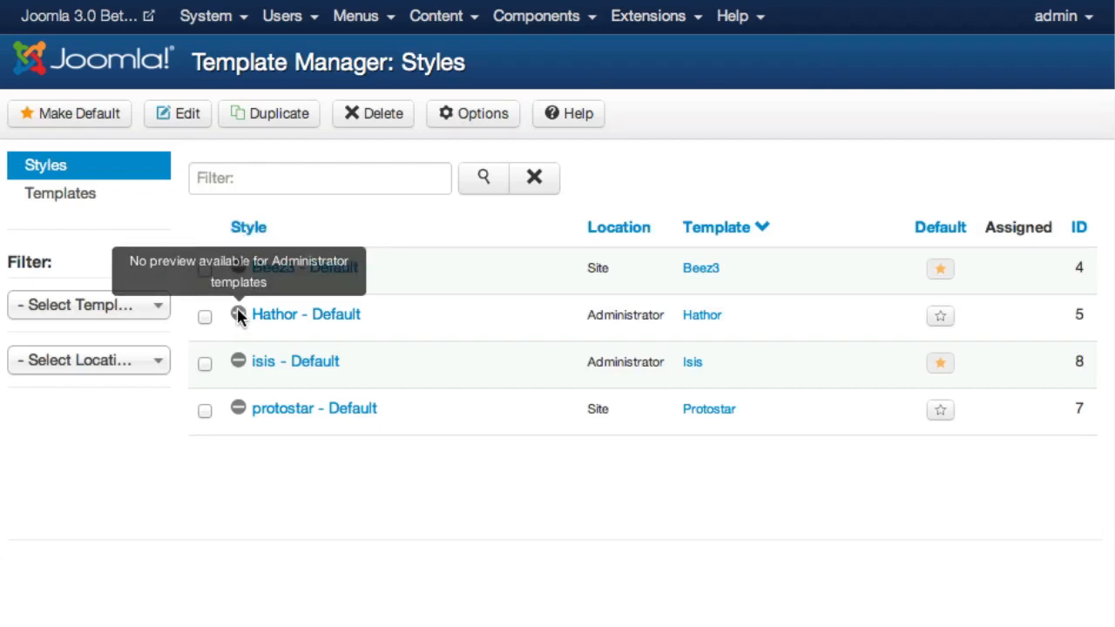
mouse_move(166, 303)
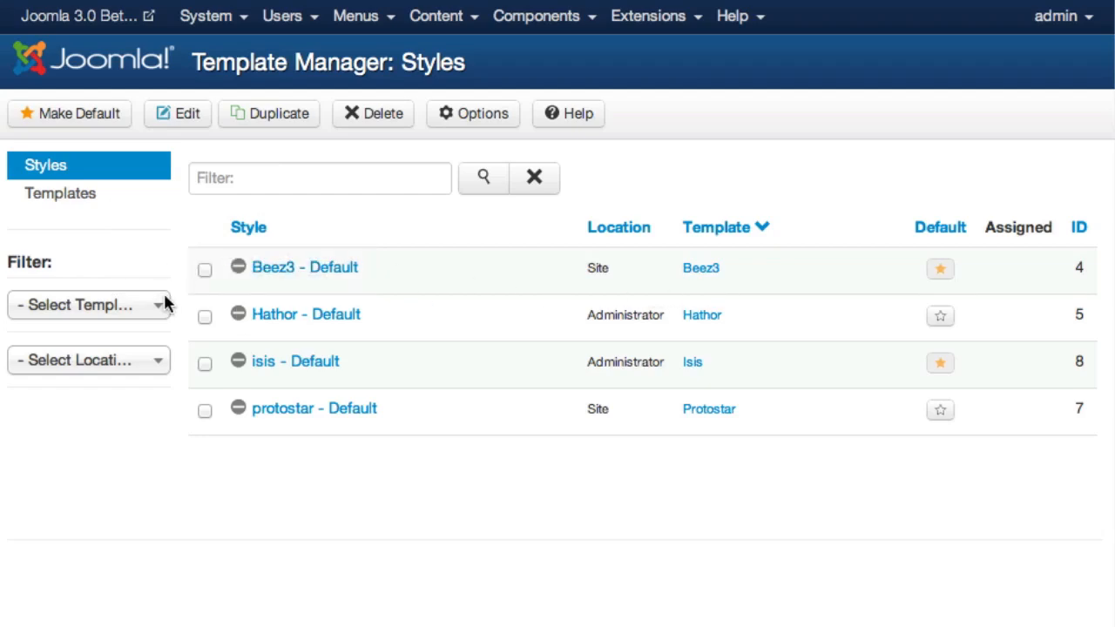
click(87, 303)
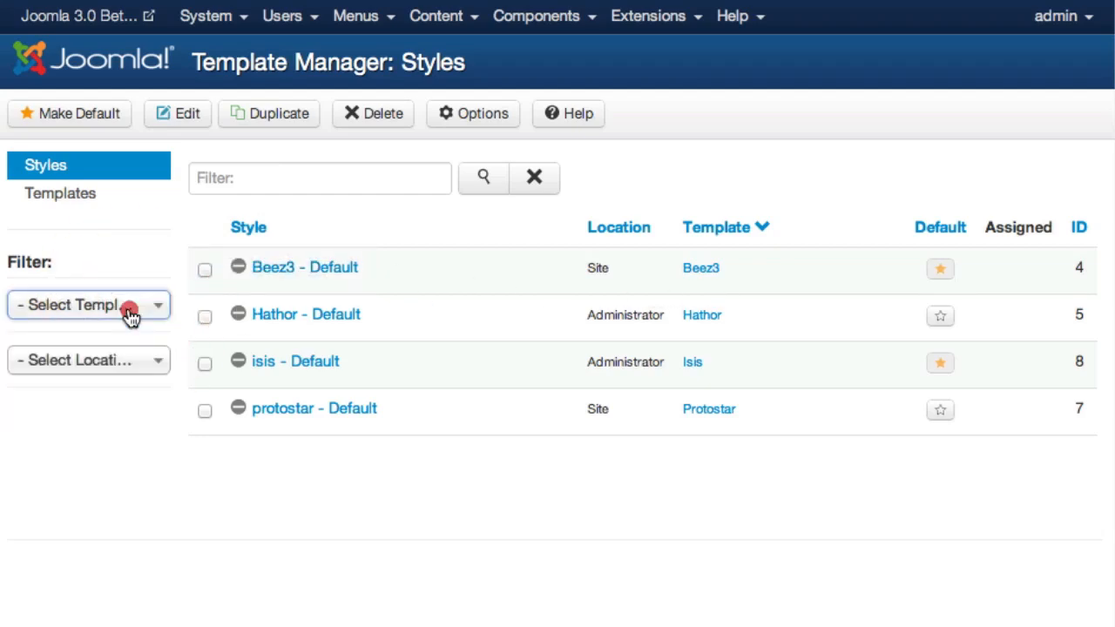
Step: Filter the styles by Administrator location, showing Hathor and Isis
click(87, 359)
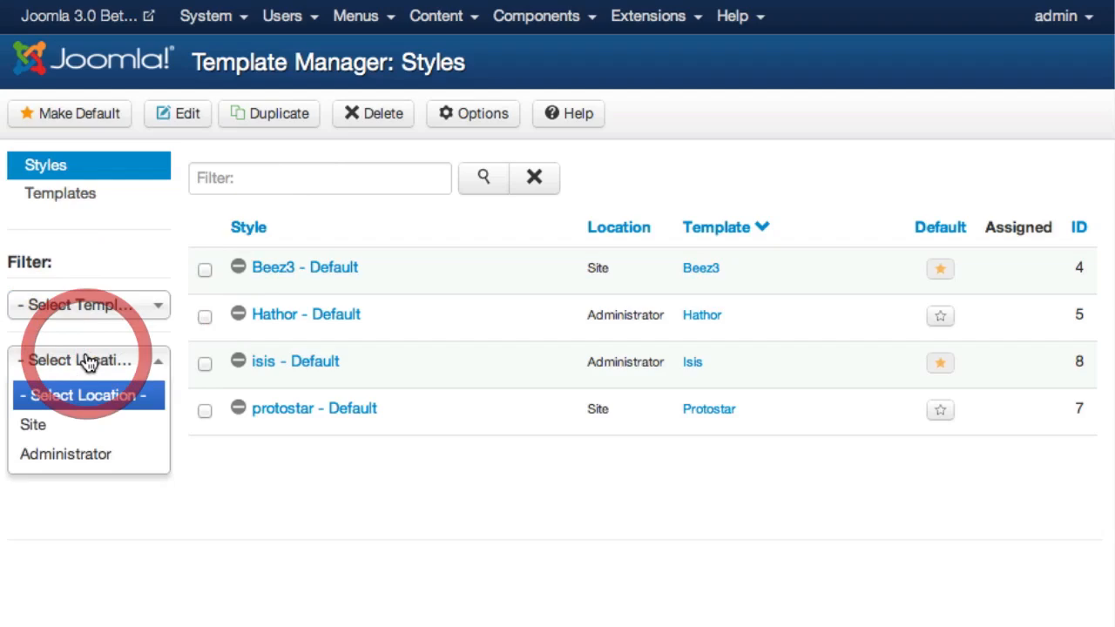
click(66, 453)
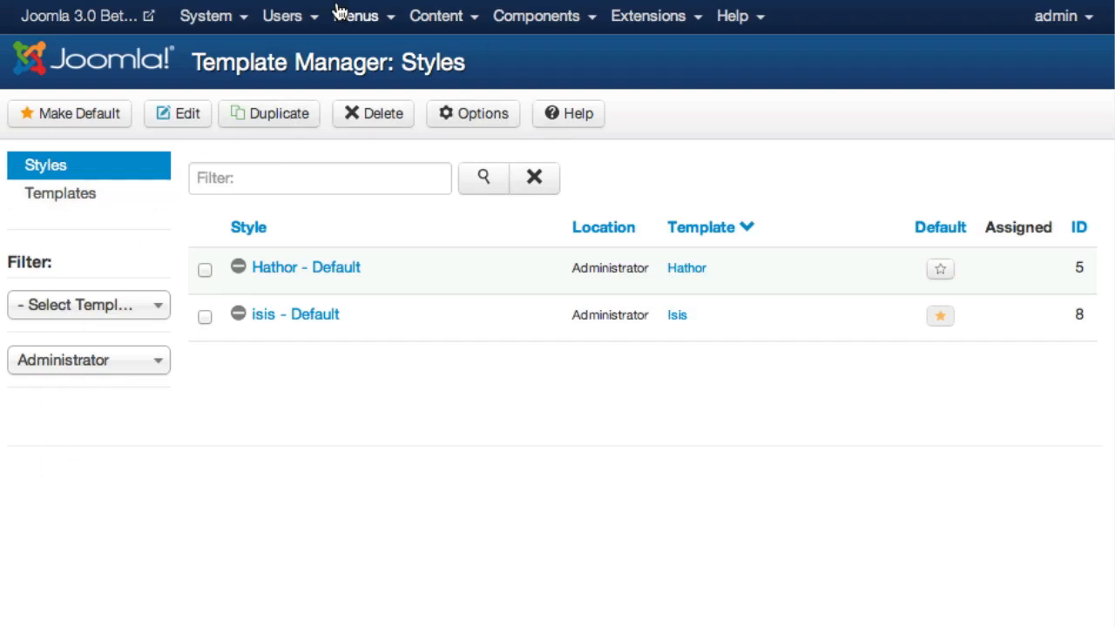
click(355, 16)
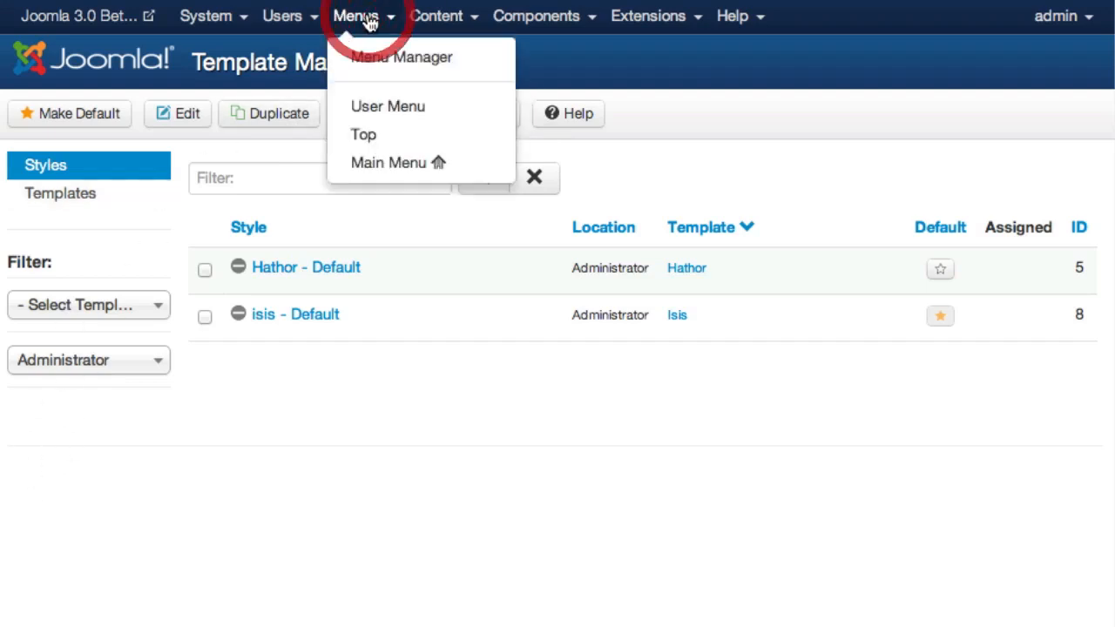
Step: Start a new menu from the Menu Manager
click(401, 56)
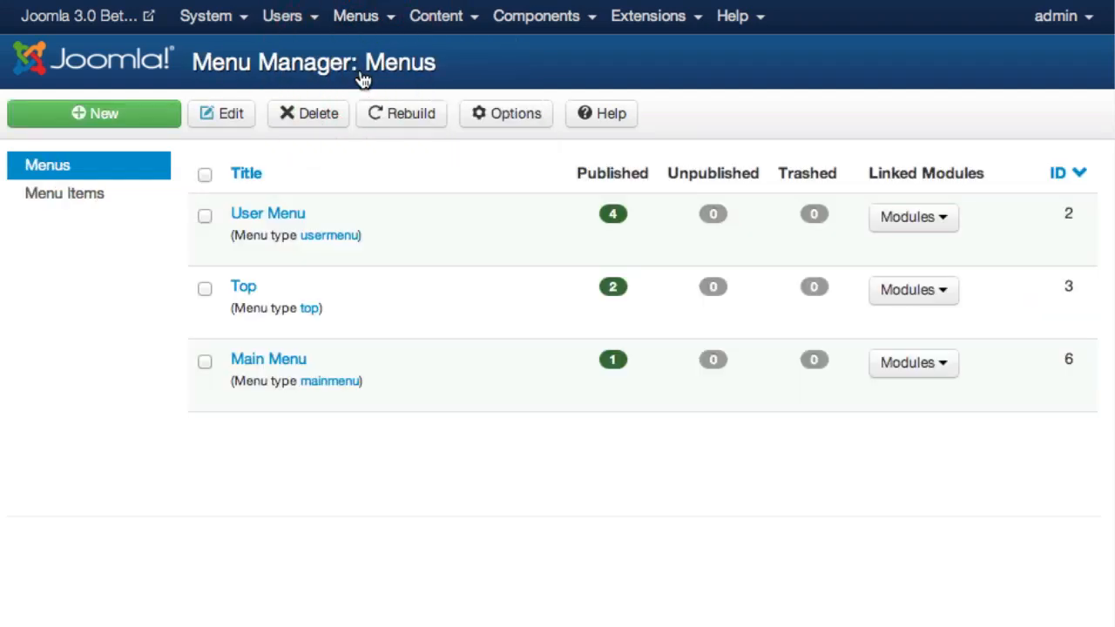
mouse_move(148, 146)
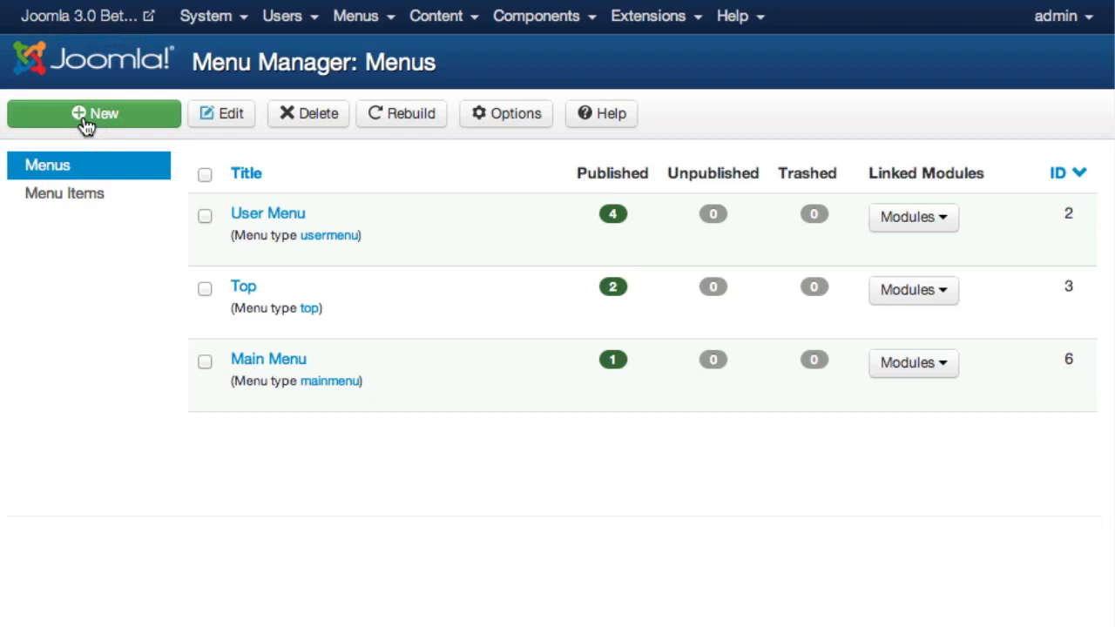
click(94, 113)
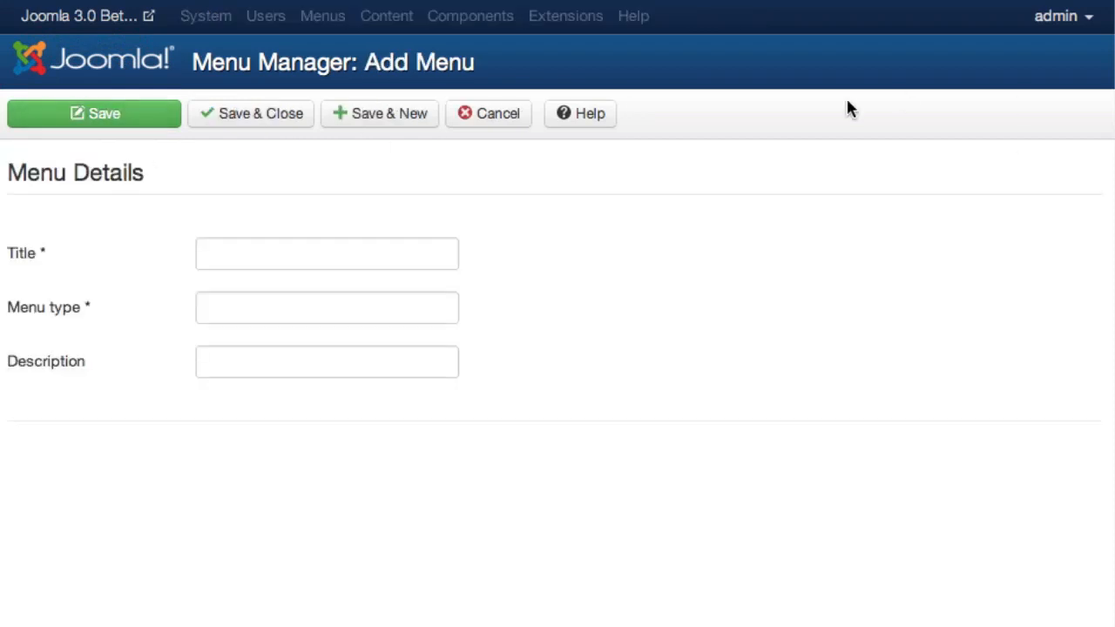
mouse_move(1097, 125)
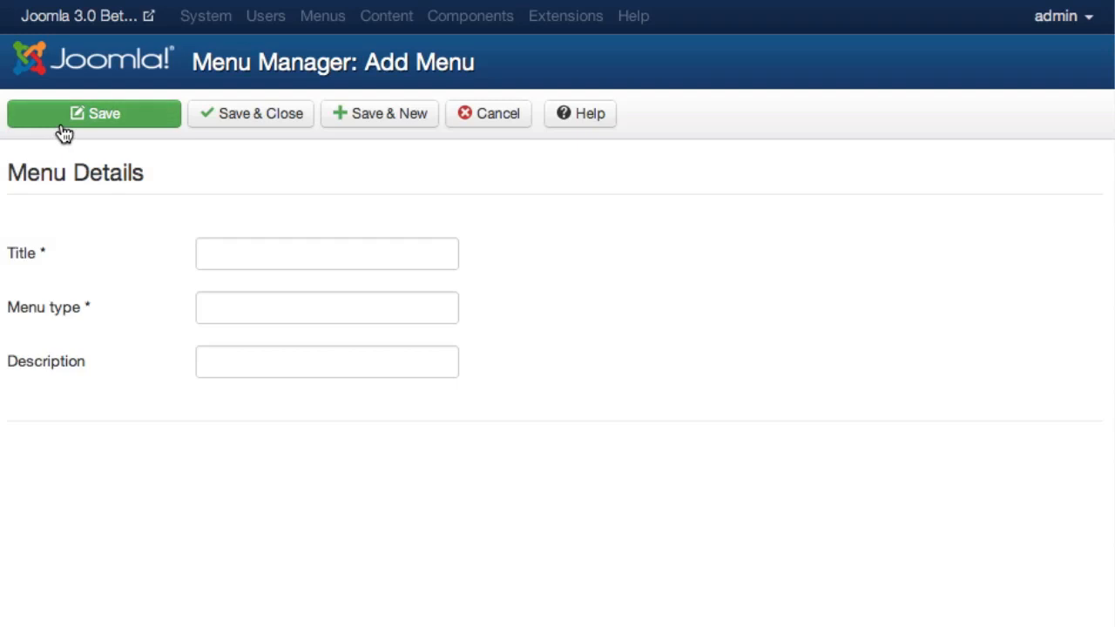
mouse_move(72, 121)
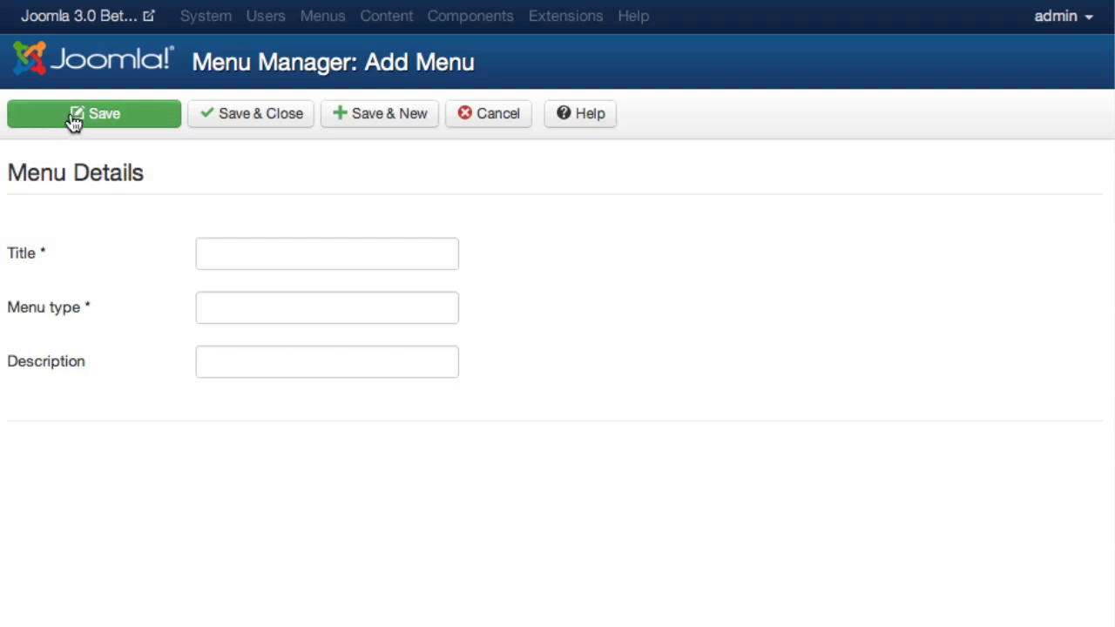
Step: Give the new menu title 'fjfjfj' and description 'fjfjf fjfjf', then save it
click(328, 253)
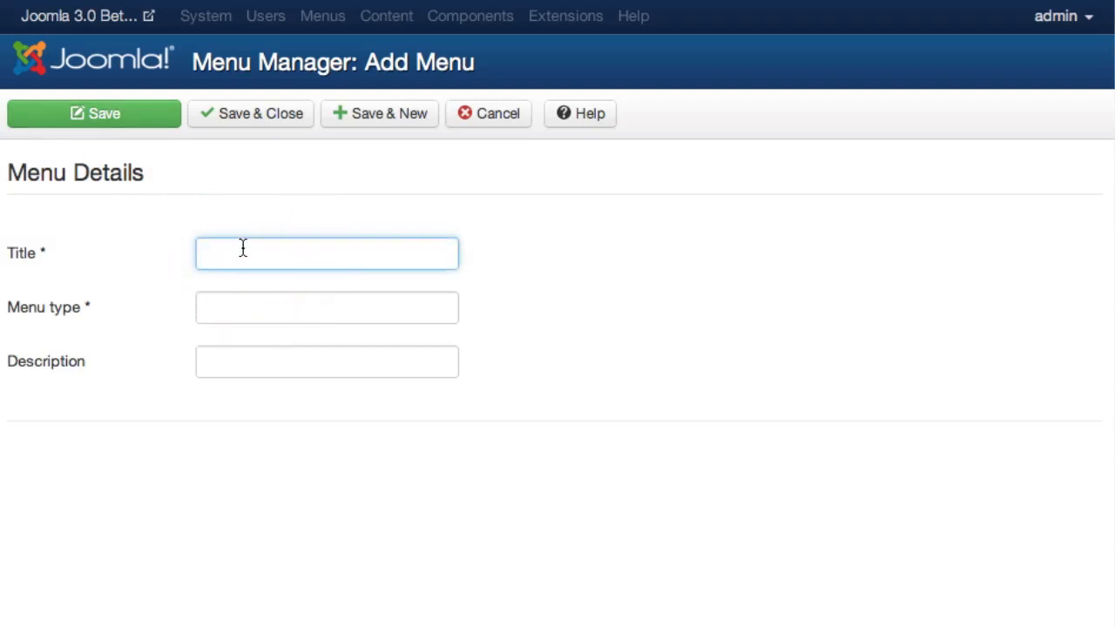
text(fjfjfj)
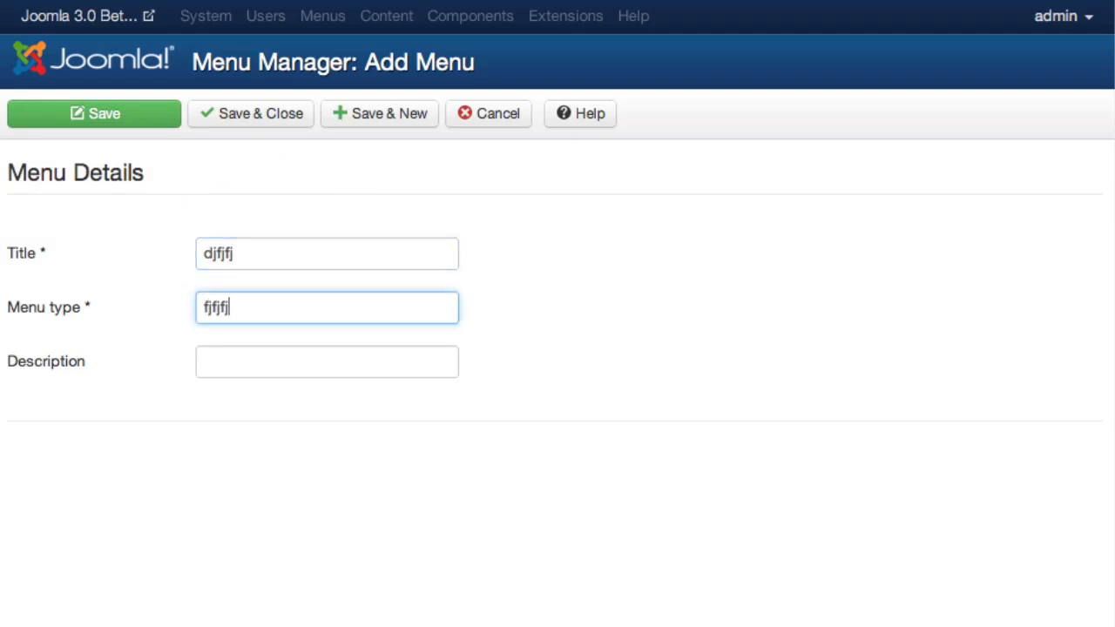
text(fjfjf fjfjf)
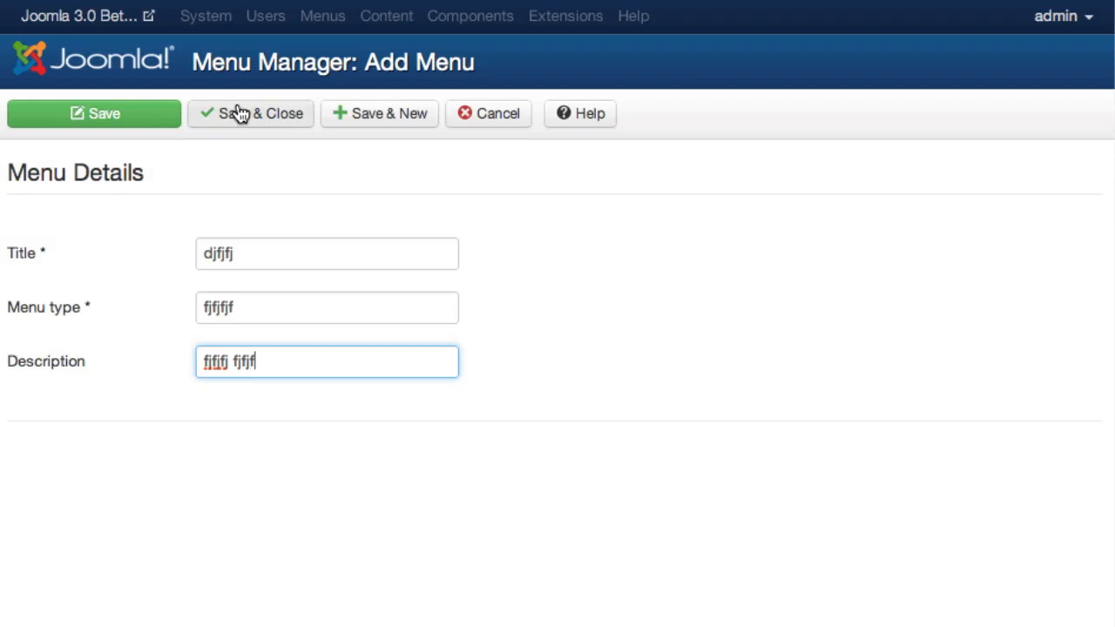
click(251, 113)
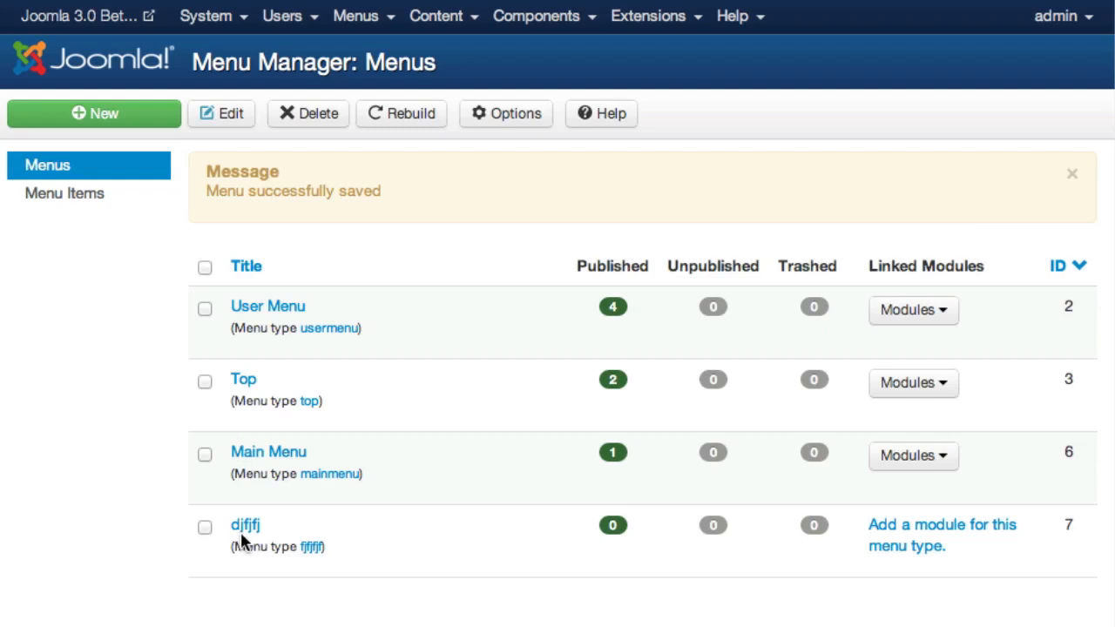
Step: Reveal the User Menu's linked module, shown in position-7
click(913, 310)
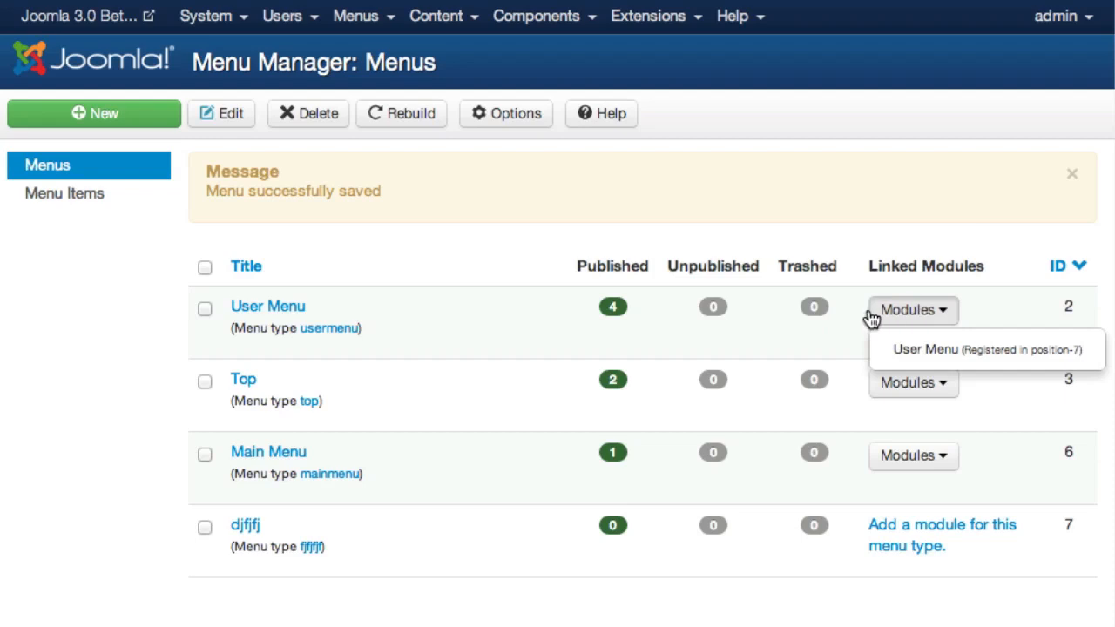
mouse_move(724, 190)
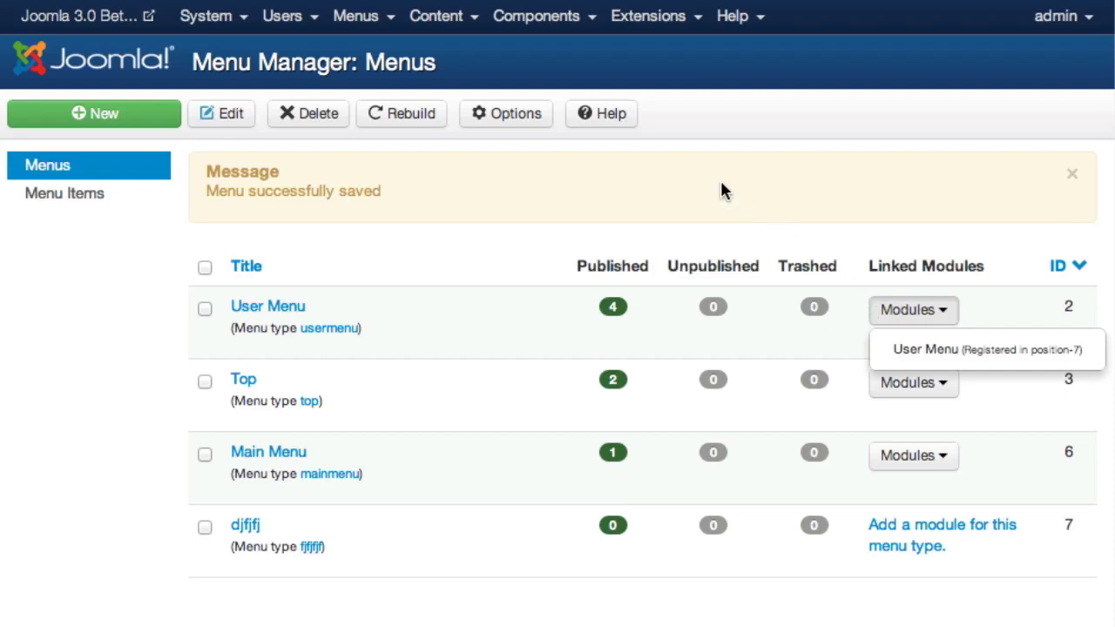
mouse_move(341, 129)
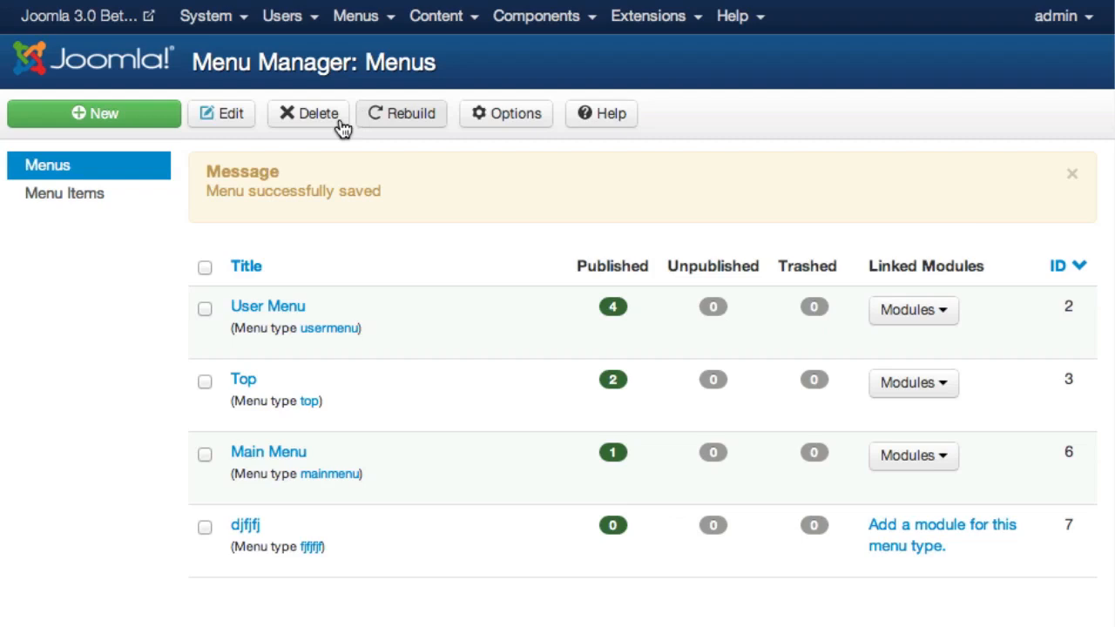
mouse_move(574, 143)
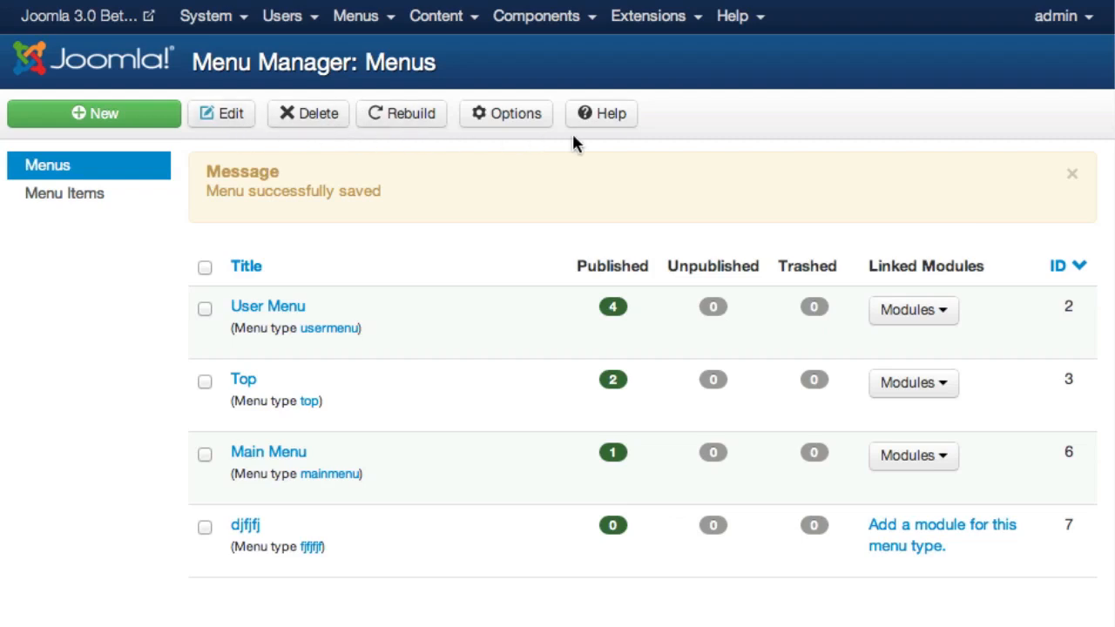
mouse_move(394, 519)
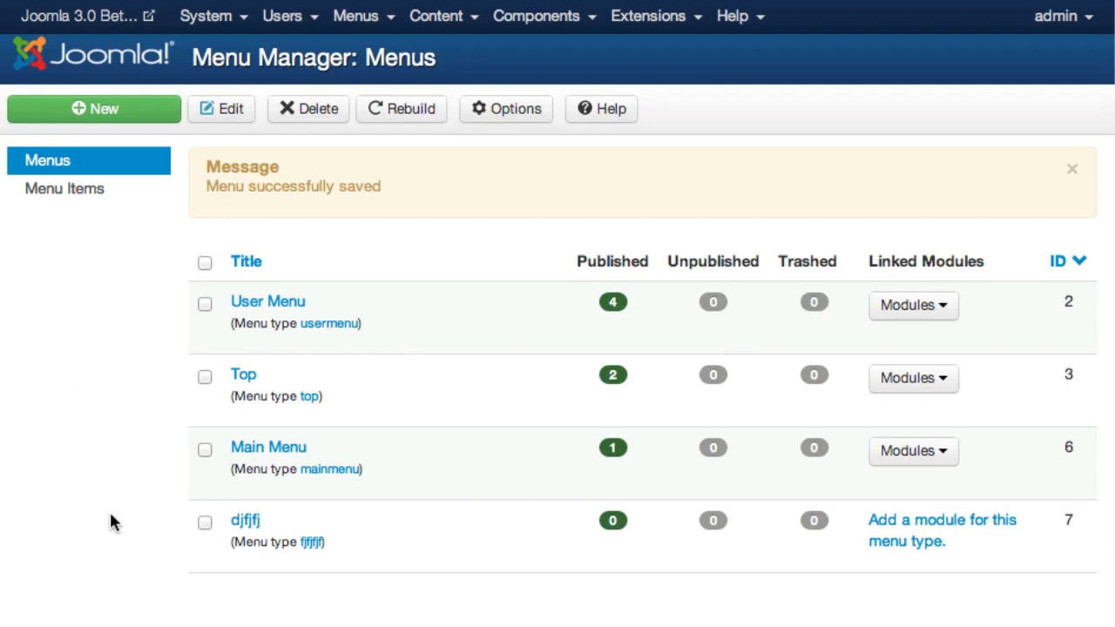
Step: Scroll down the Menu Manager to view the page footer
scroll(down, 3)
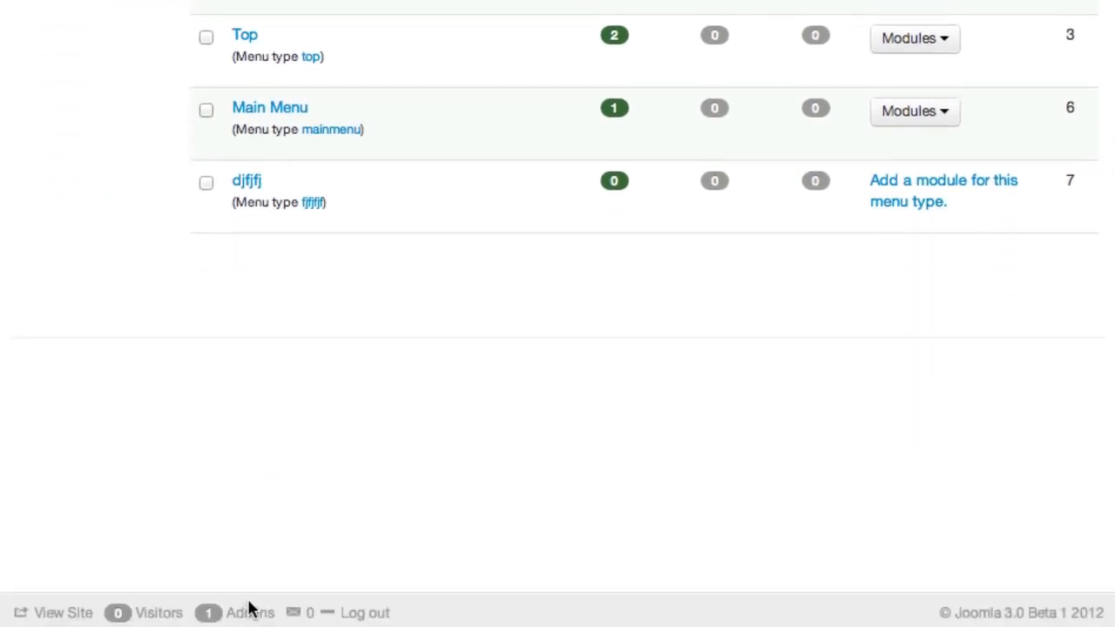
mouse_move(497, 624)
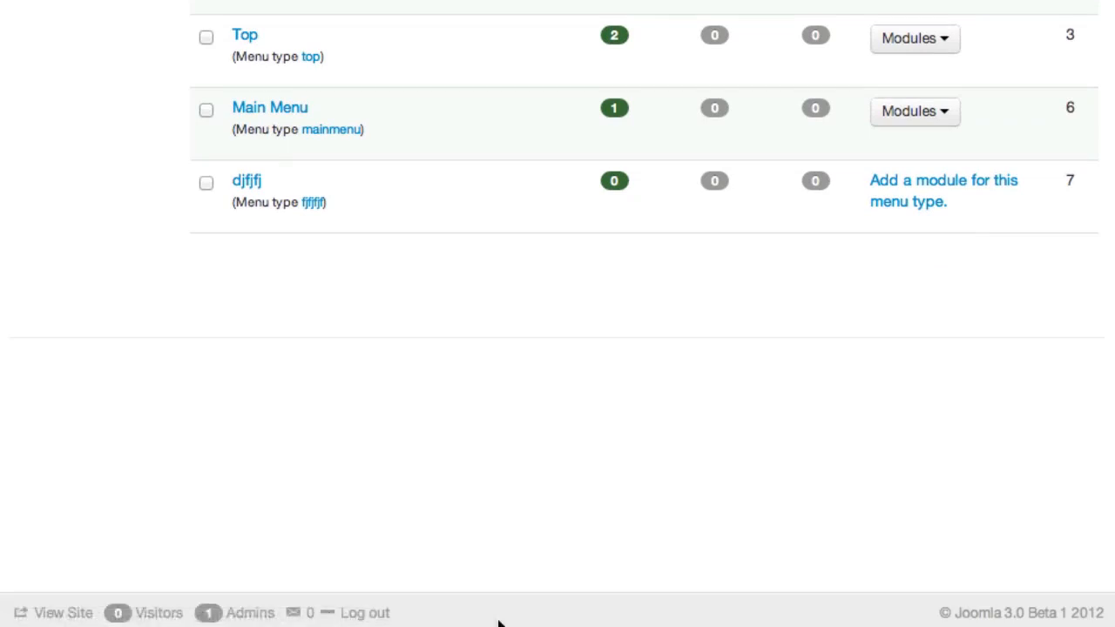
mouse_move(237, 479)
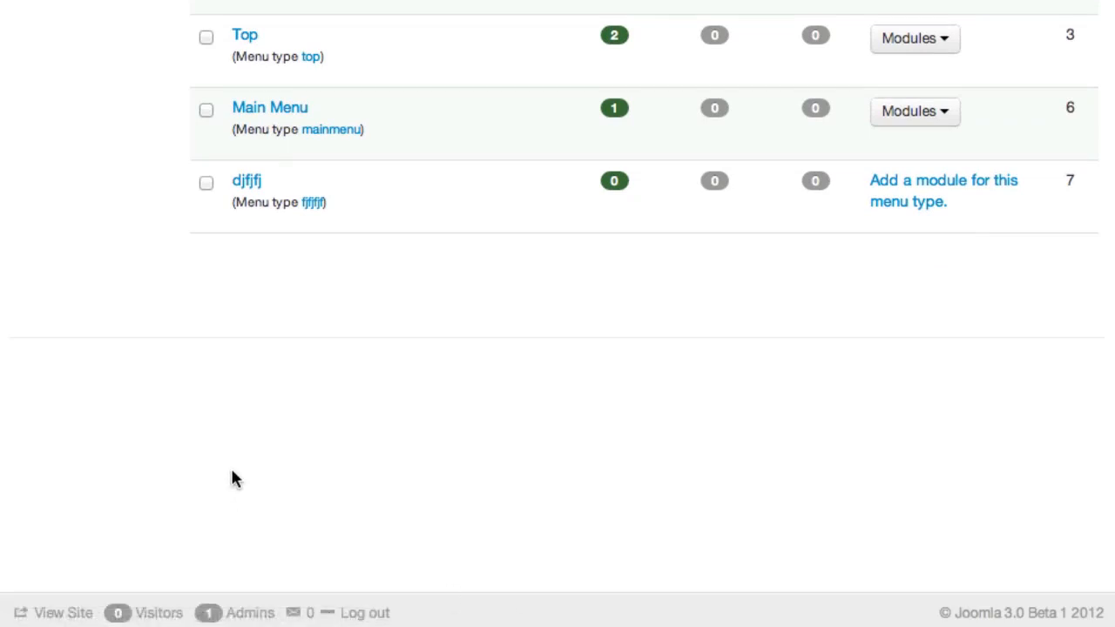
mouse_move(228, 610)
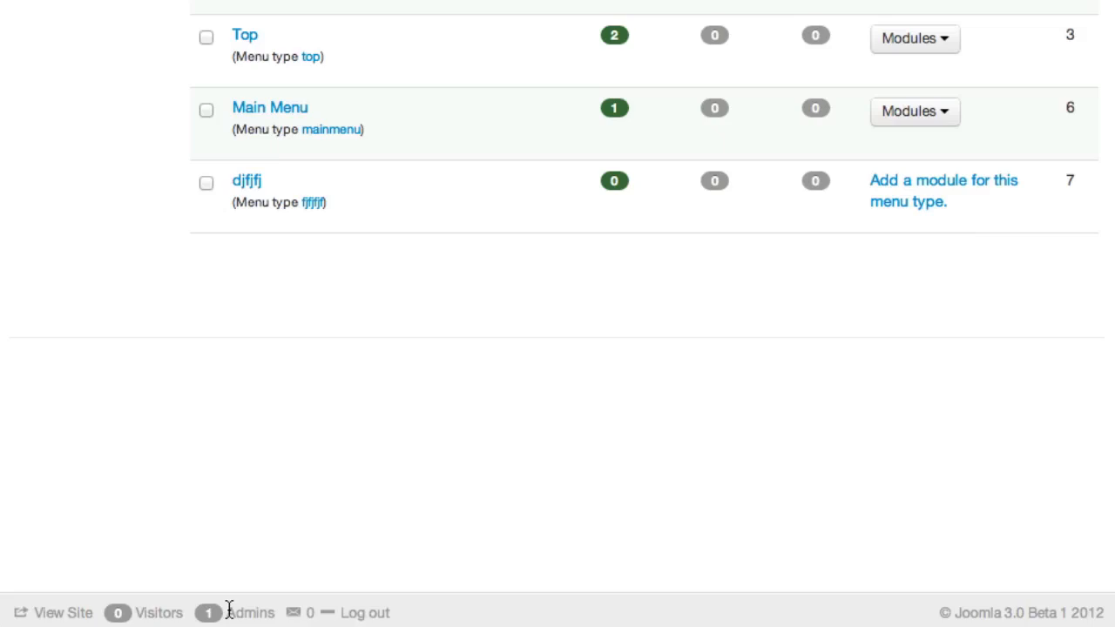
mouse_move(358, 613)
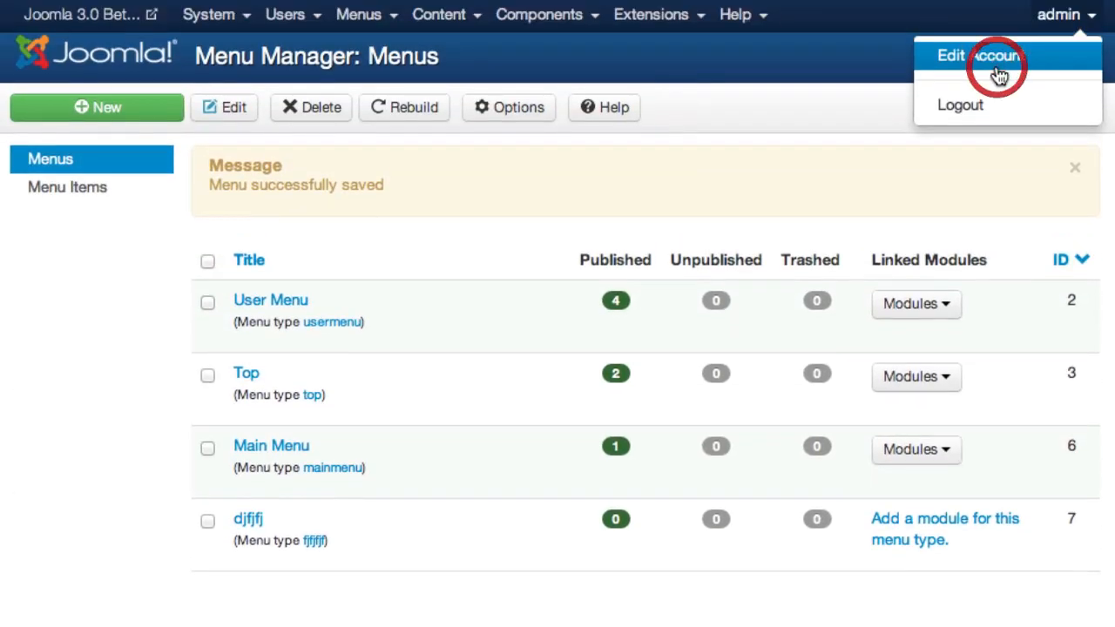
Step: View the admin (Super User) account on the My Profile edit screen
click(982, 54)
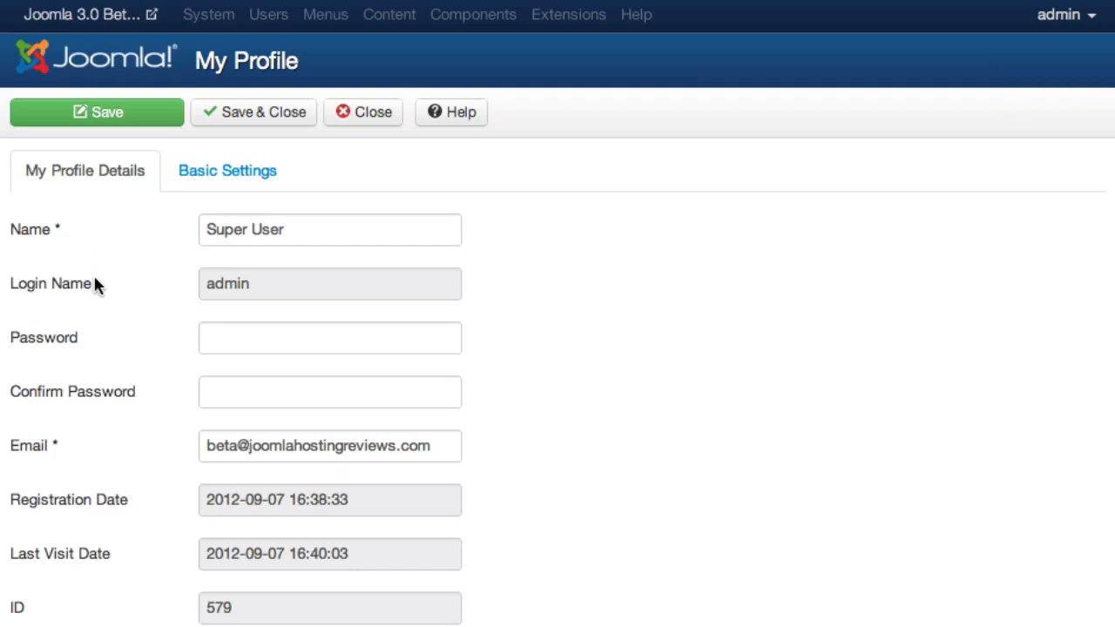
mouse_move(107, 542)
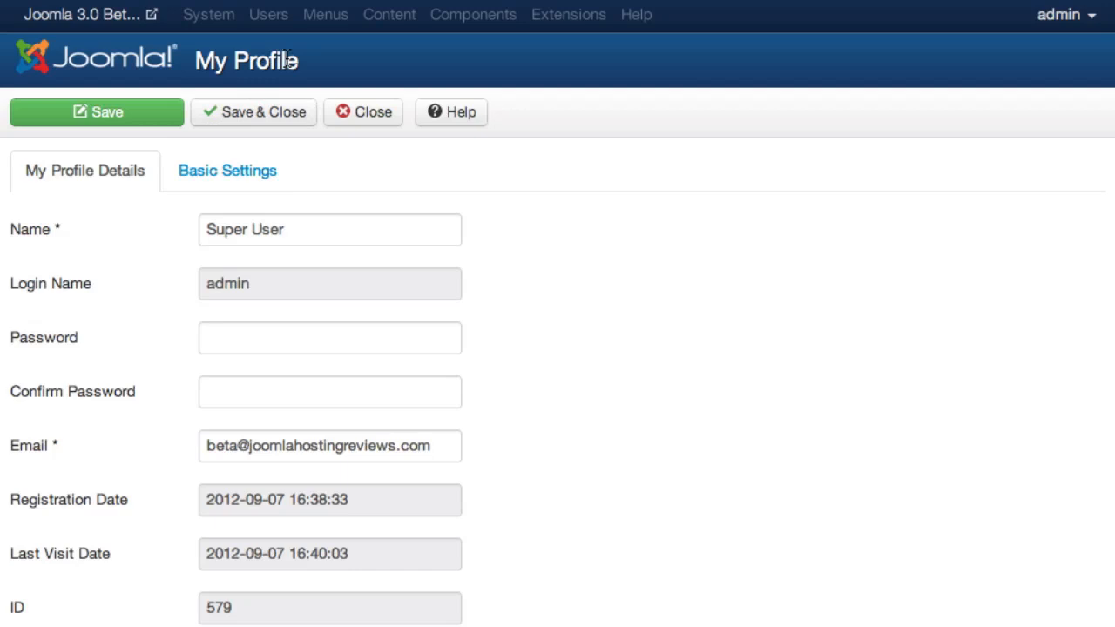
mouse_move(363, 119)
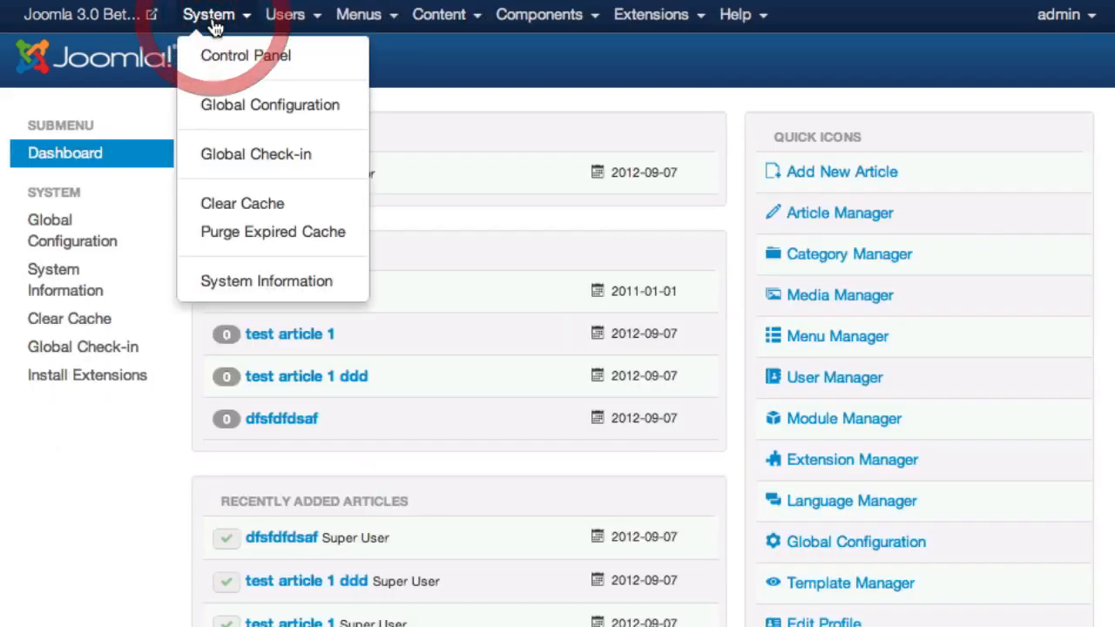
click(286, 14)
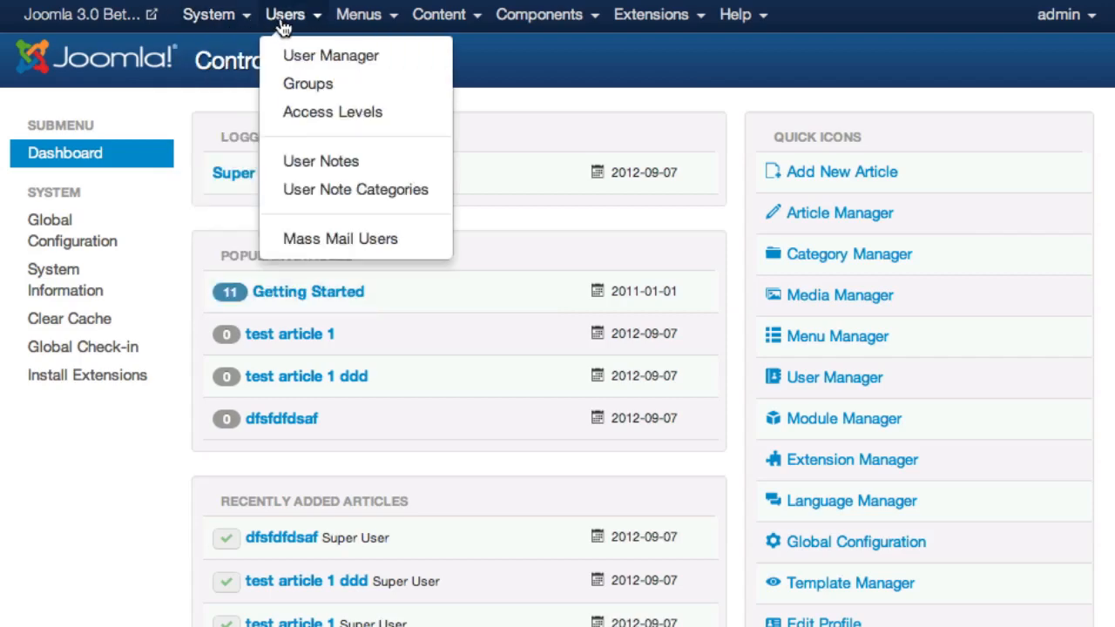
click(209, 14)
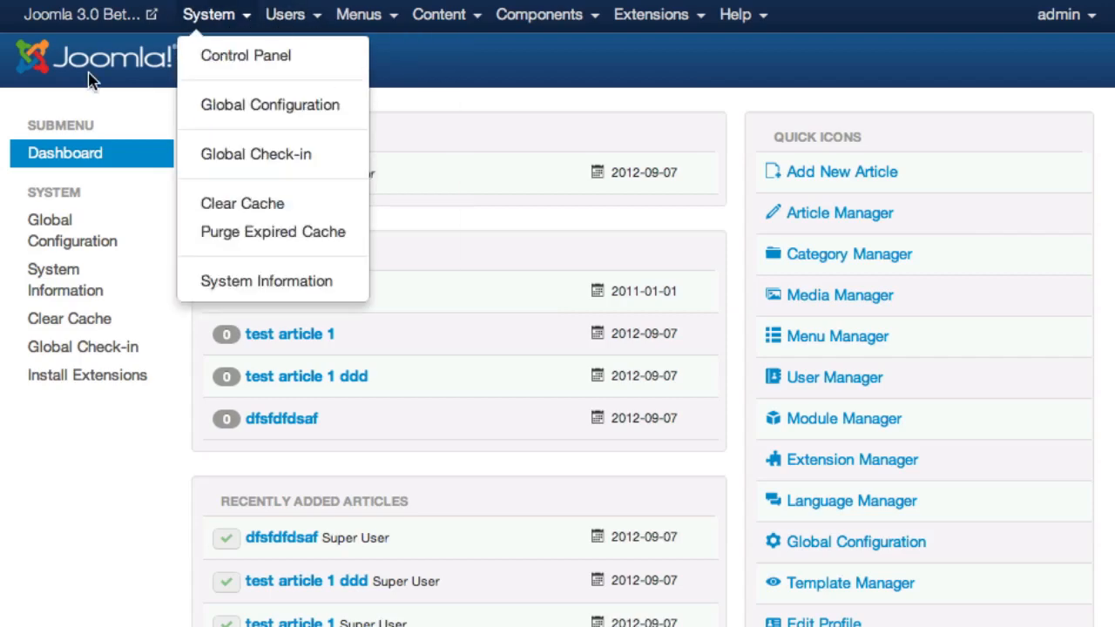